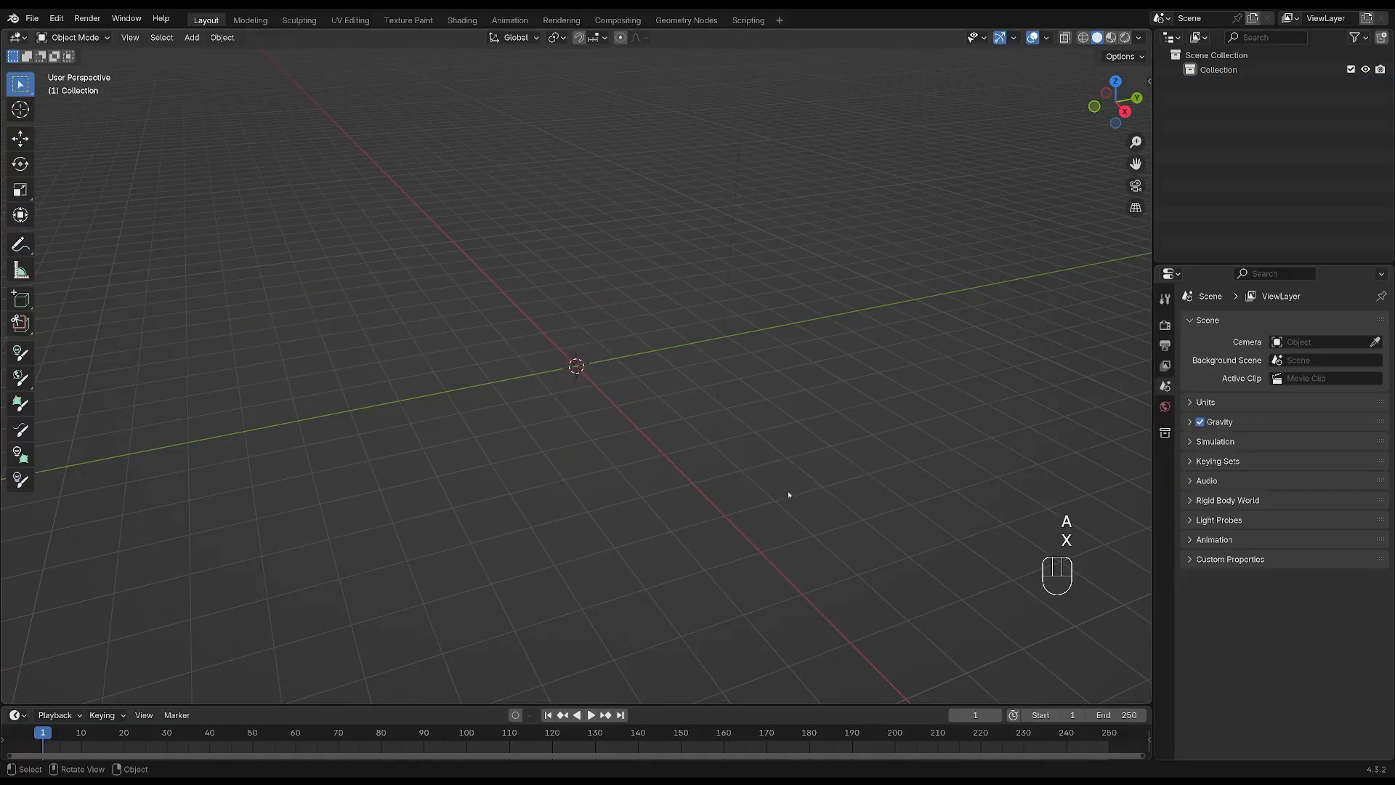
Add a new cube mesh at the world origin of the empty scene.
{"action": "key", "text": "shift+a"}
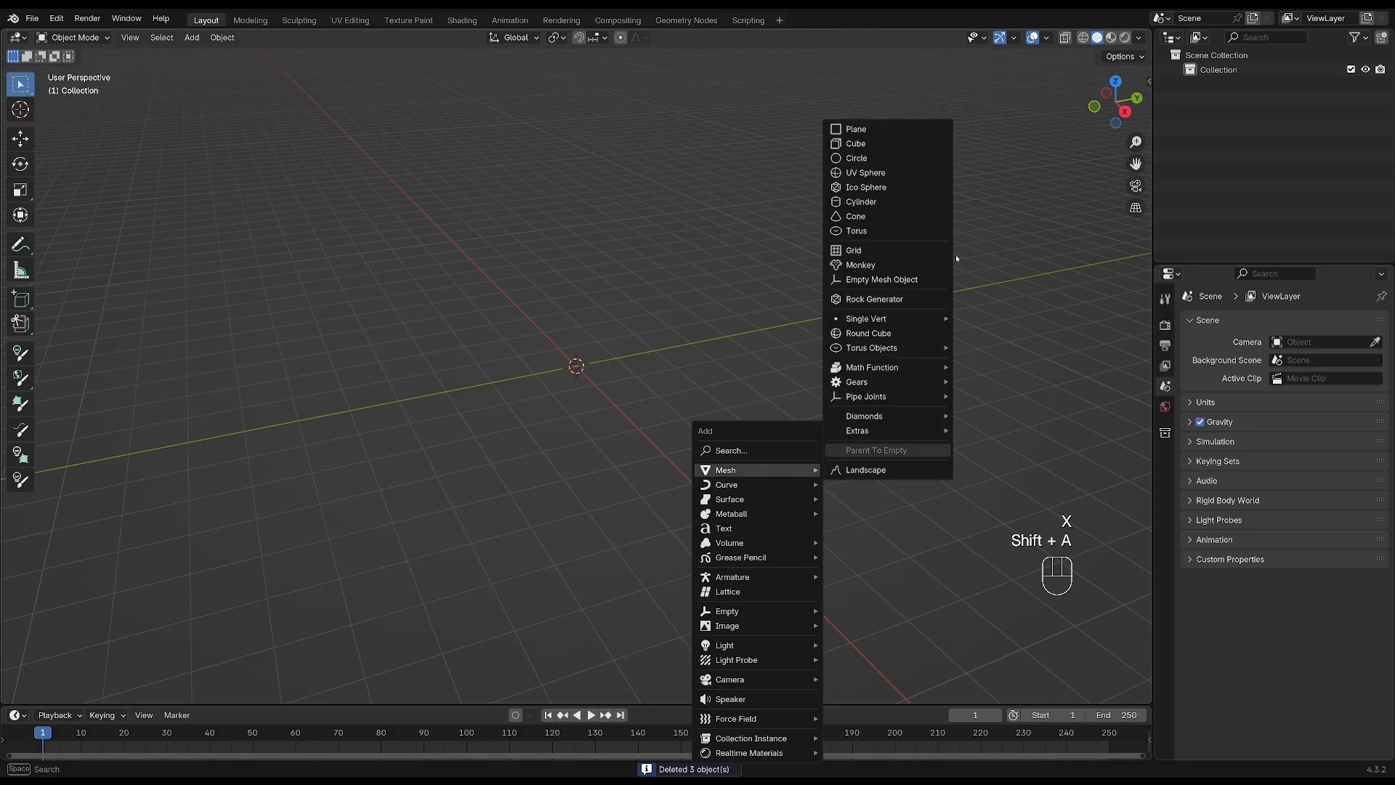
{"action": "left_click", "coordinate": [854, 144]}
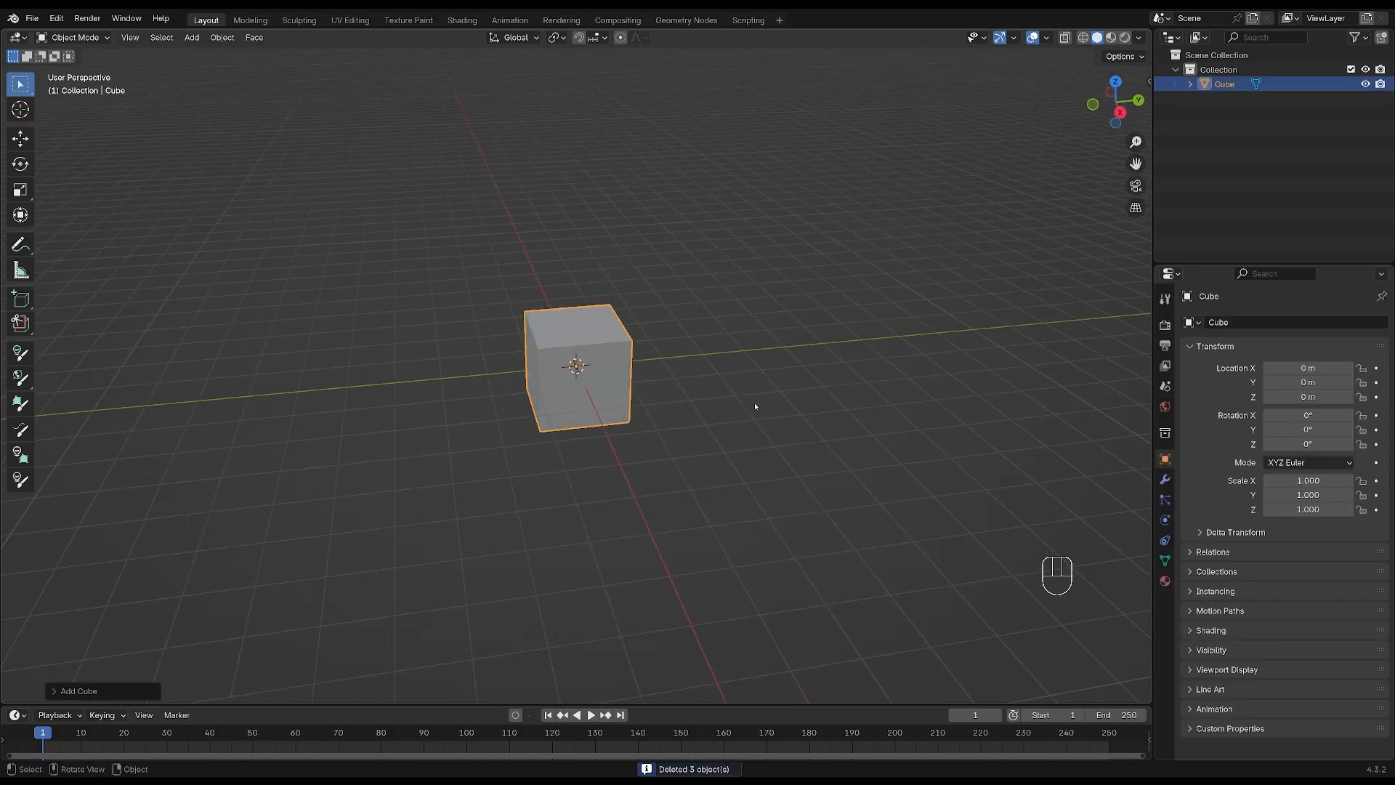
Loop-cut the cube's middle, extrude the top section upward and scale it wider into a lid.
{"action": "key", "text": "Tab"}
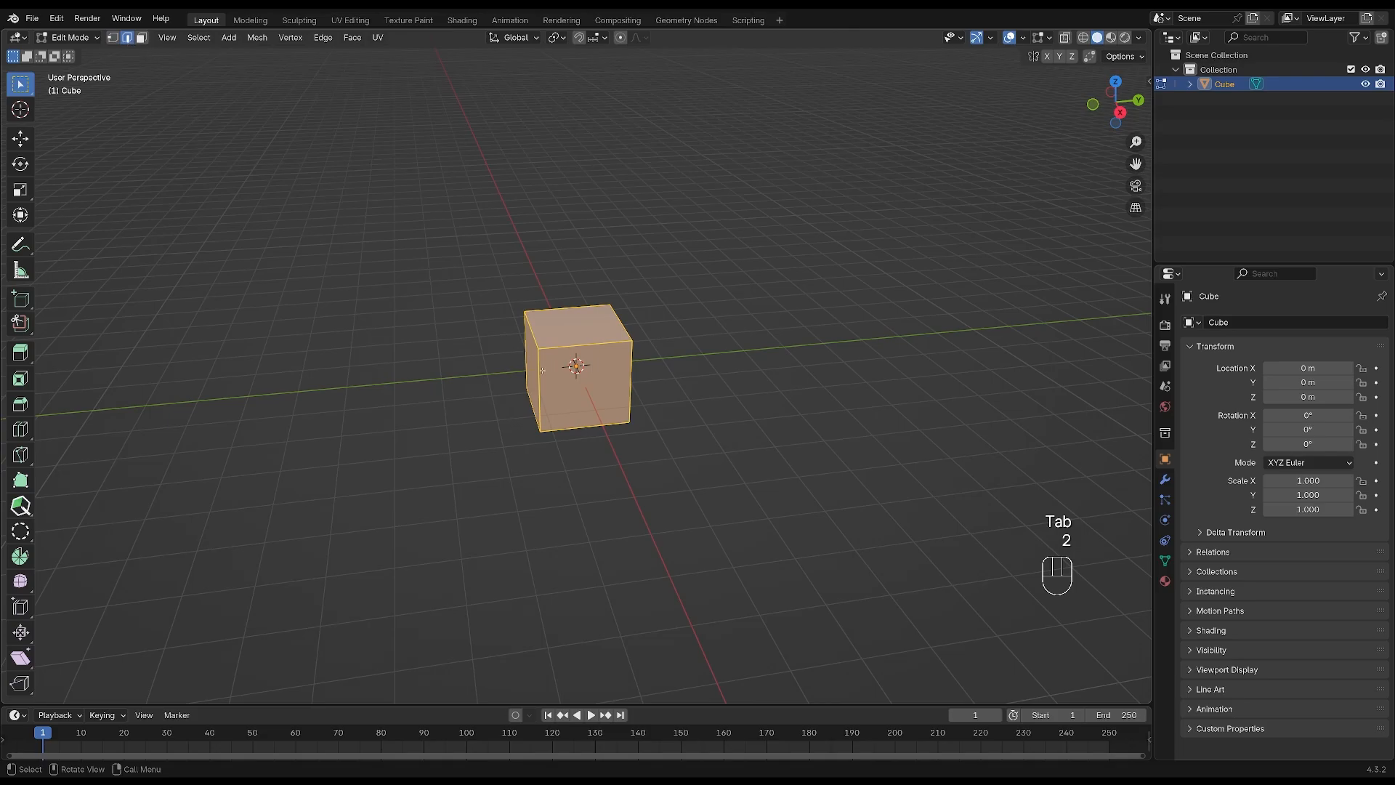
{"action": "key", "text": "ctrl+r"}
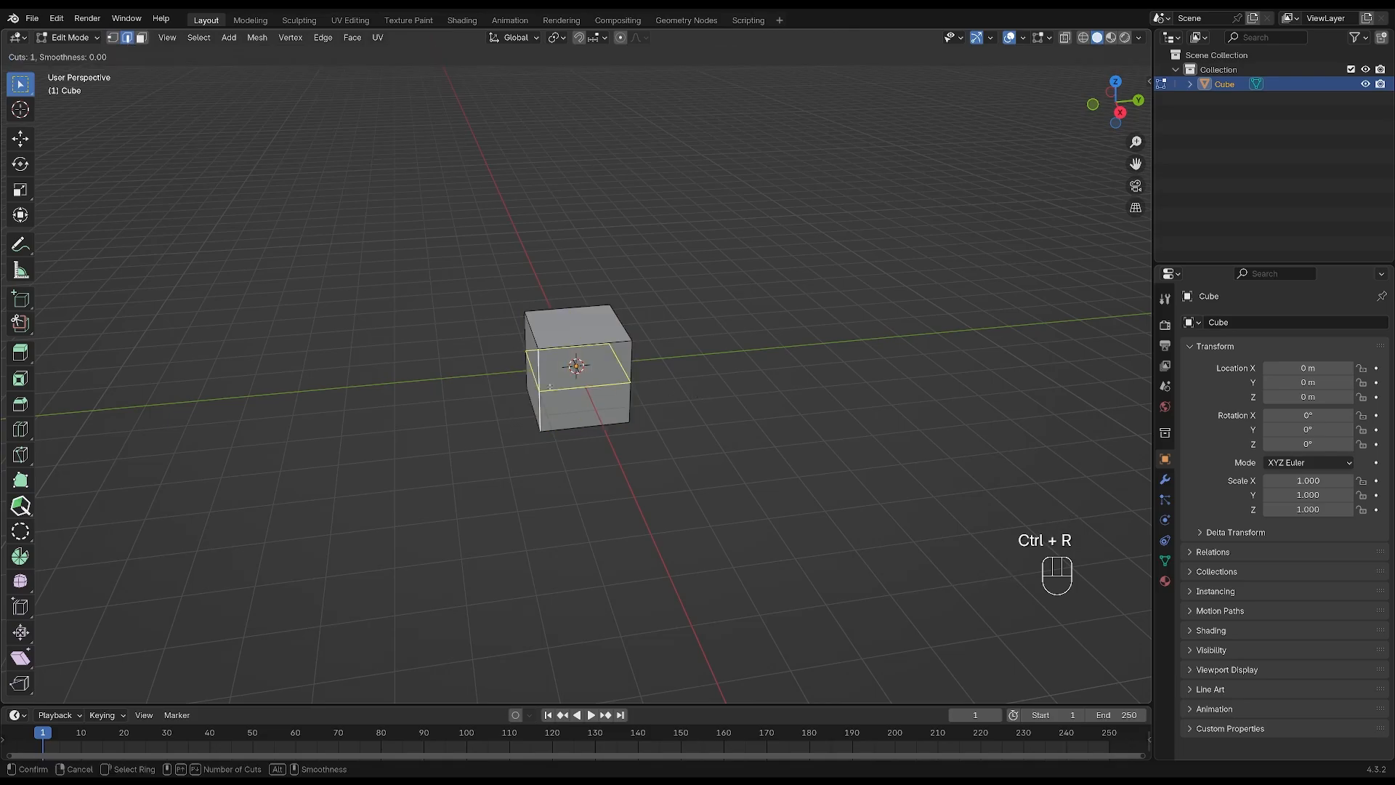
{"action": "left_click", "coordinate": [577, 368]}
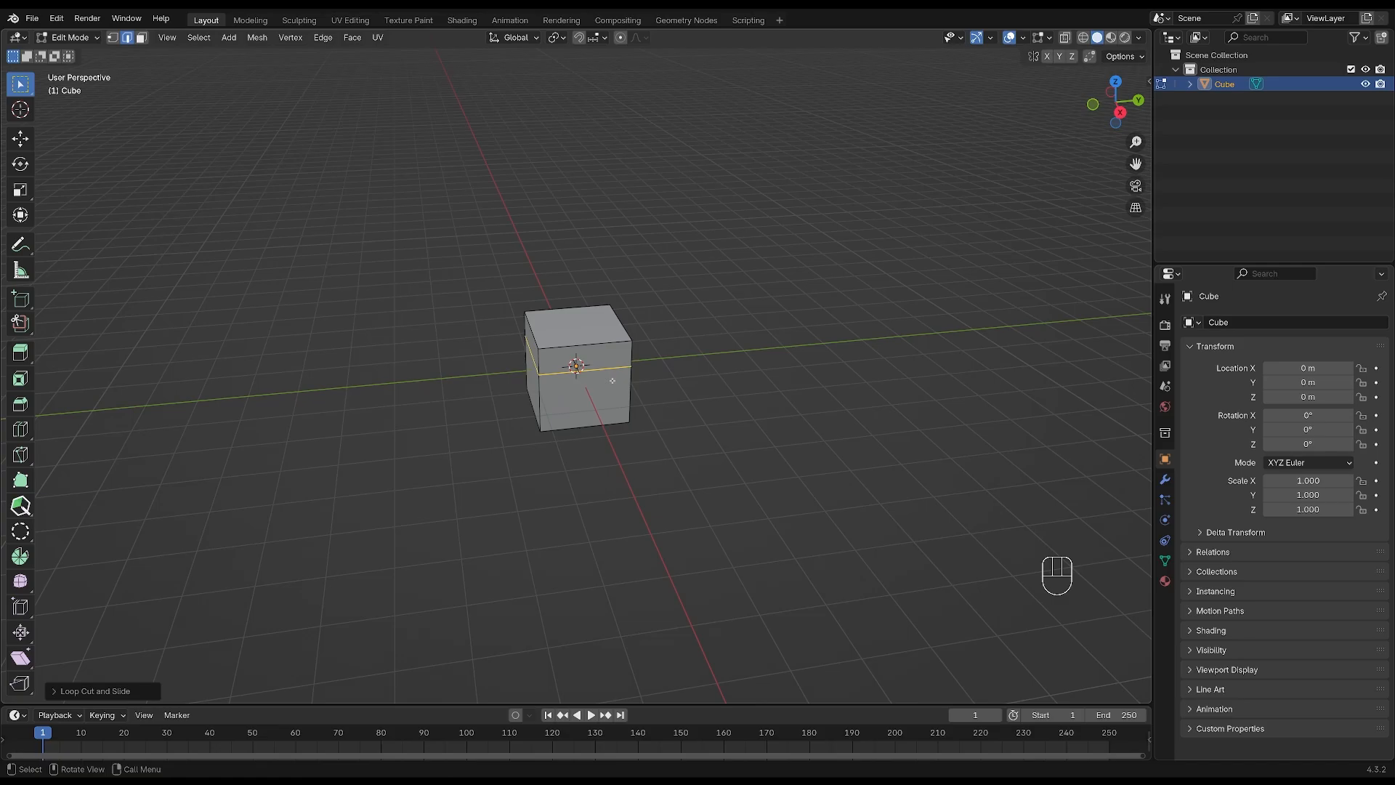
{"action": "key", "text": "z"}
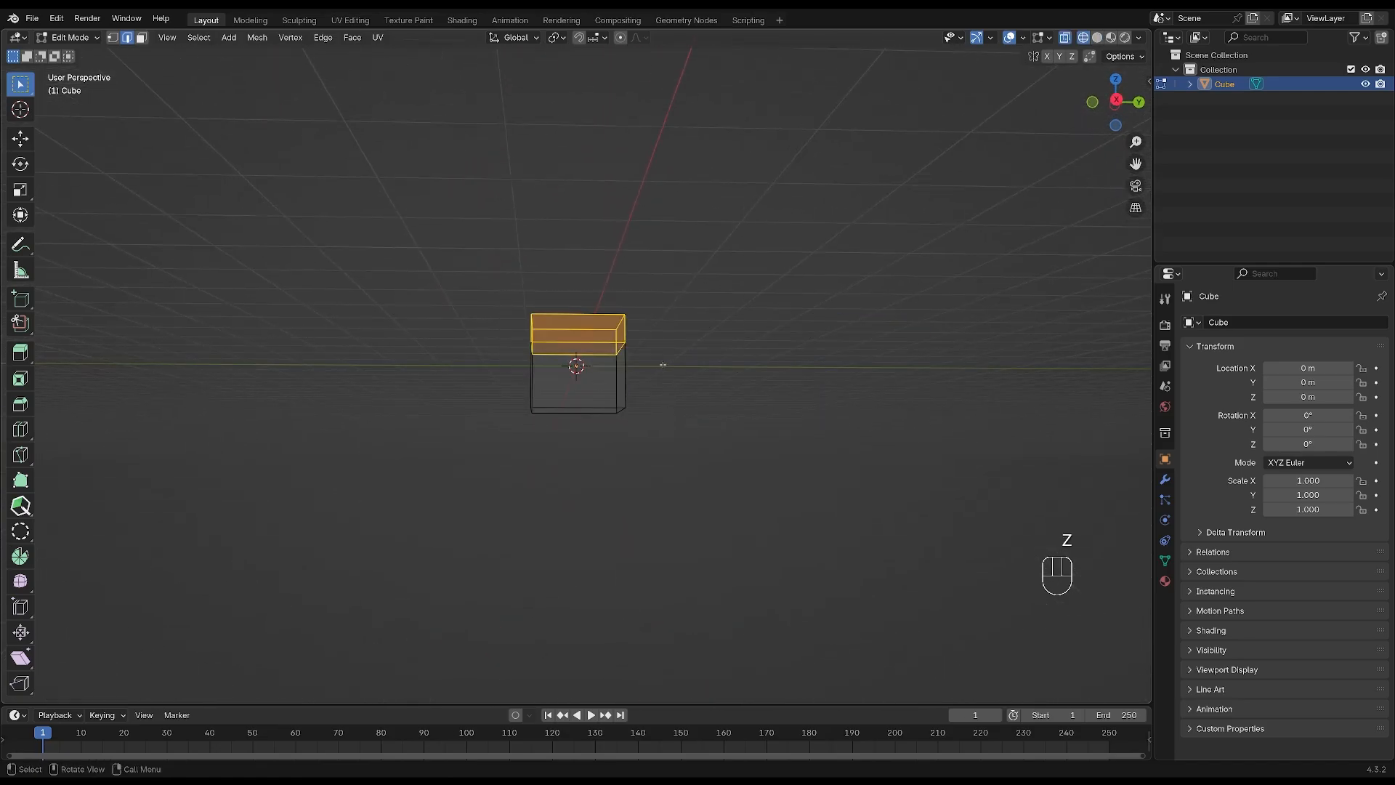
{"action": "key", "text": "e"}
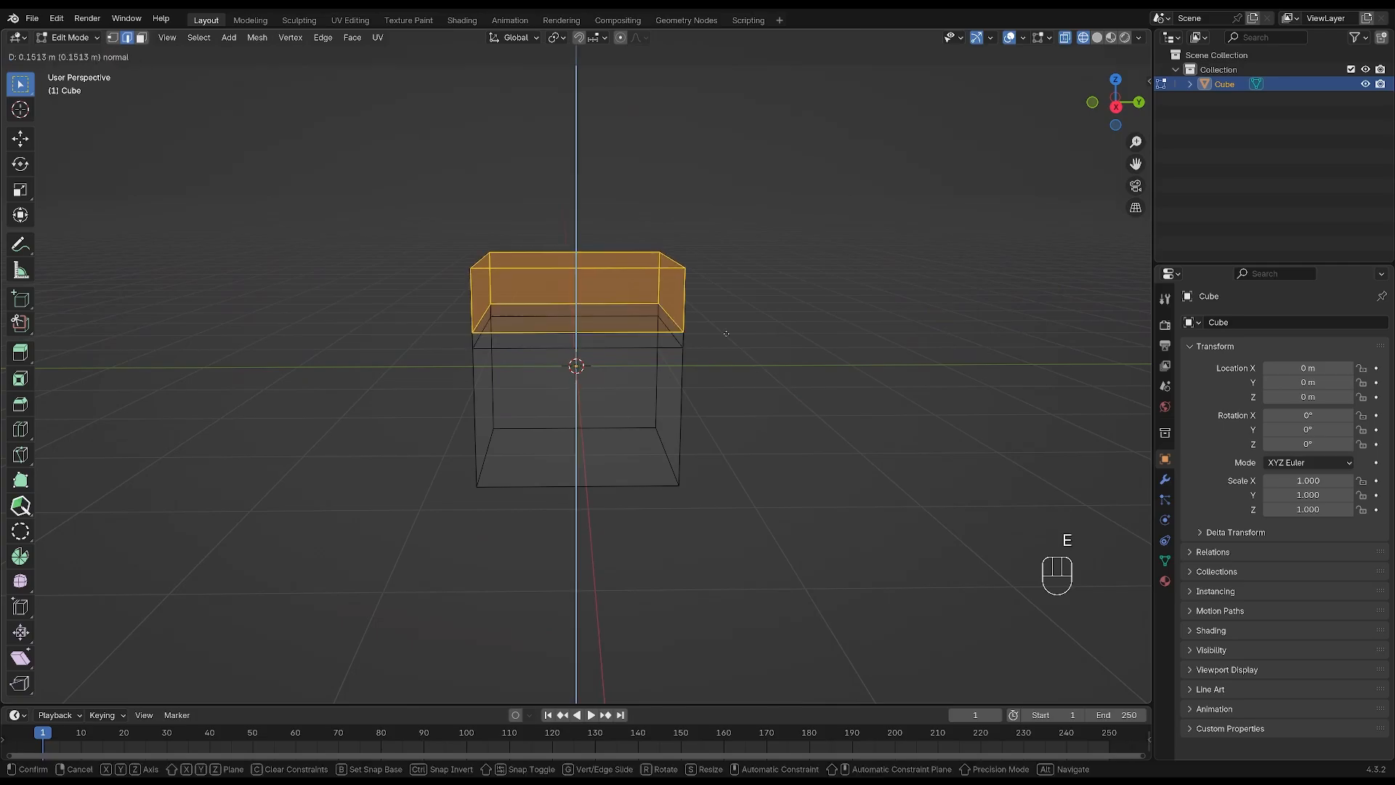
{"action": "key", "text": "s"}
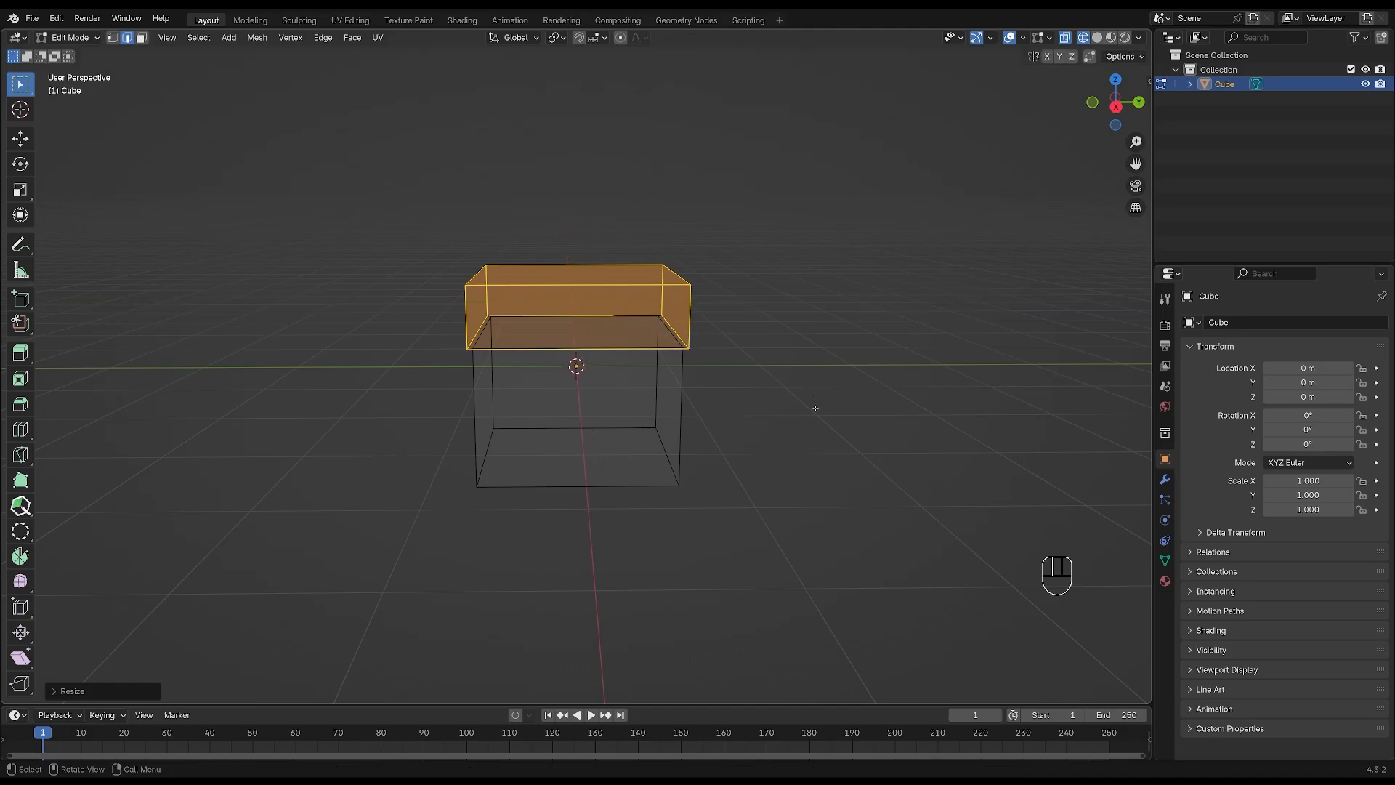
{"action": "key", "text": "ctrl+r"}
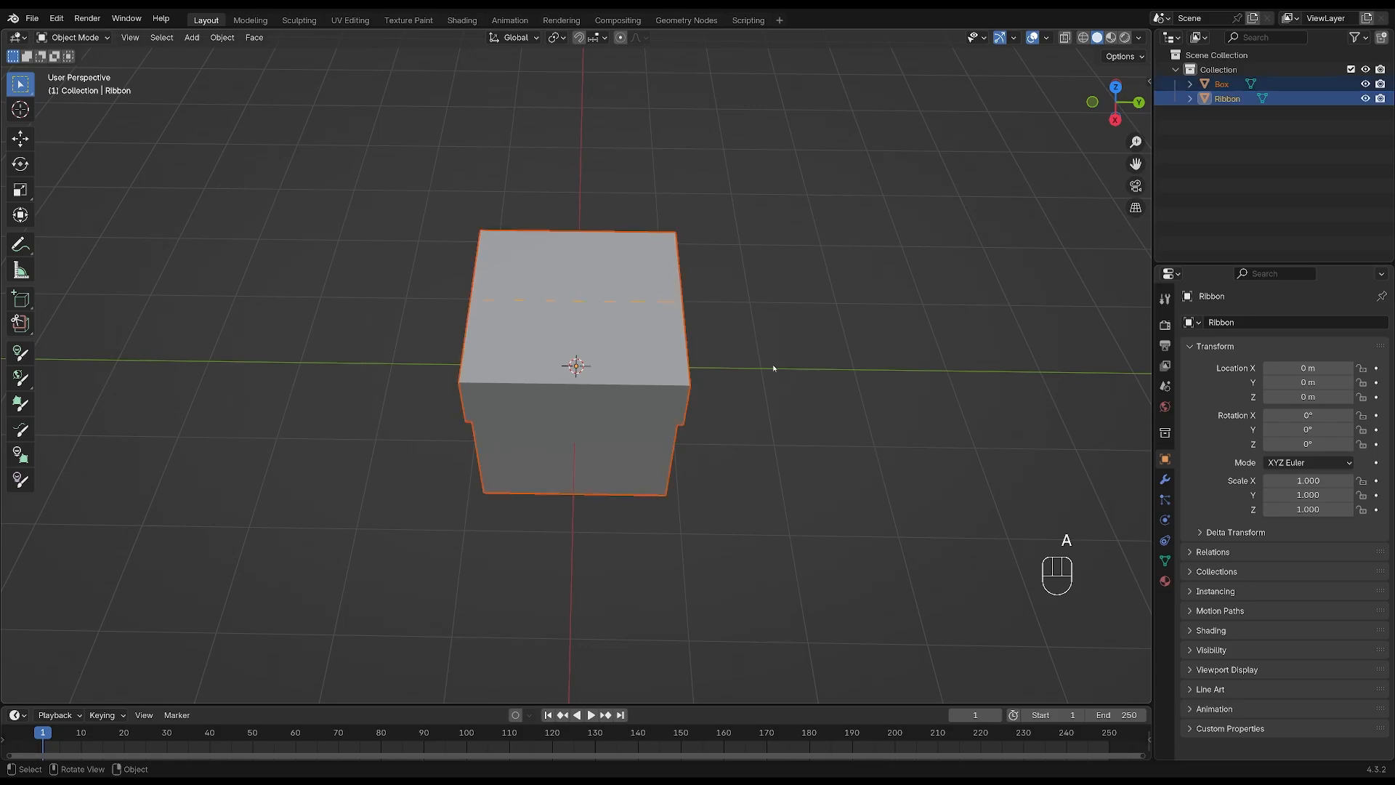
Bevel the Ribbon outline's corners and duplicate it rotated 90° around Z to cross the box.
{"action": "left_click", "coordinate": [1219, 84]}
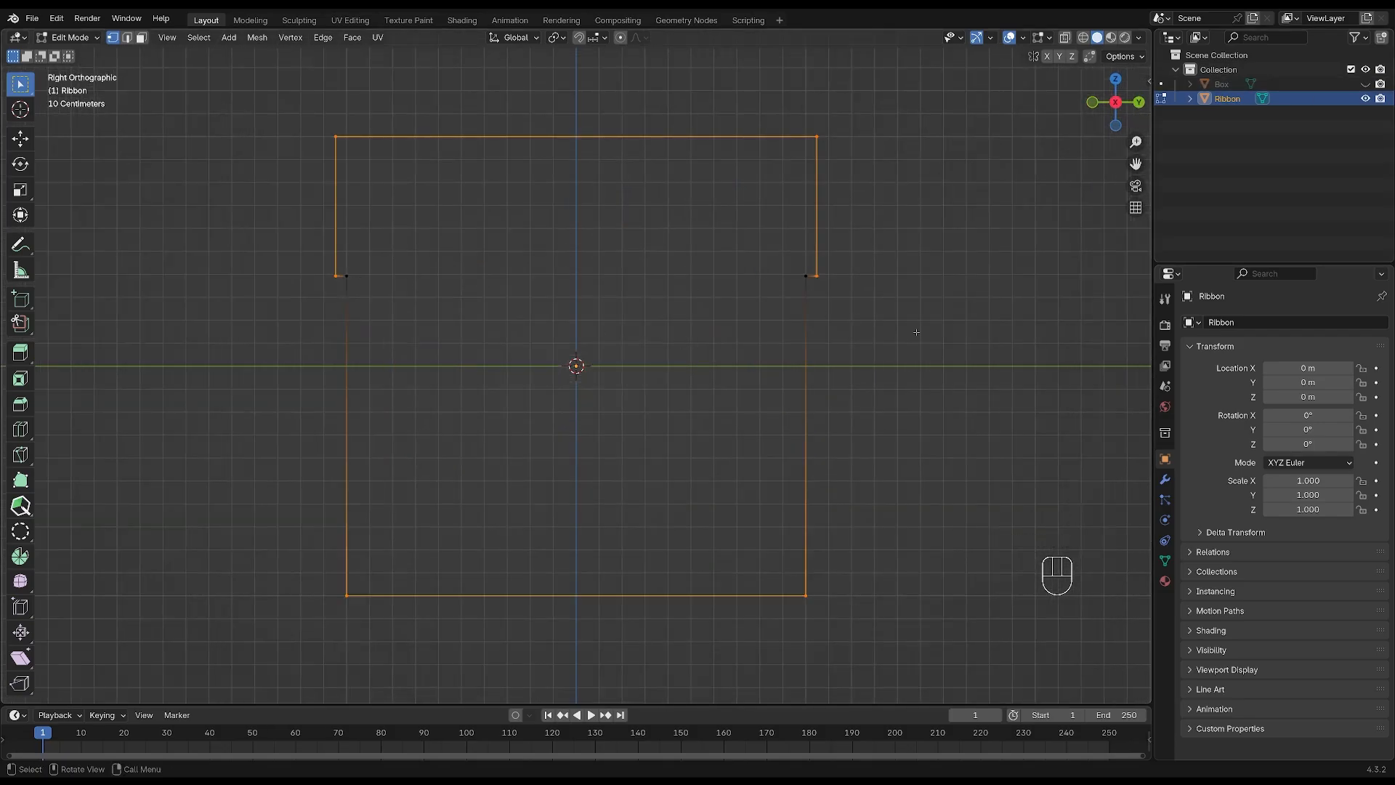
{"action": "key", "text": "shift+ctrl+b"}
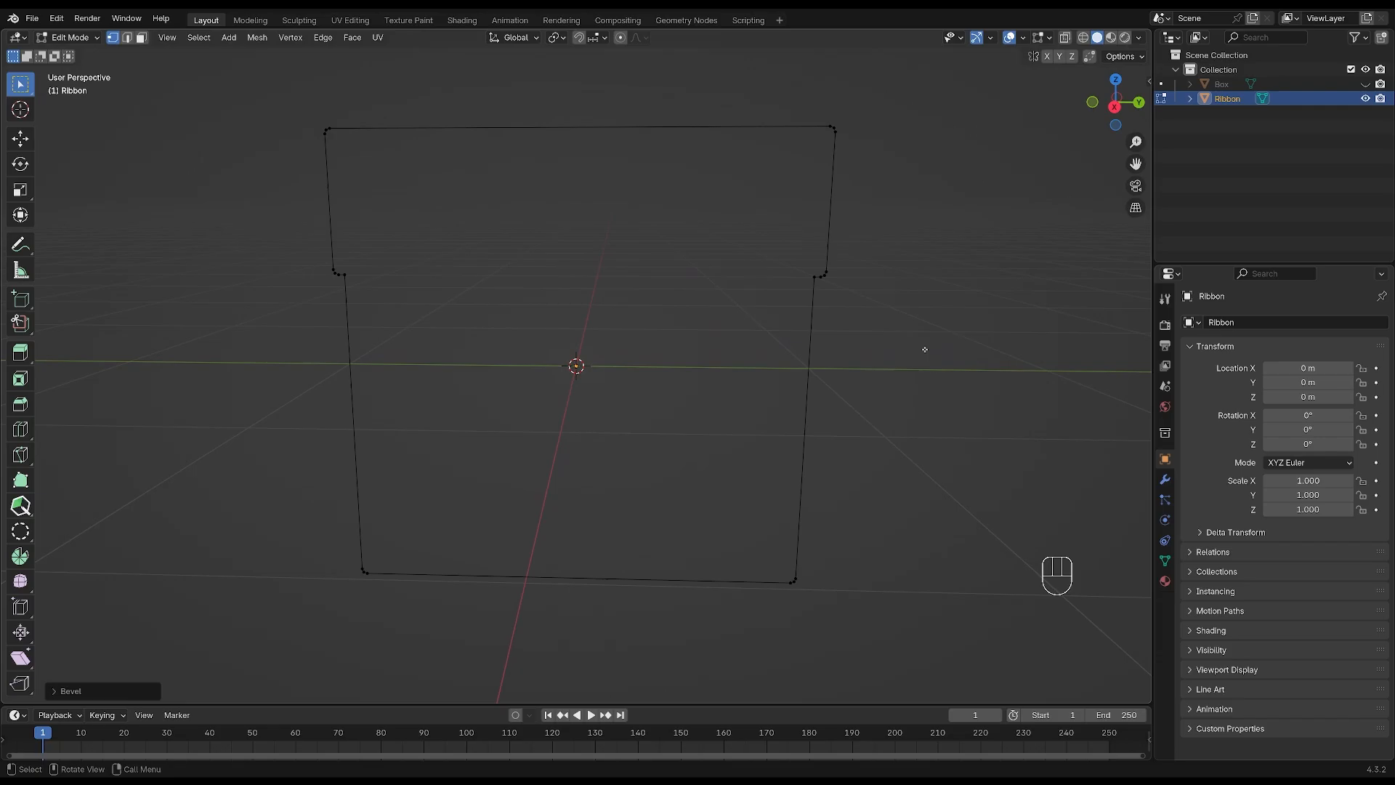
{"action": "key", "text": "shift+d"}
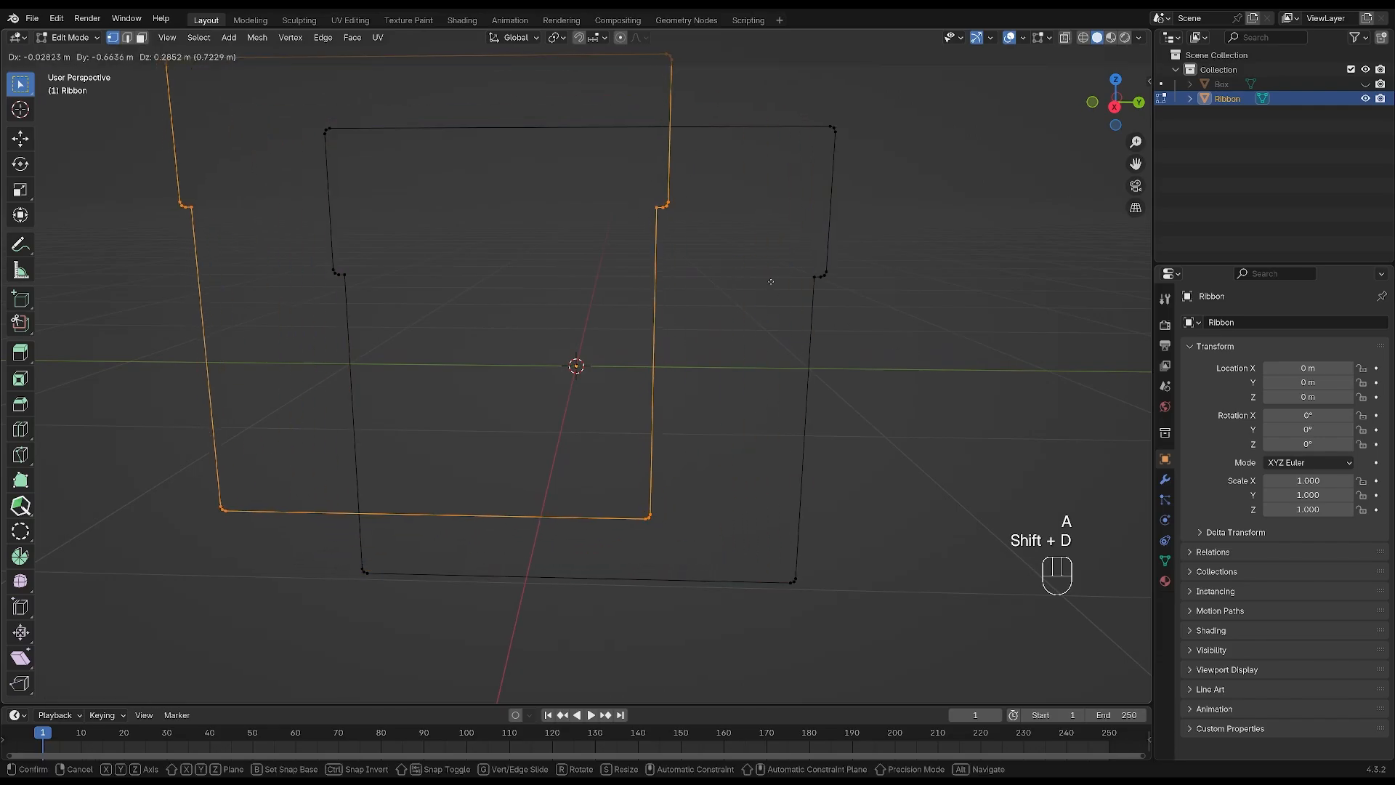
{"action": "key", "text": "r"}
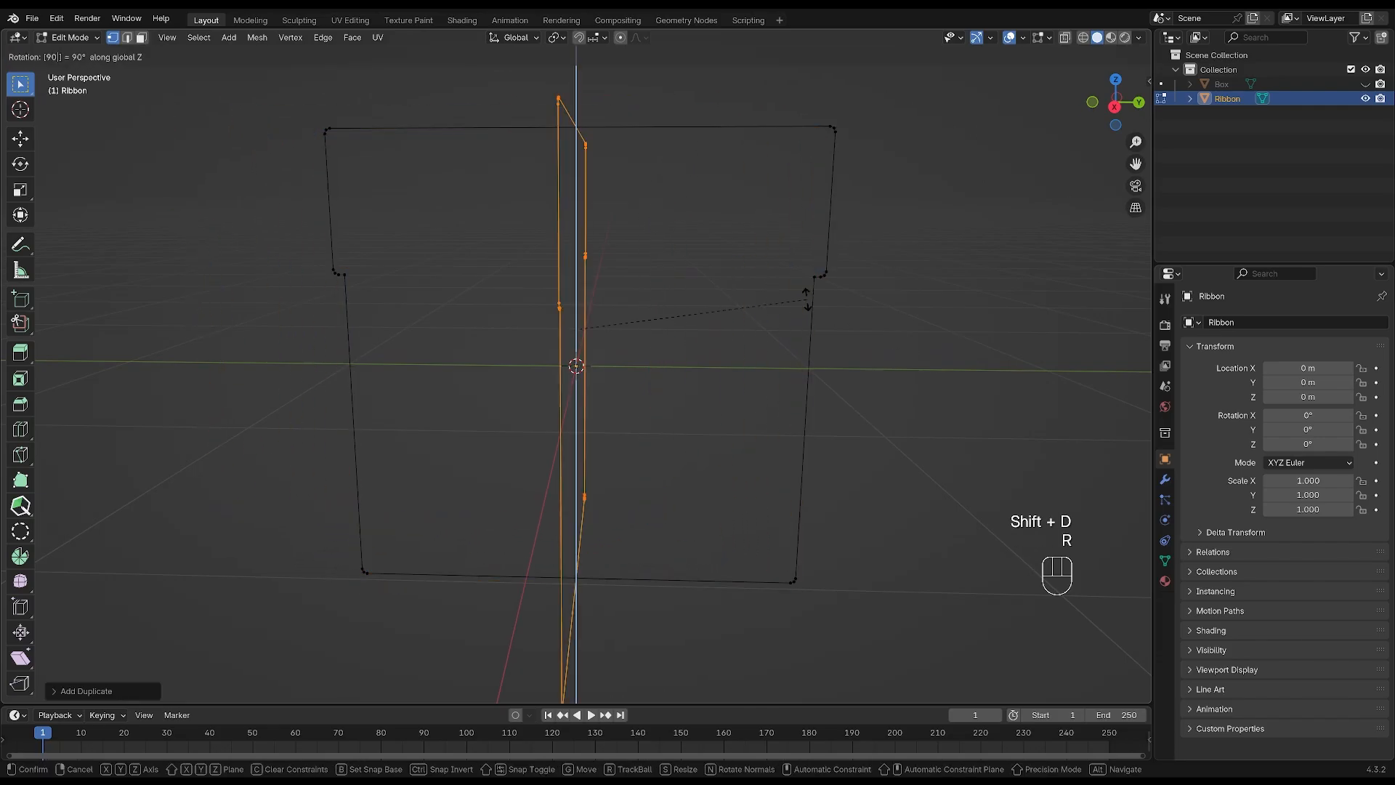
{"action": "key", "text": "Tab"}
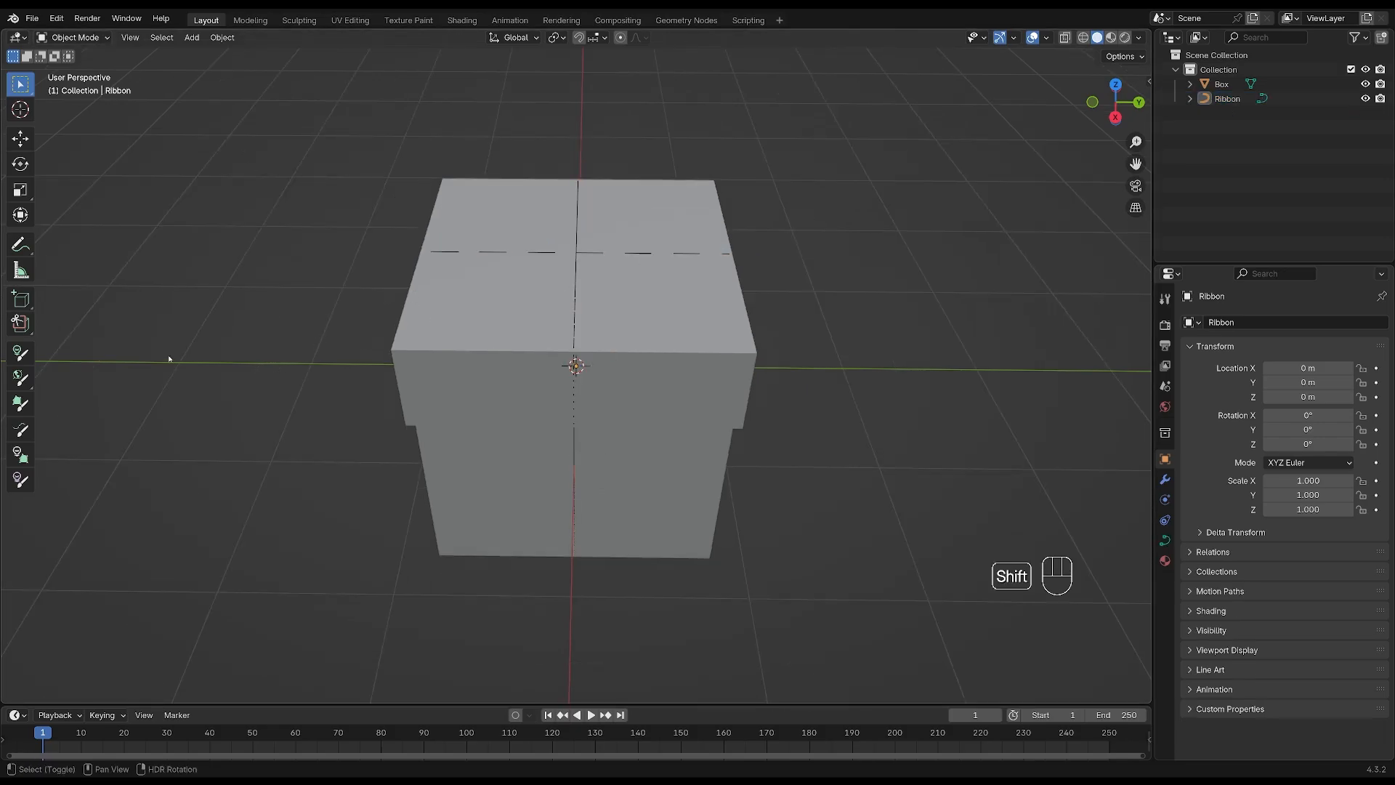
Add a Rectangle curve beside the box and flatten it into a narrow ribbon profile strip.
{"action": "key", "text": "shift+a"}
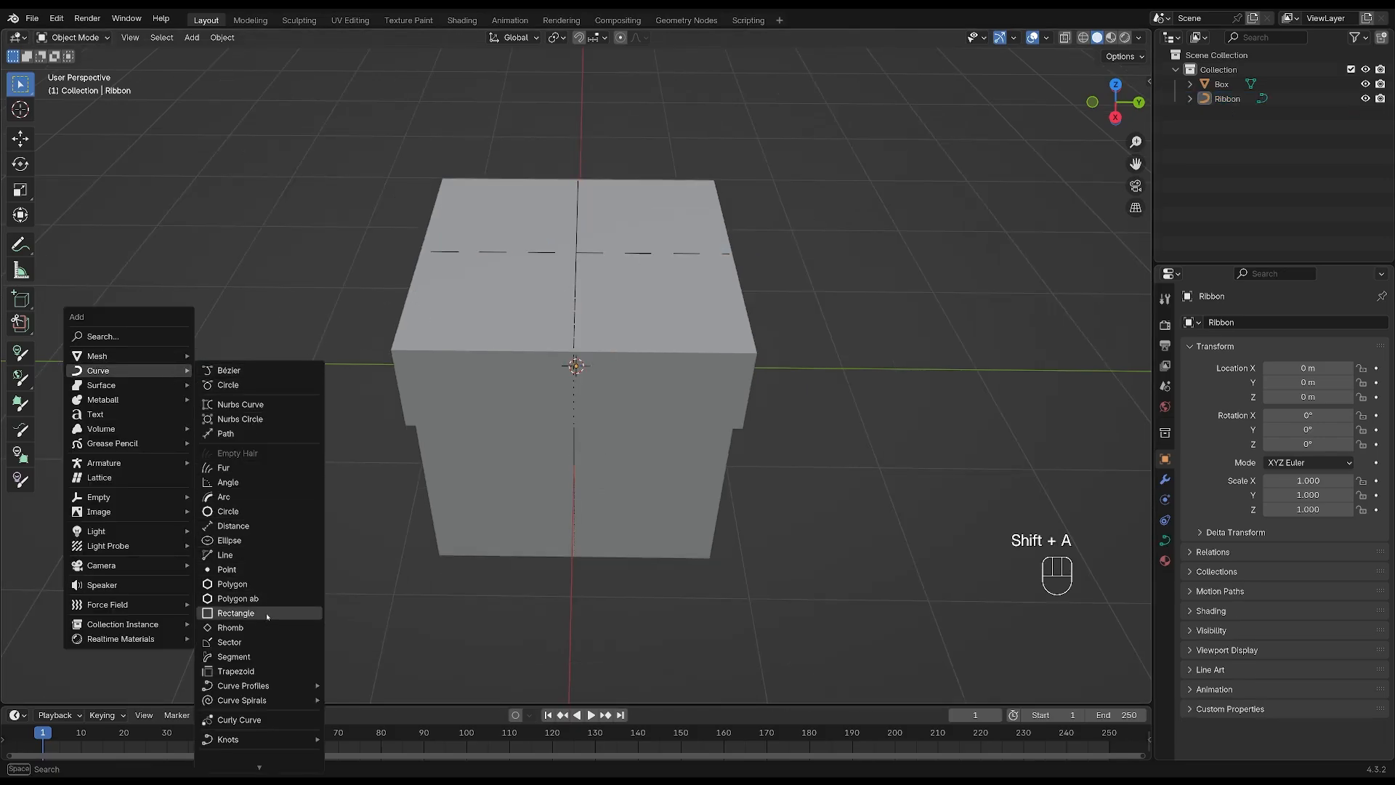
{"action": "left_click", "coordinate": [236, 613]}
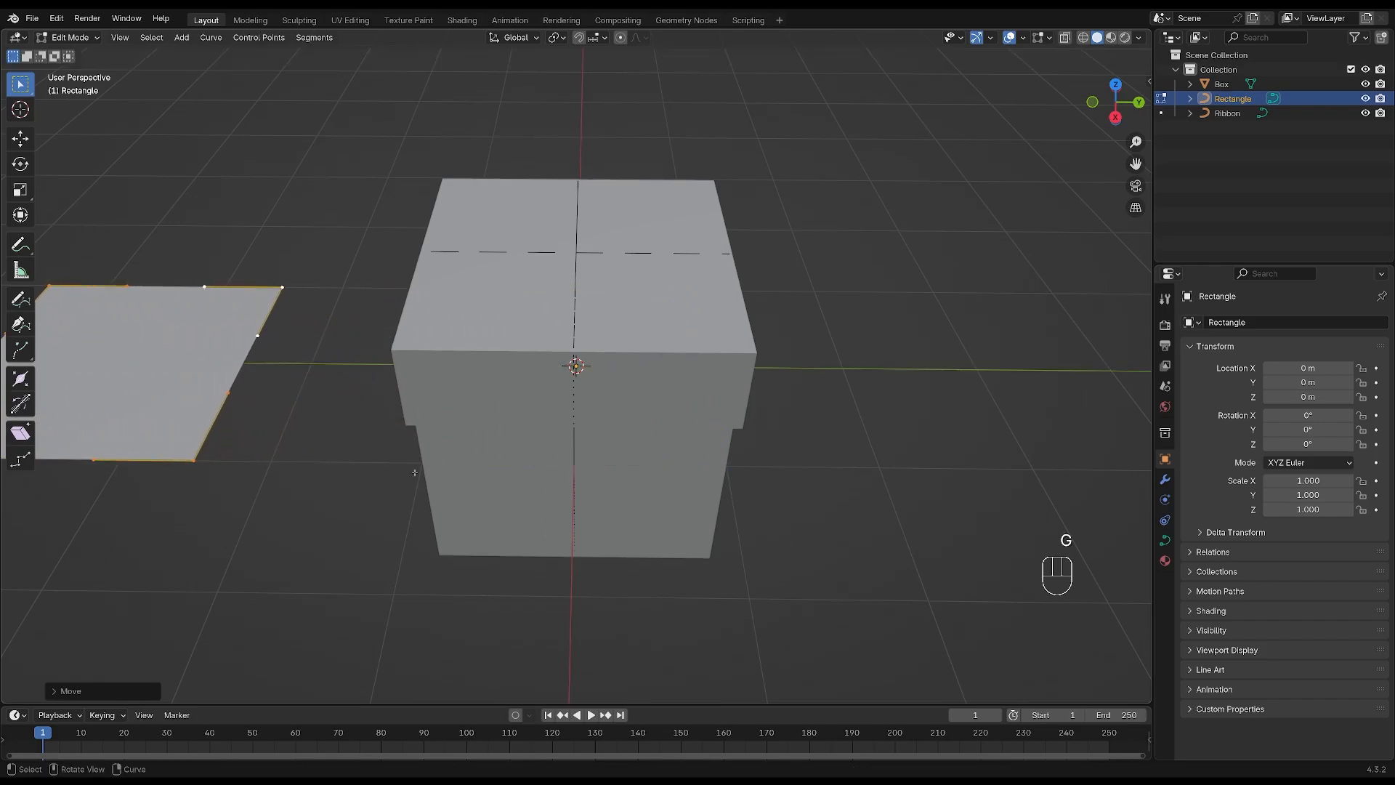
{"action": "key", "text": "s"}
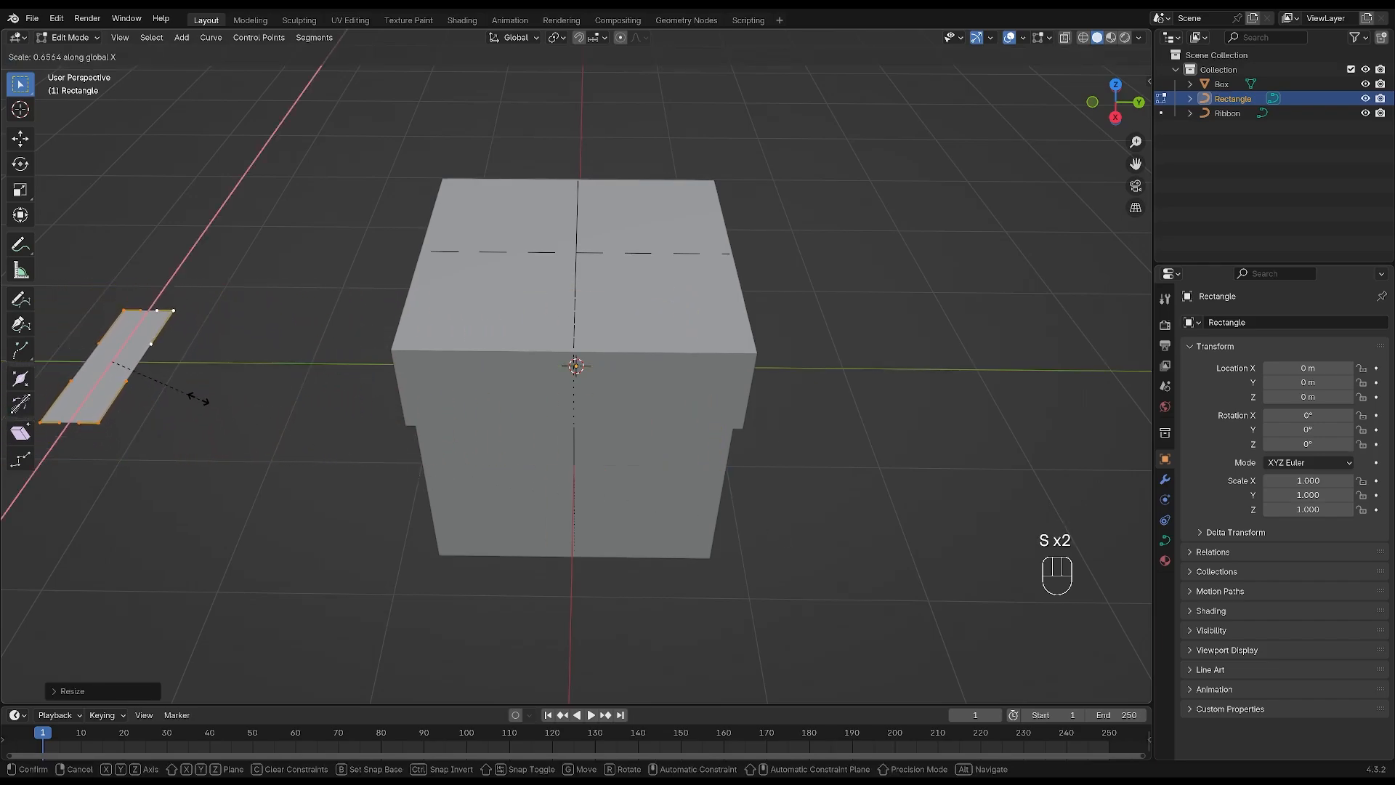
{"action": "left_click", "coordinate": [1226, 113]}
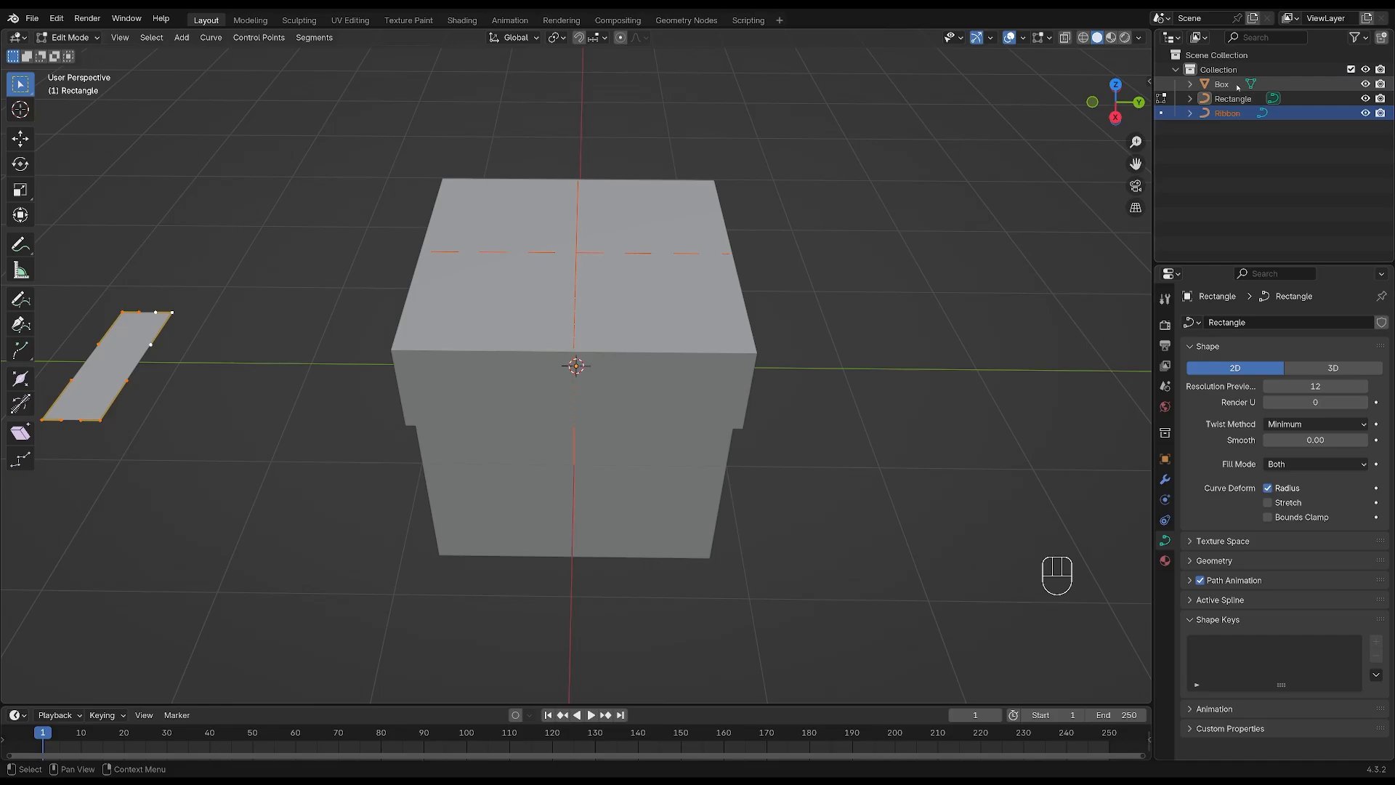
{"action": "key", "text": "Tab"}
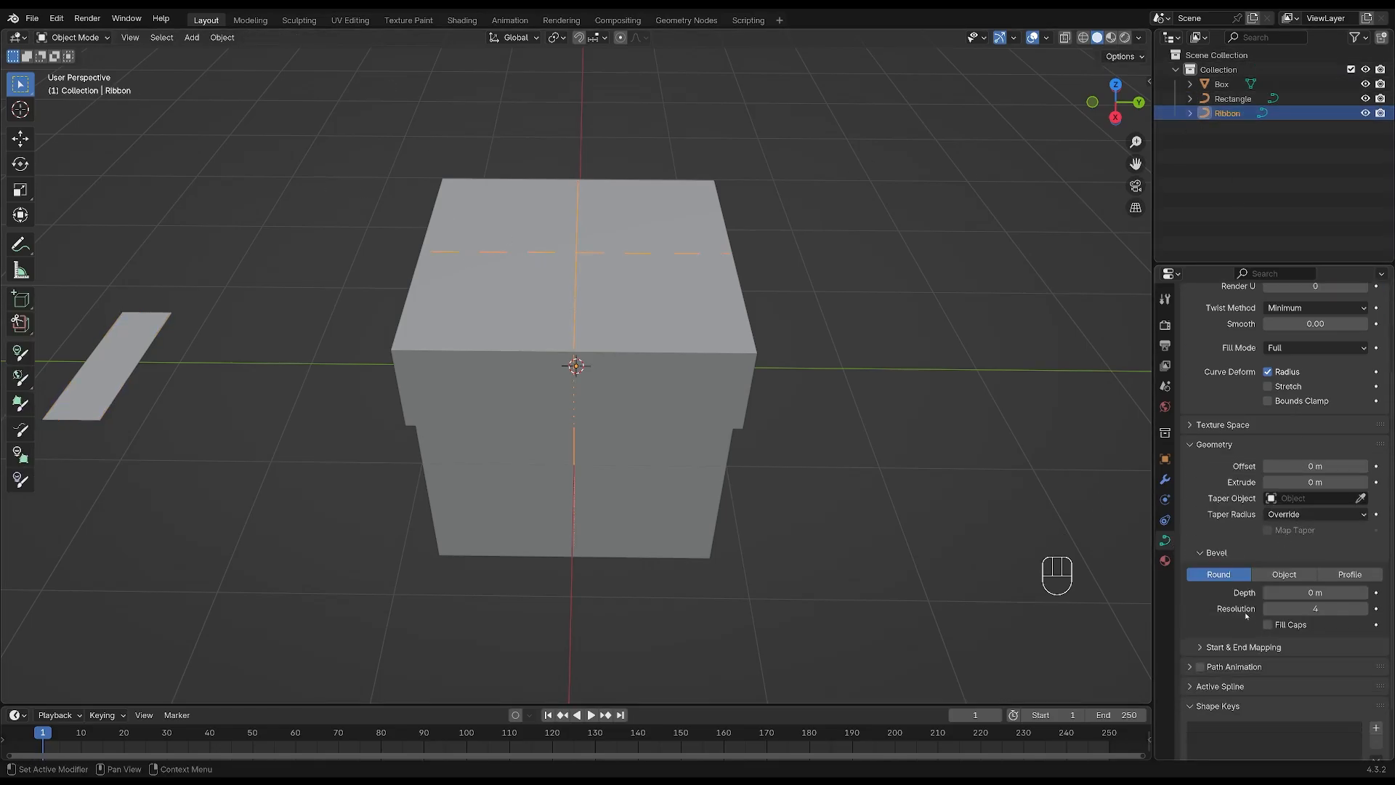
Use the Rectangle as the Ribbon curve's bevel object and shrink it until the bands hug the box.
{"action": "left_click", "coordinate": [1283, 574]}
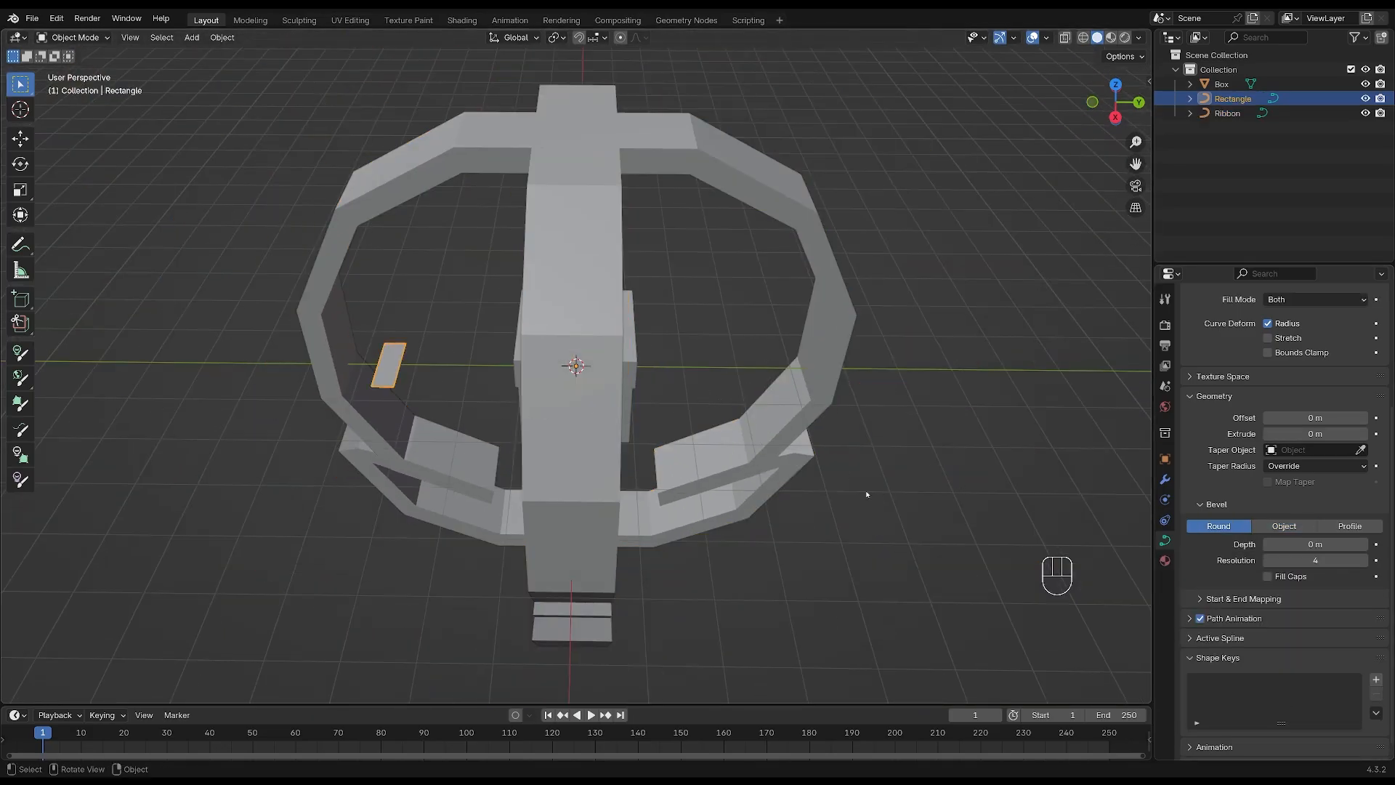
{"action": "key", "text": "s"}
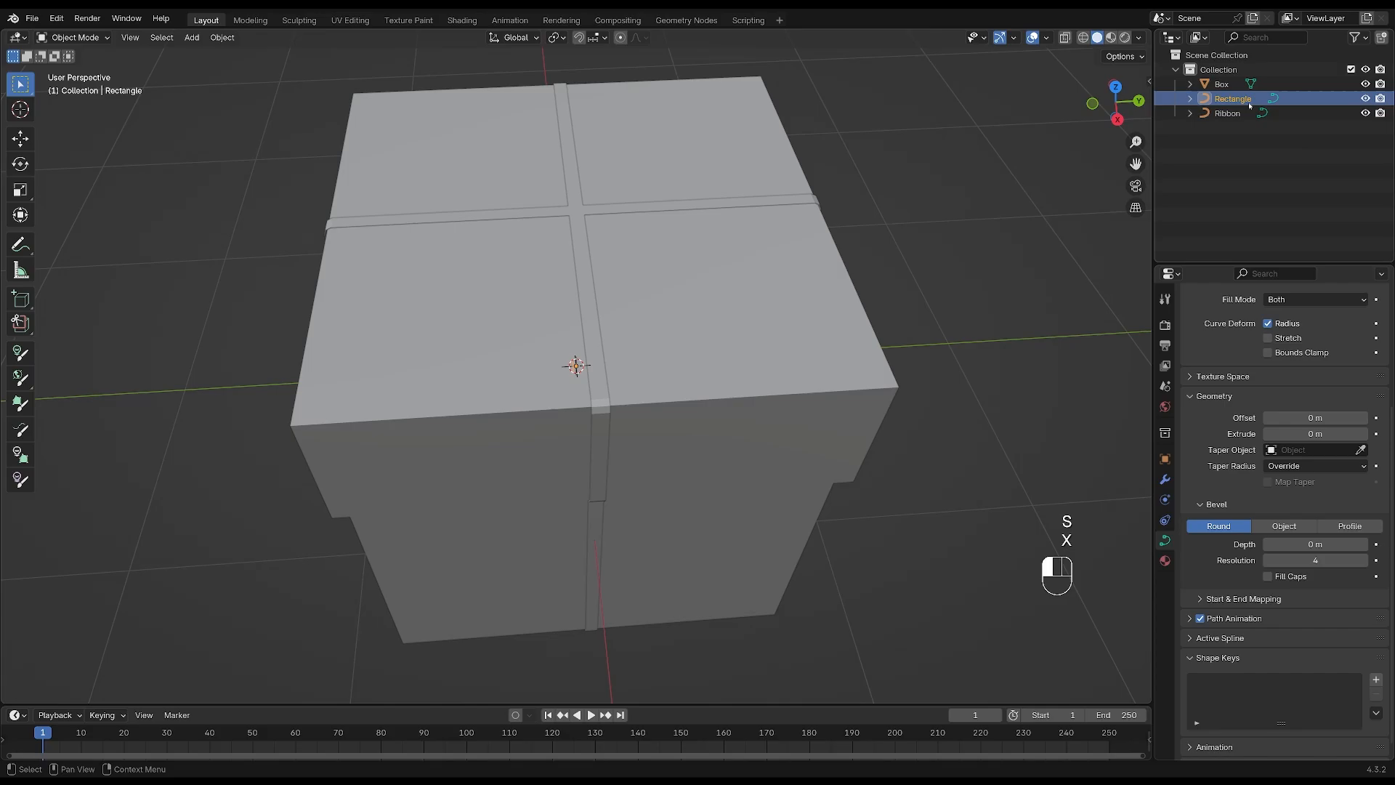
{"action": "left_click", "coordinate": [1227, 113]}
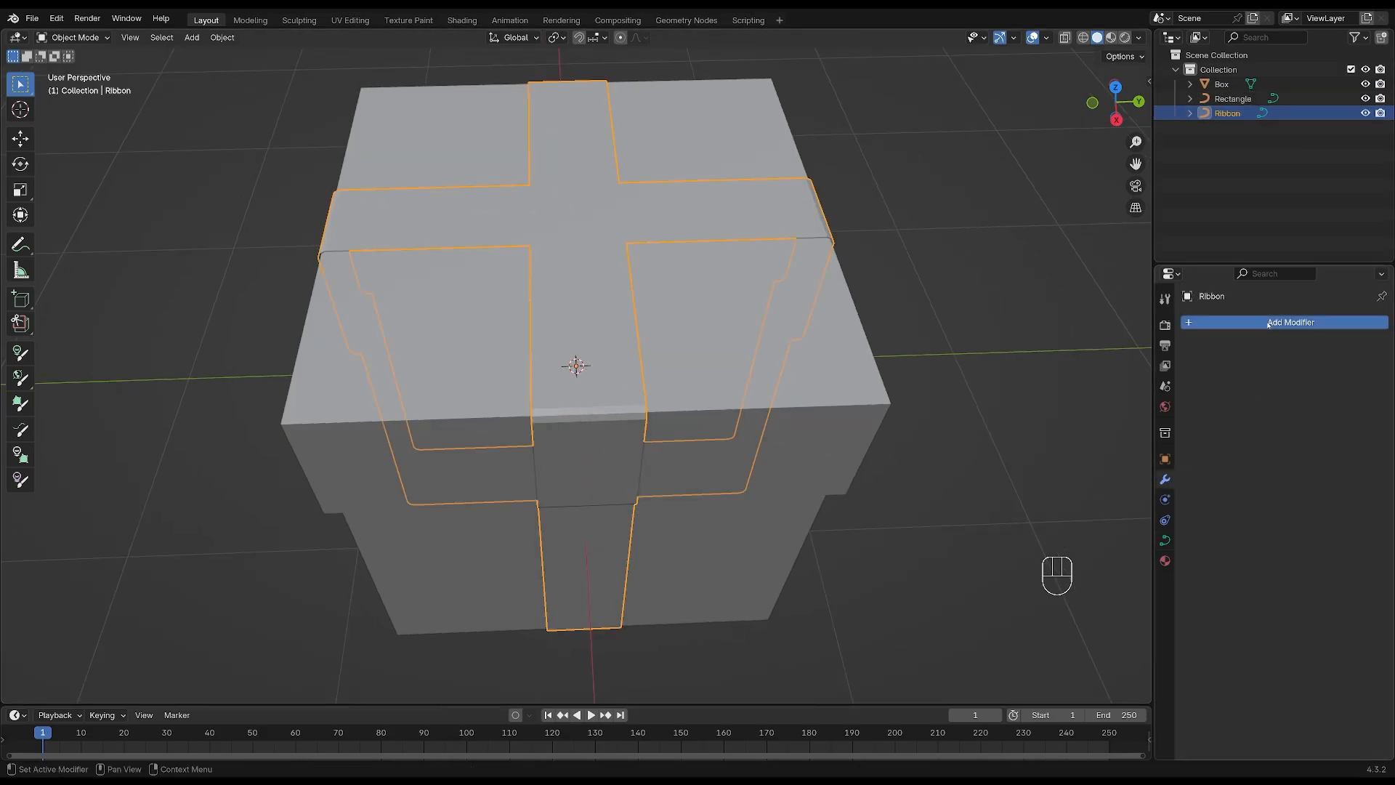
Give the Ribbon a Bevel modifier for rounded edges and convert it into a mesh.
{"action": "left_click", "coordinate": [1291, 322]}
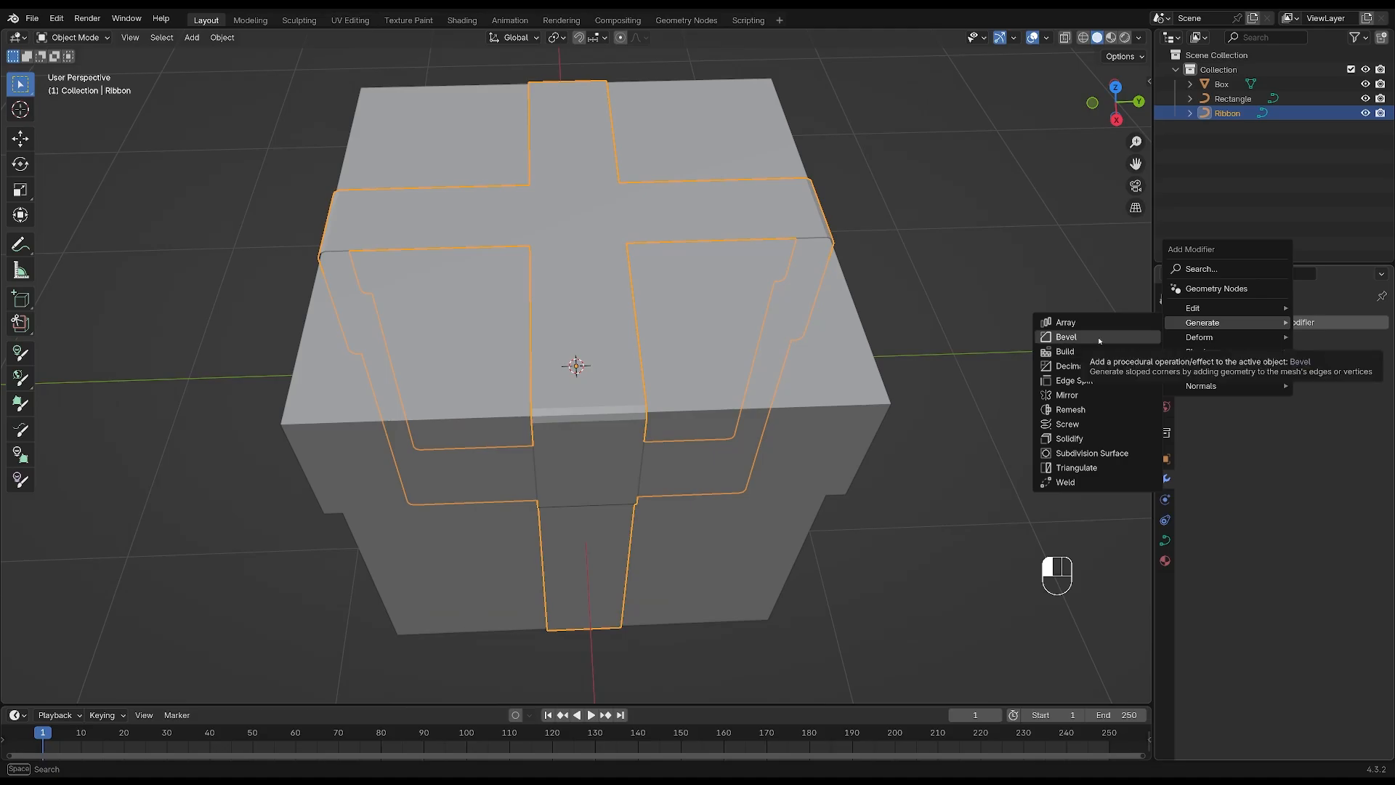
{"action": "left_click", "coordinate": [1065, 336]}
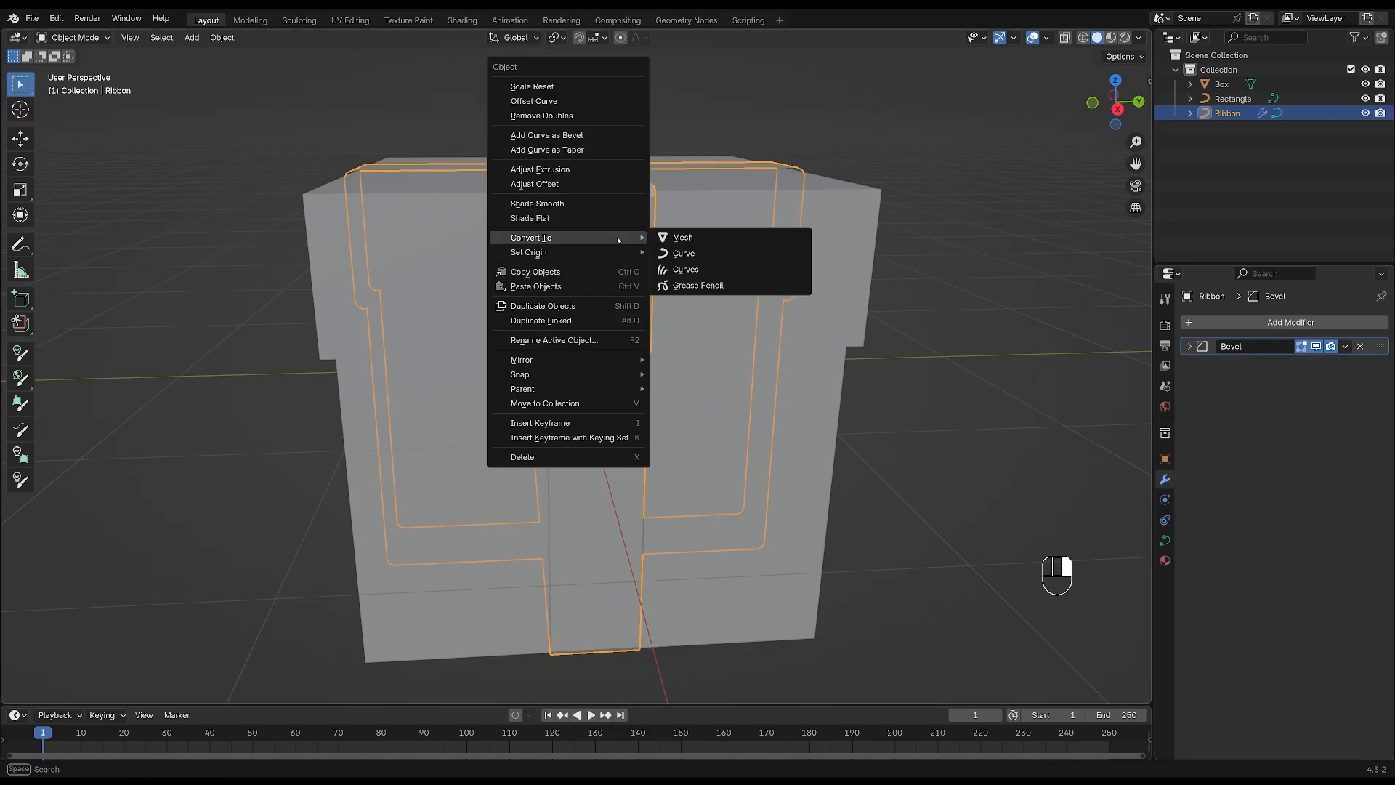
{"action": "left_click", "coordinate": [536, 203]}
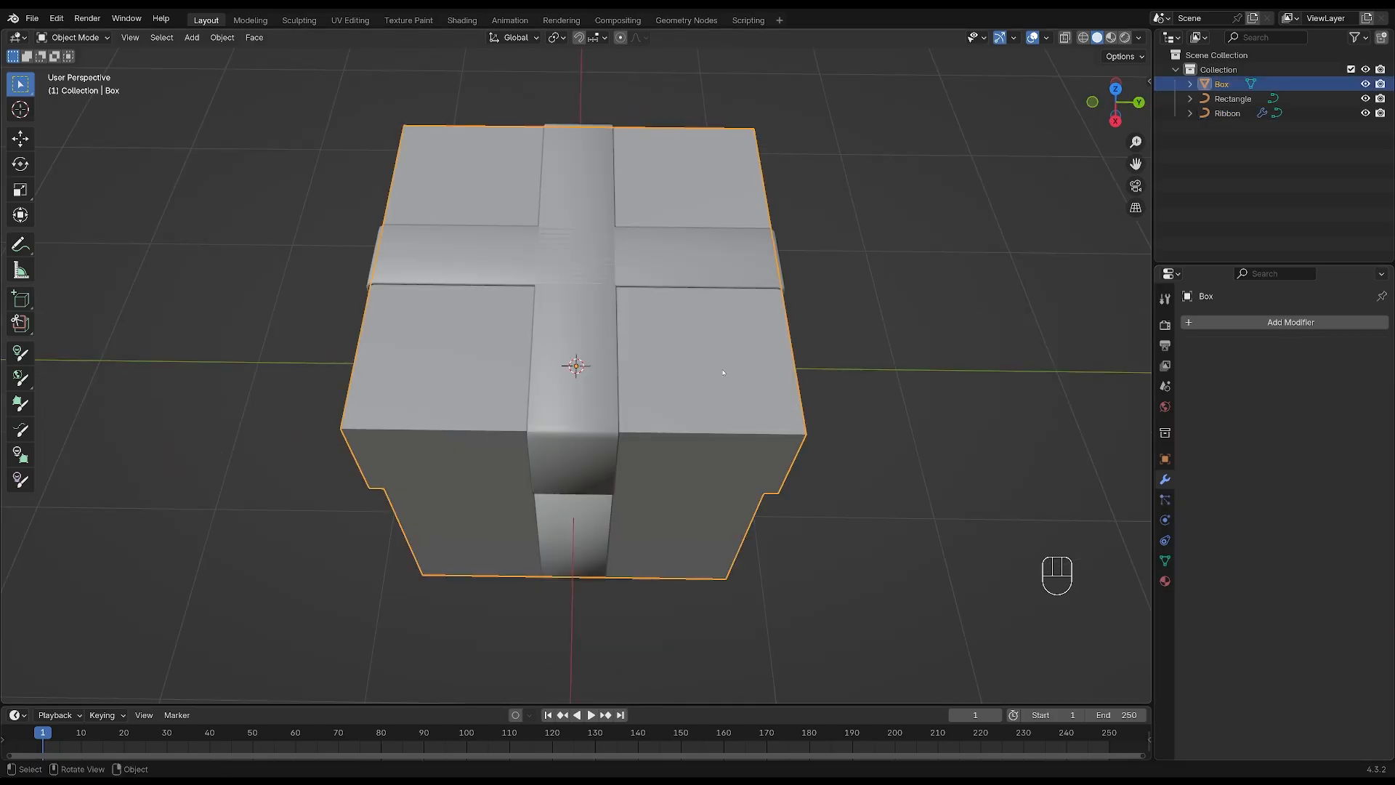
Place the cursor at the box top centre and add a NURBS path curve there.
{"action": "key", "text": "Tab"}
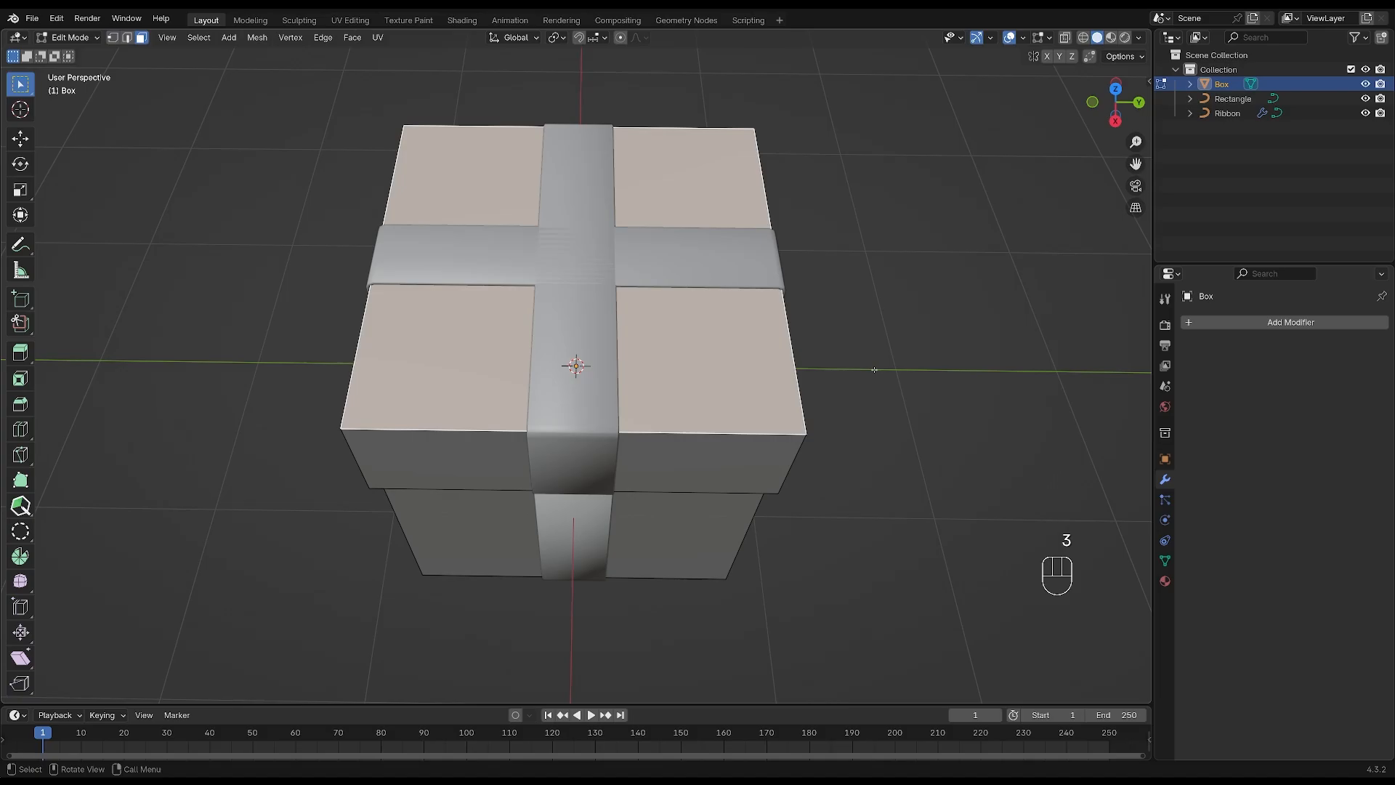
{"action": "key", "text": "shift+s"}
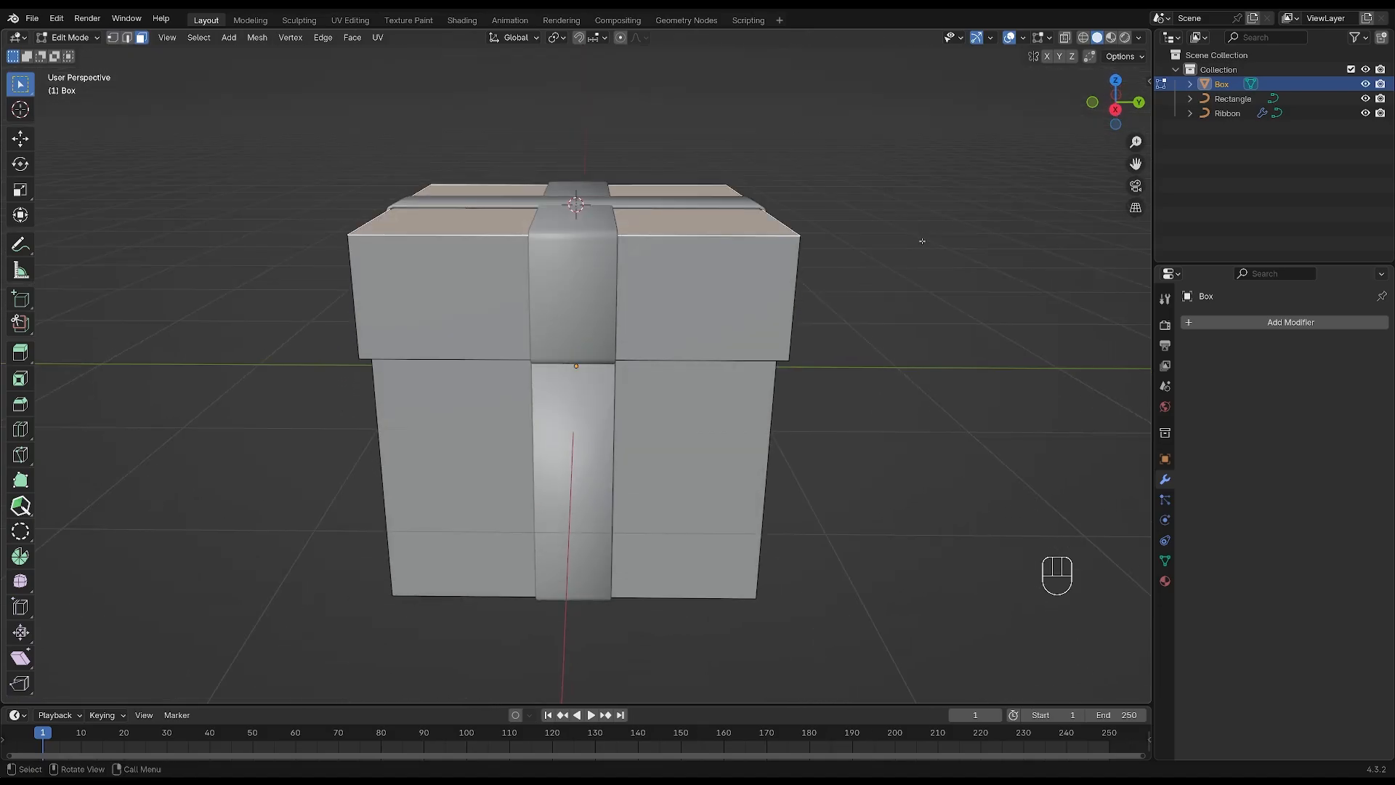
{"action": "key", "text": "Tab"}
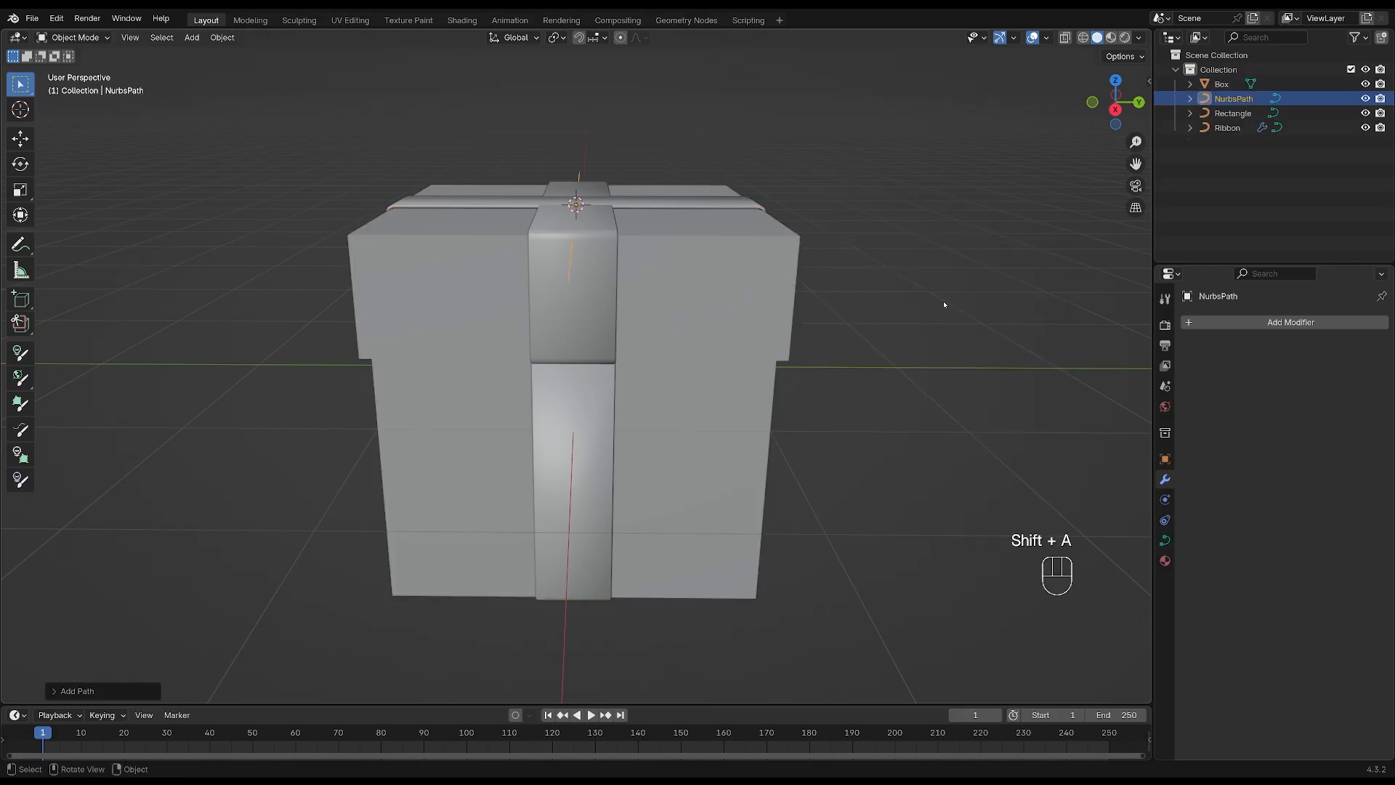
Move and extrude the path's points into a teardrop loop rising from the box top to the right.
{"action": "key", "text": "Tab"}
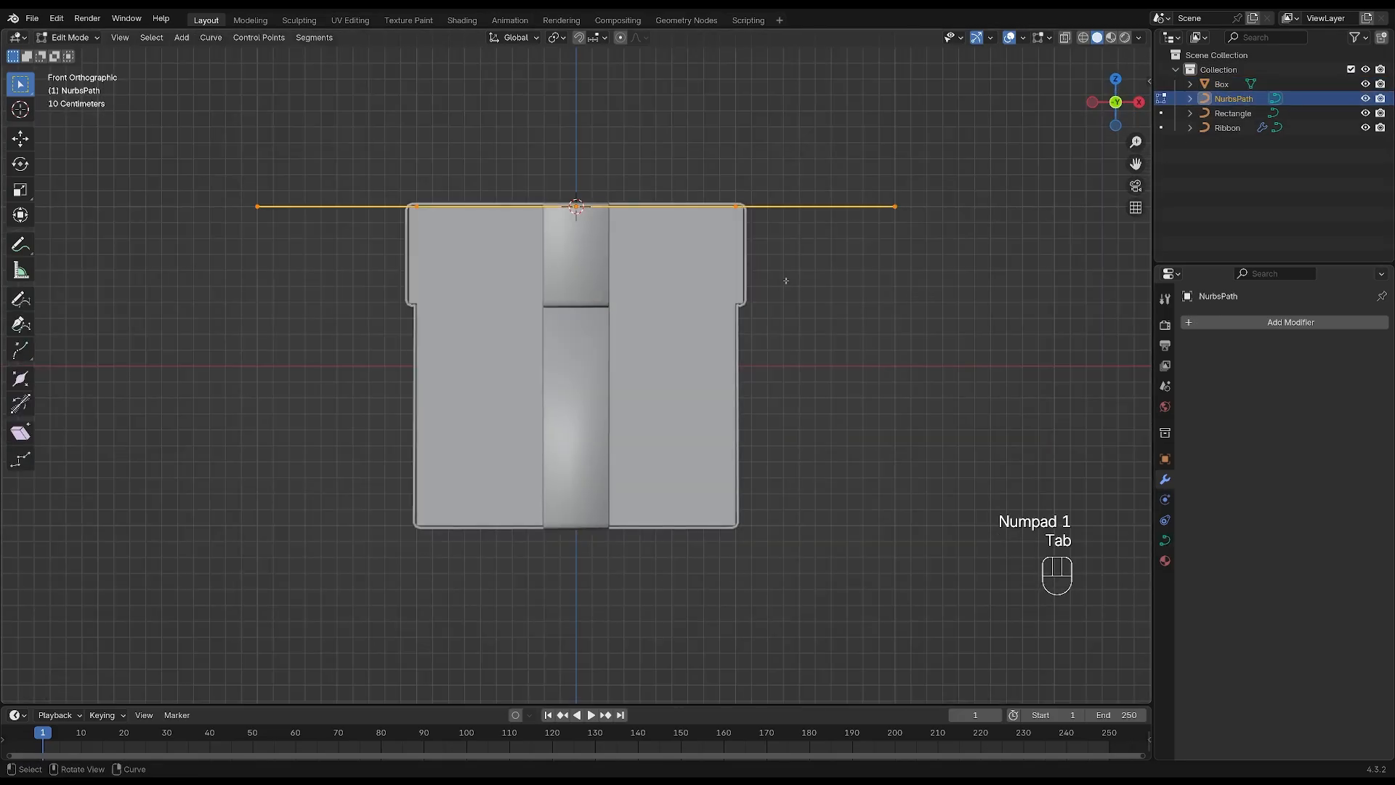
{"action": "key", "text": "g"}
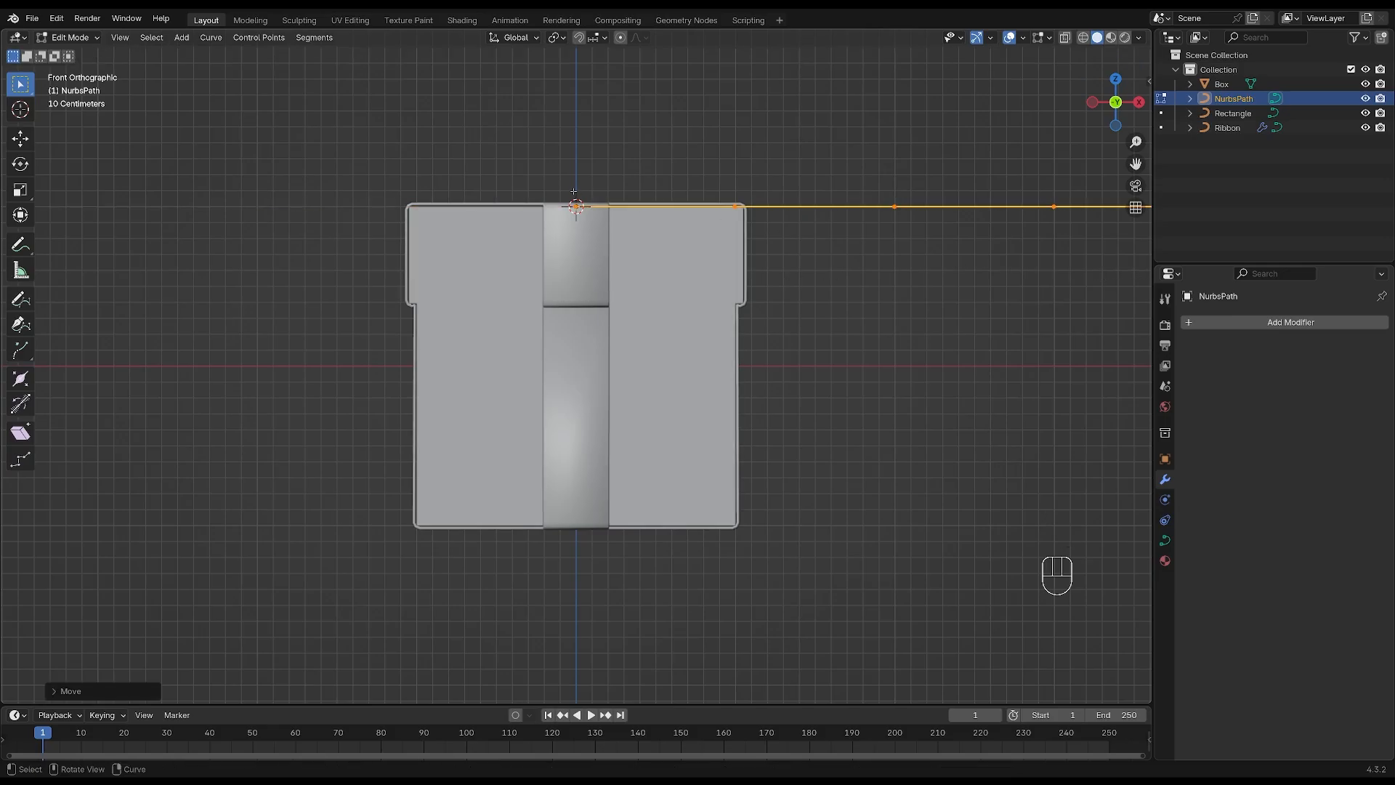
{"action": "key", "text": "g"}
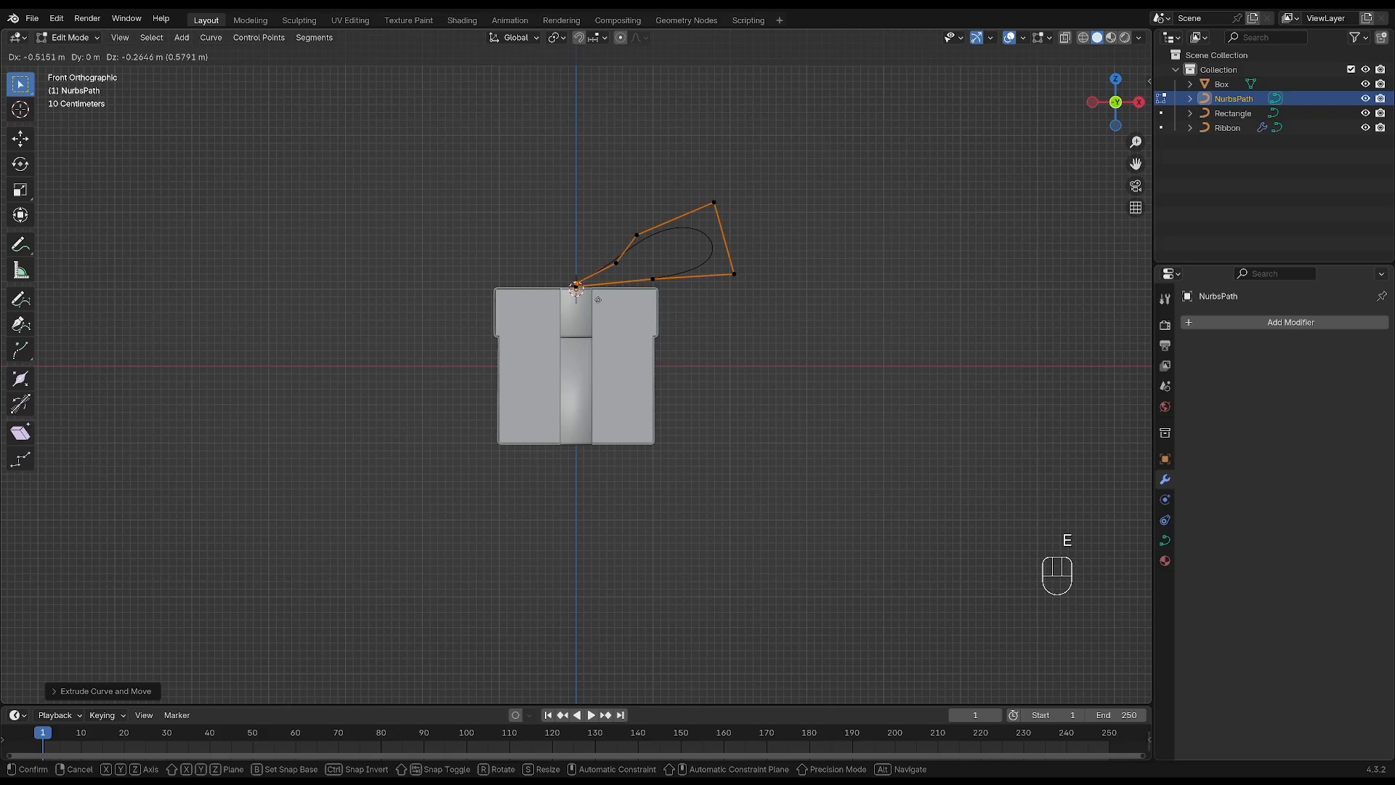
{"action": "key", "text": "Tab"}
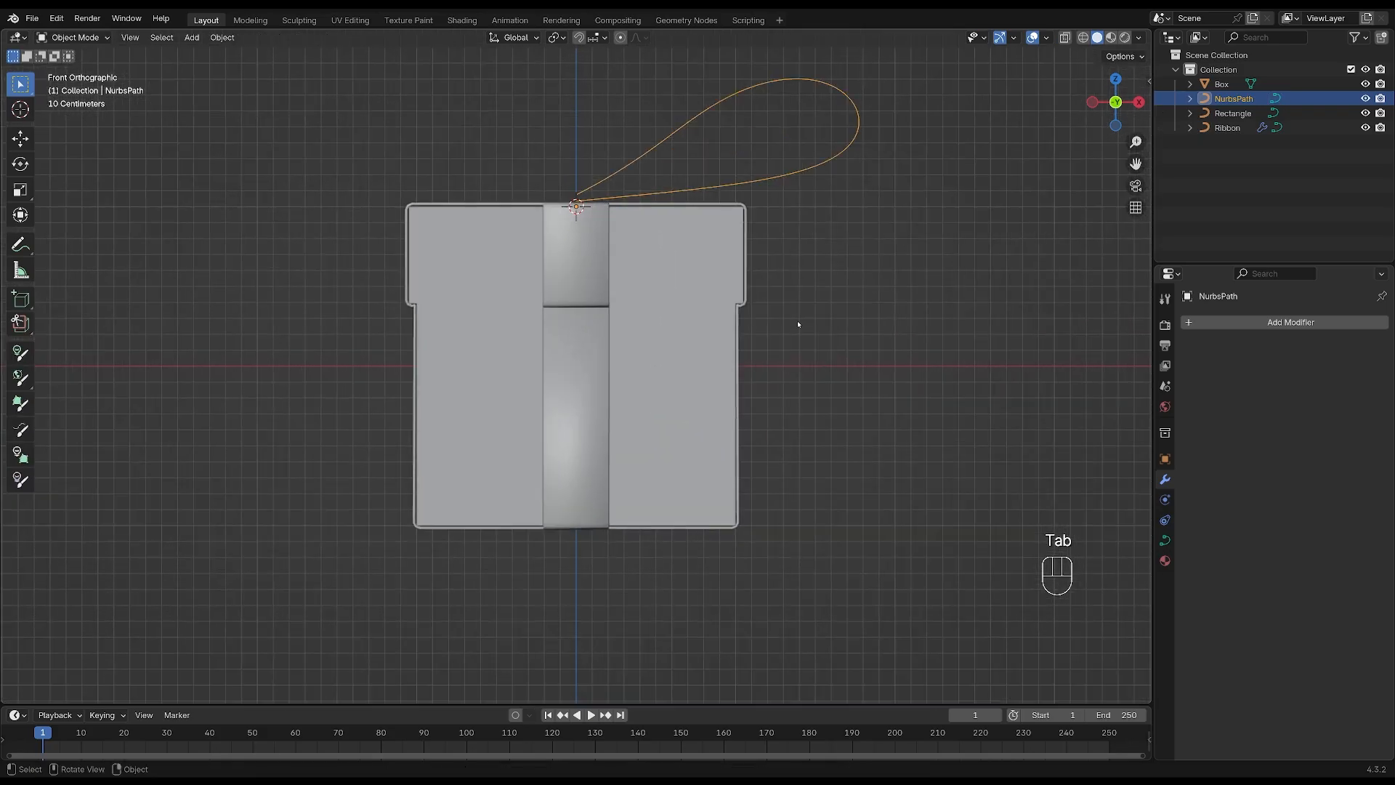
{"action": "key", "text": "Tab"}
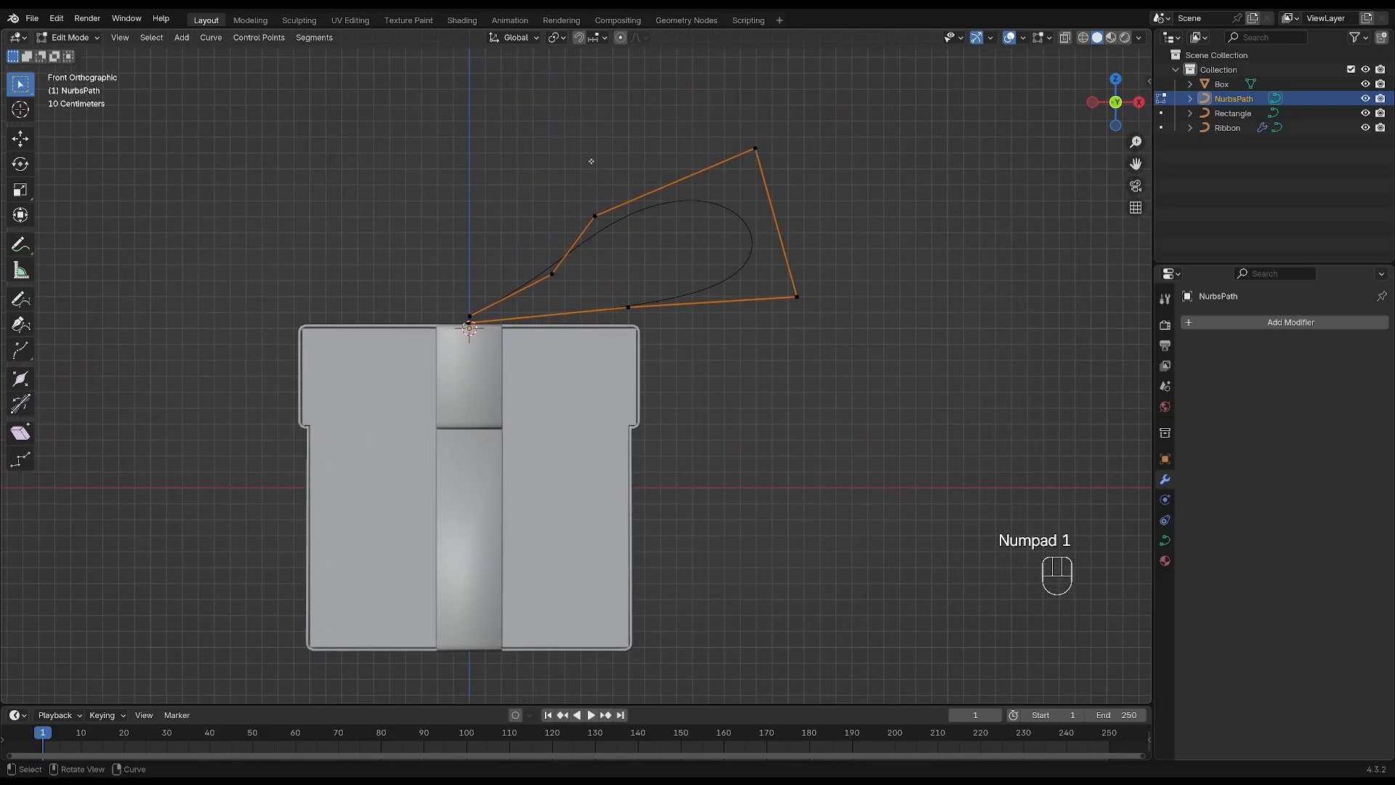
{"action": "left_click_drag", "start_coordinate": [755, 148], "coordinate": [725, 143]}
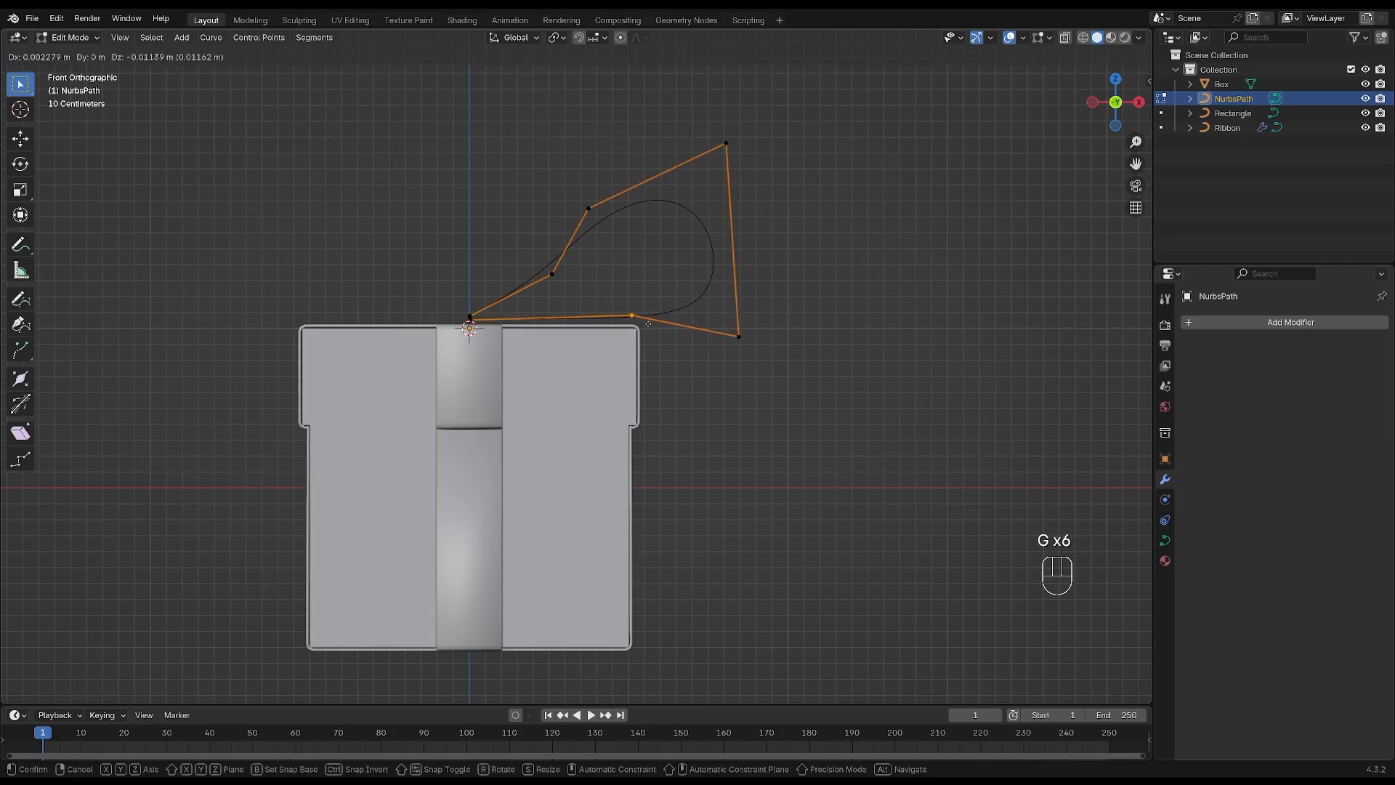
{"action": "key", "text": "Tab"}
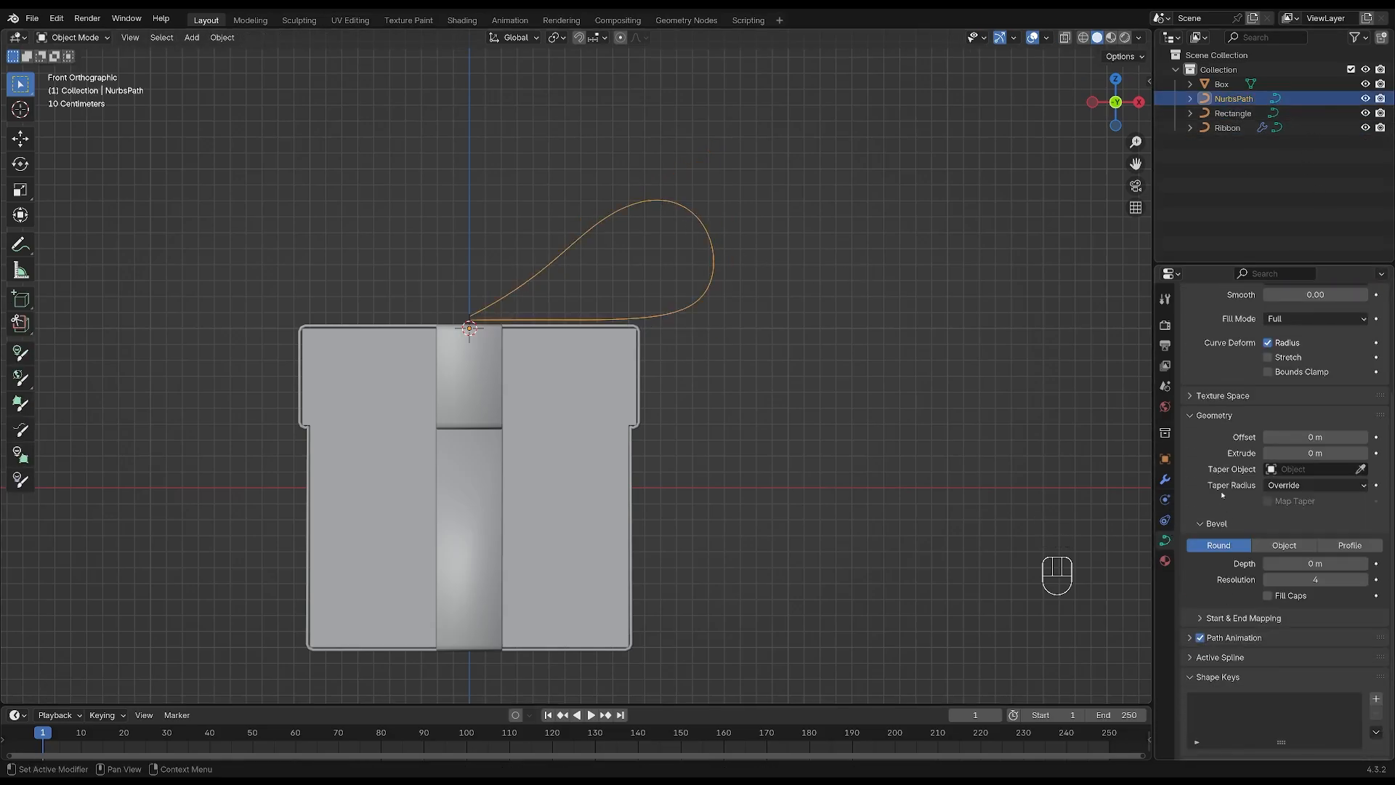
Give the loop the Rectangle bevel profile and fatten the ribbon at its far end with Alt+S.
{"action": "left_click", "coordinate": [1282, 545]}
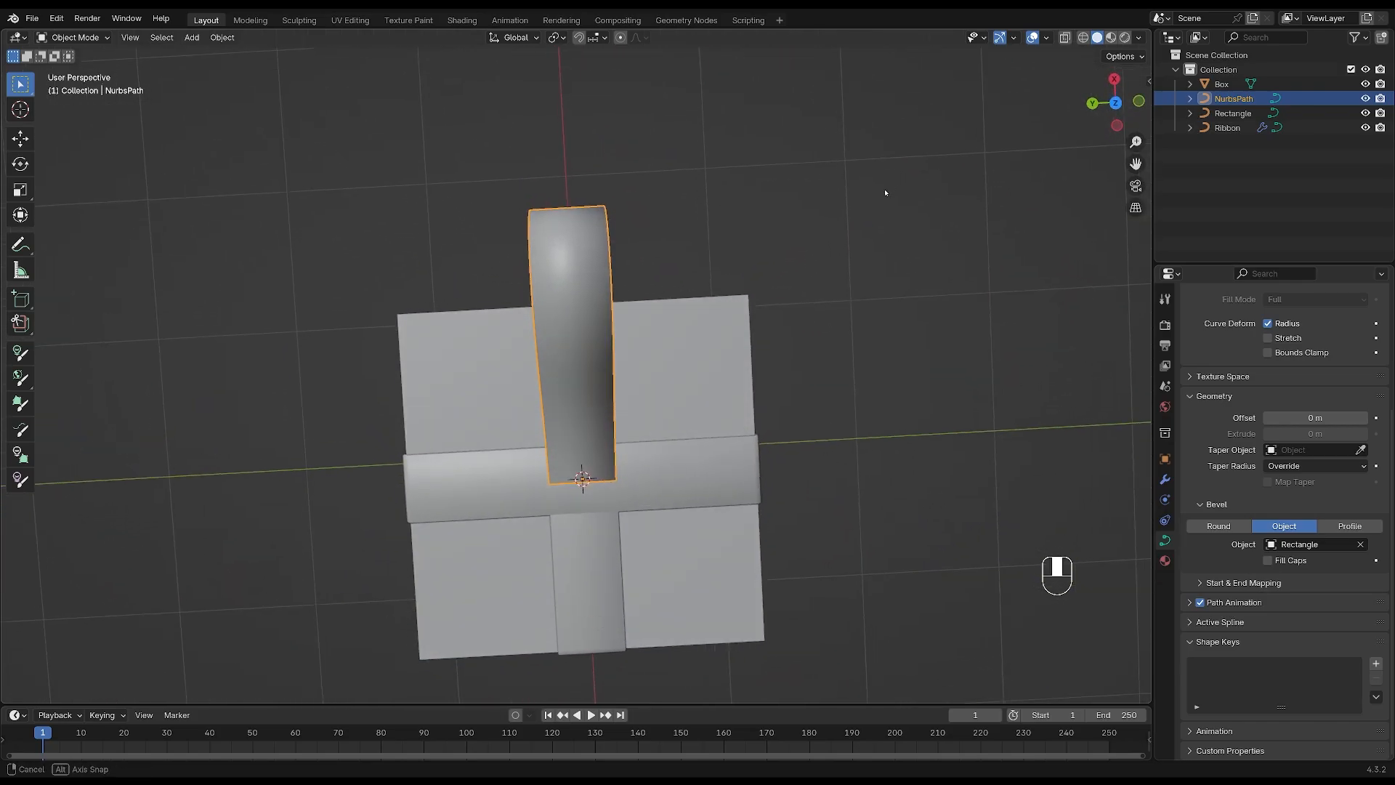
{"action": "key", "text": "Tab"}
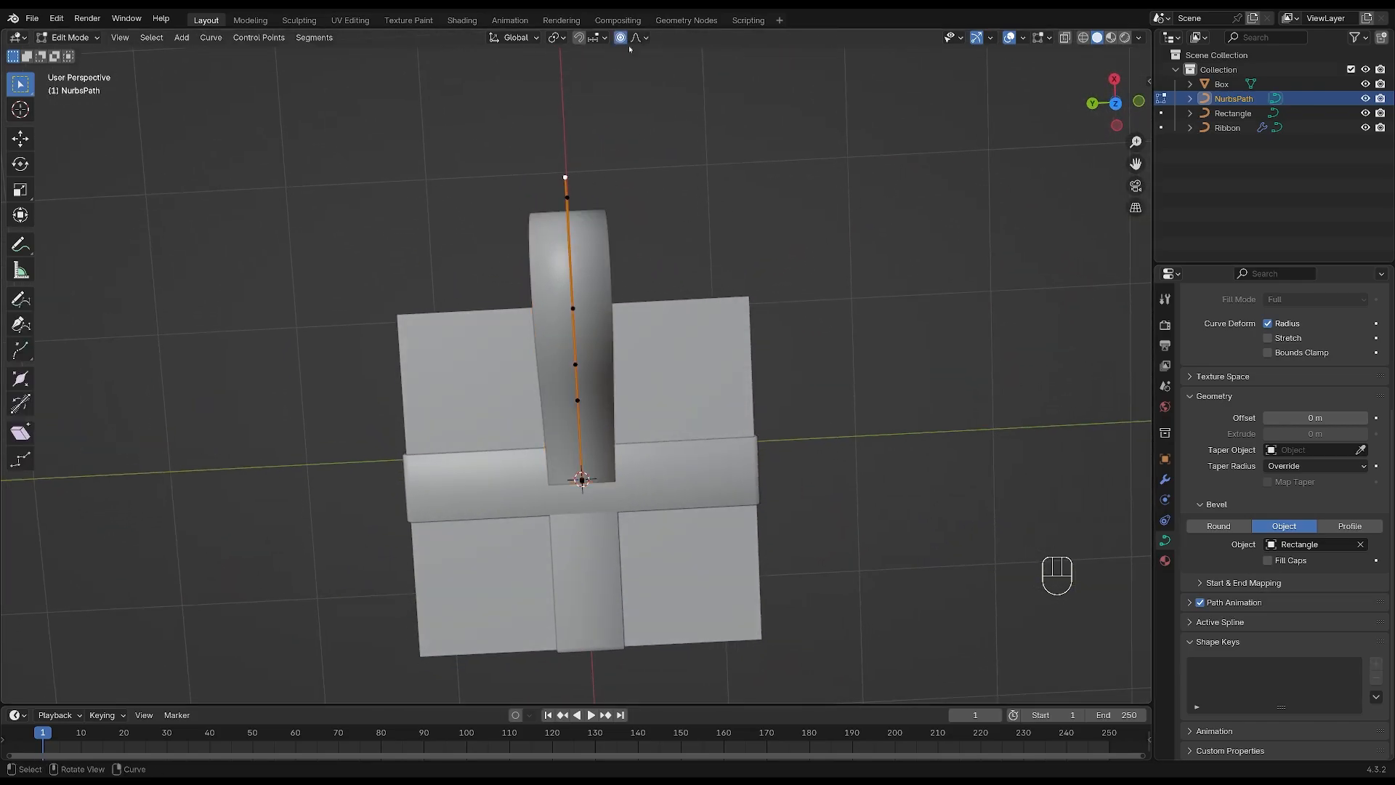
{"action": "key", "text": "alt+s"}
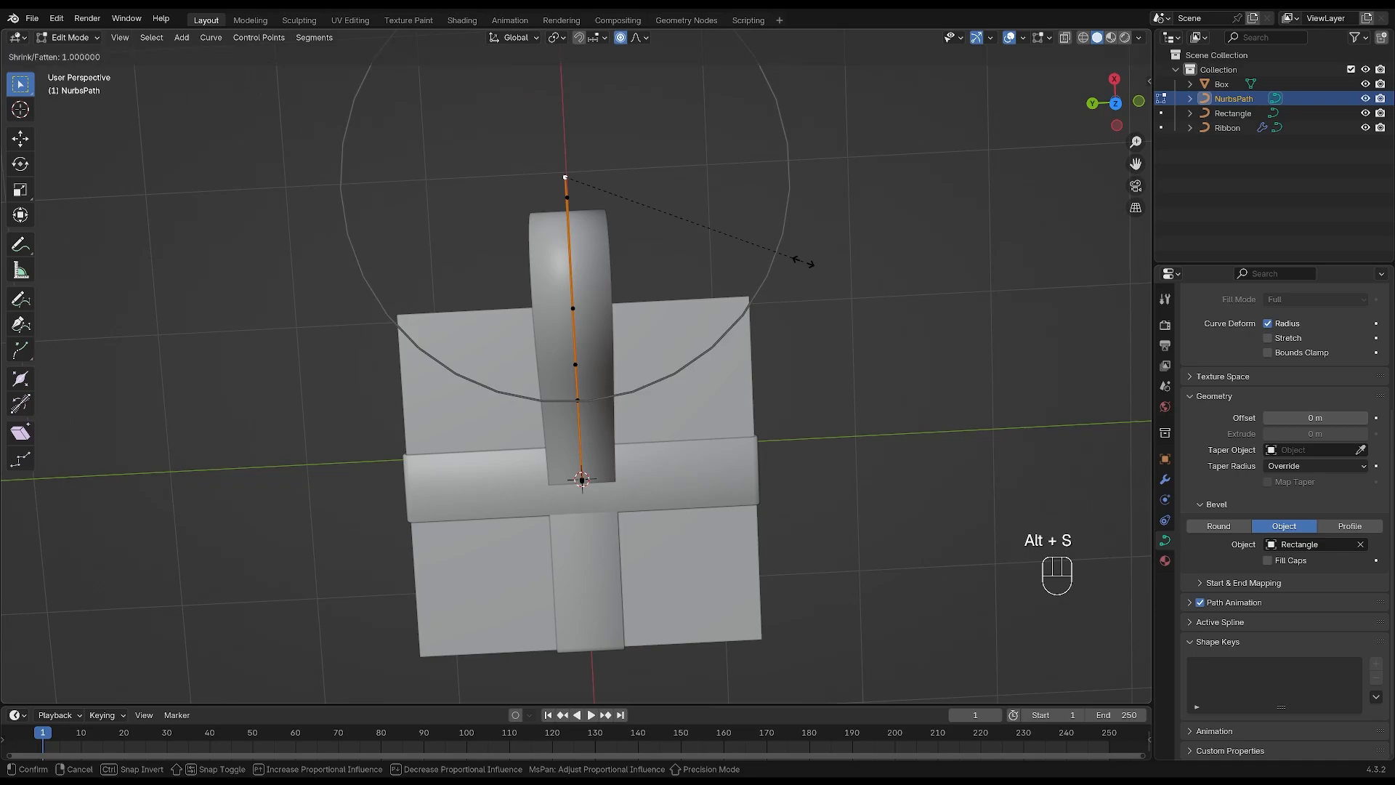
{"action": "mouse_move", "coordinate": [859, 260]}
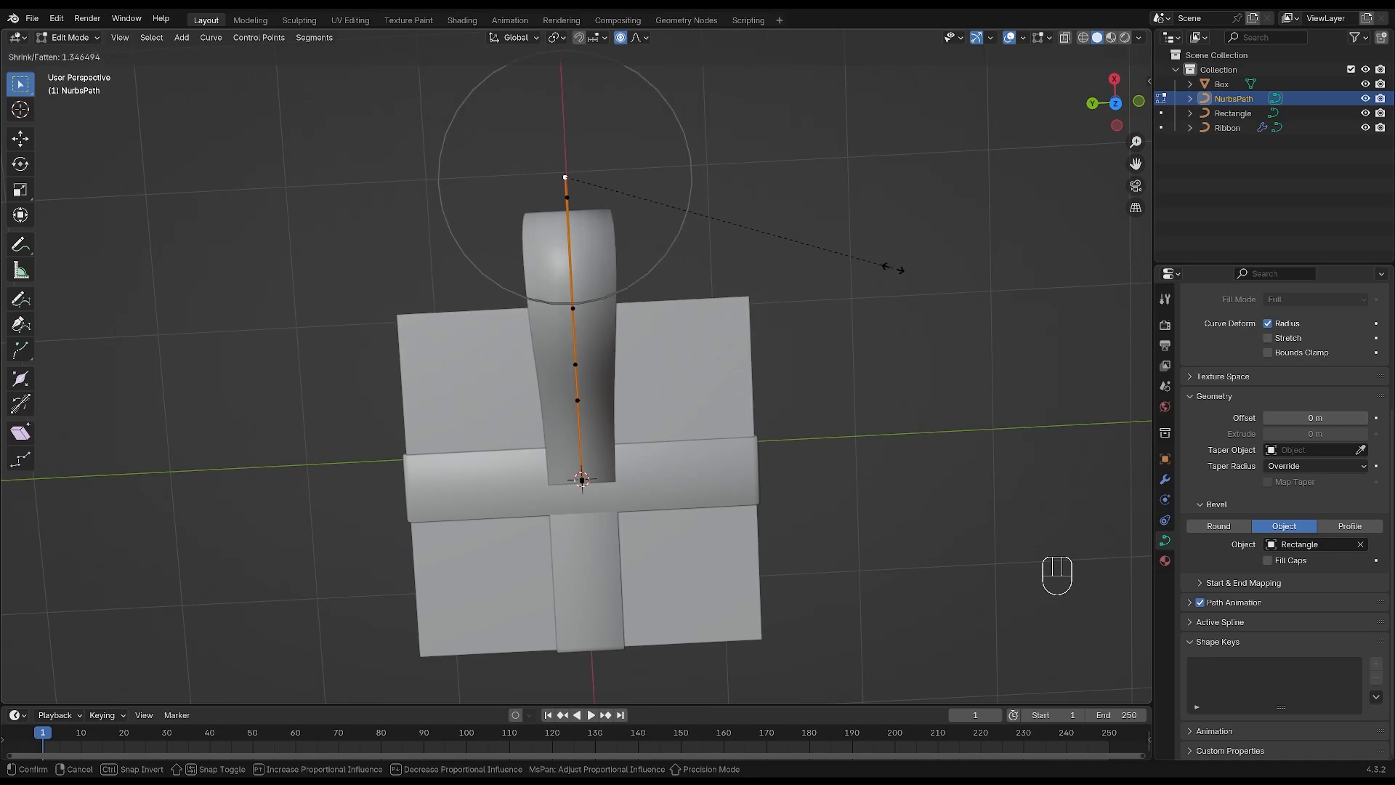
{"action": "mouse_move", "coordinate": [926, 284]}
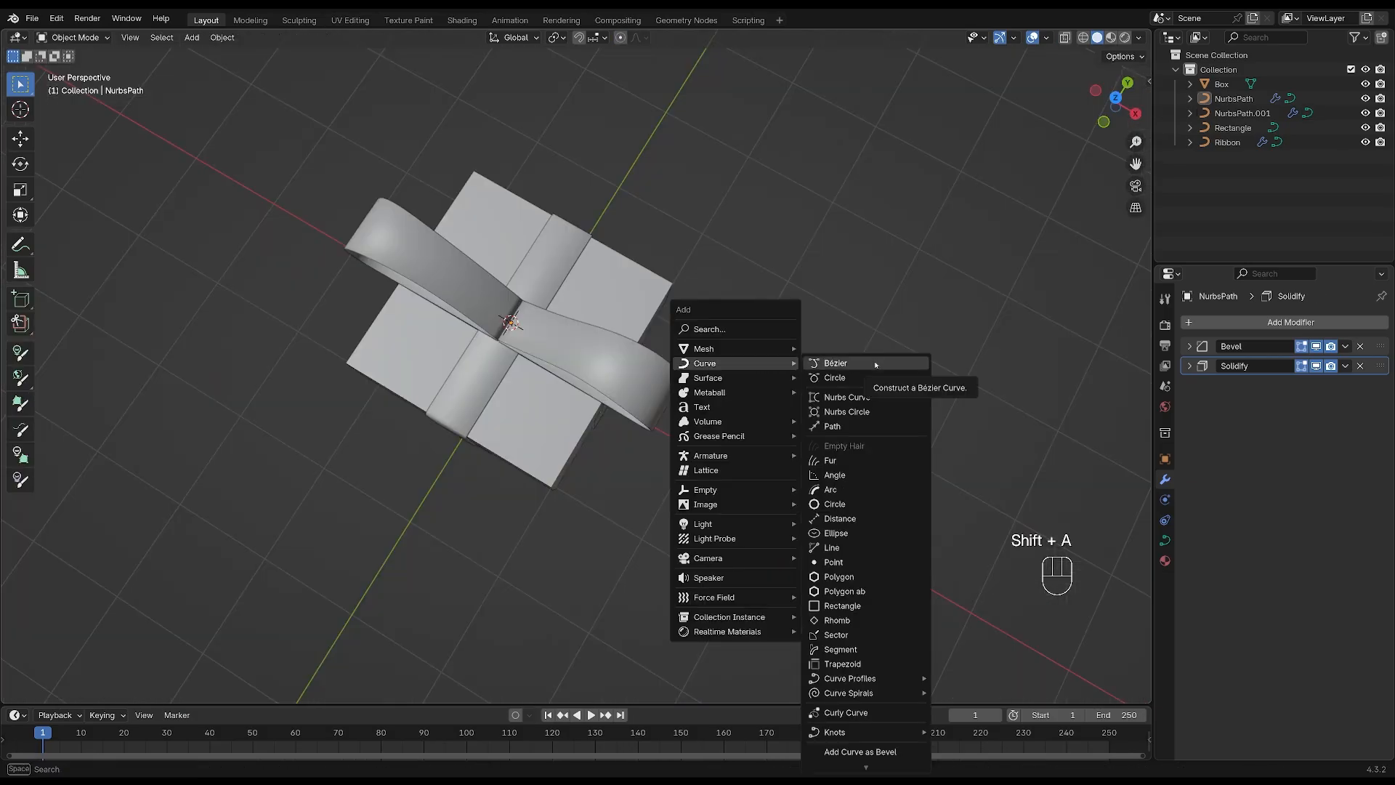
{"action": "mouse_move", "coordinate": [835, 505]}
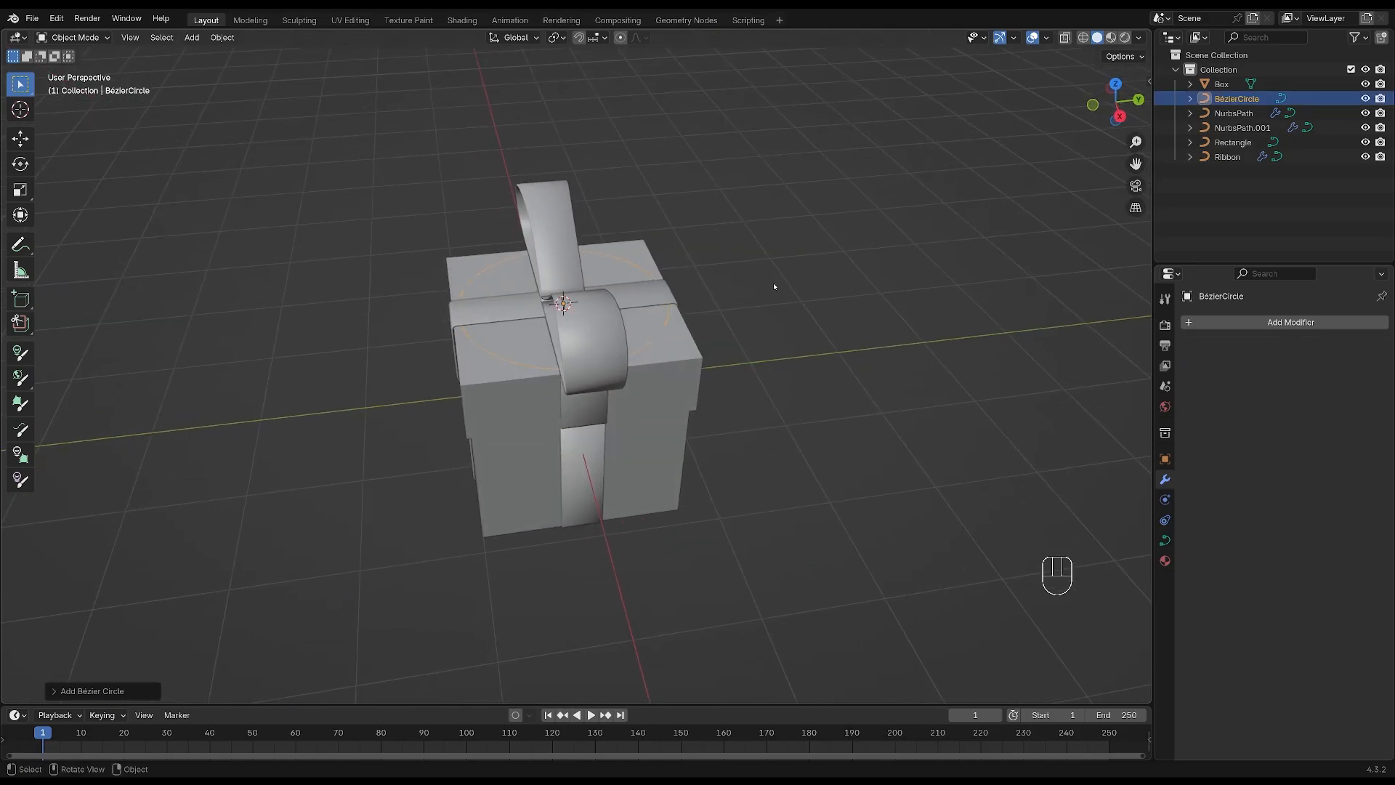
Scale and position a Bézier circle into a small knot ring around the bow's centre.
{"action": "key", "text": "r"}
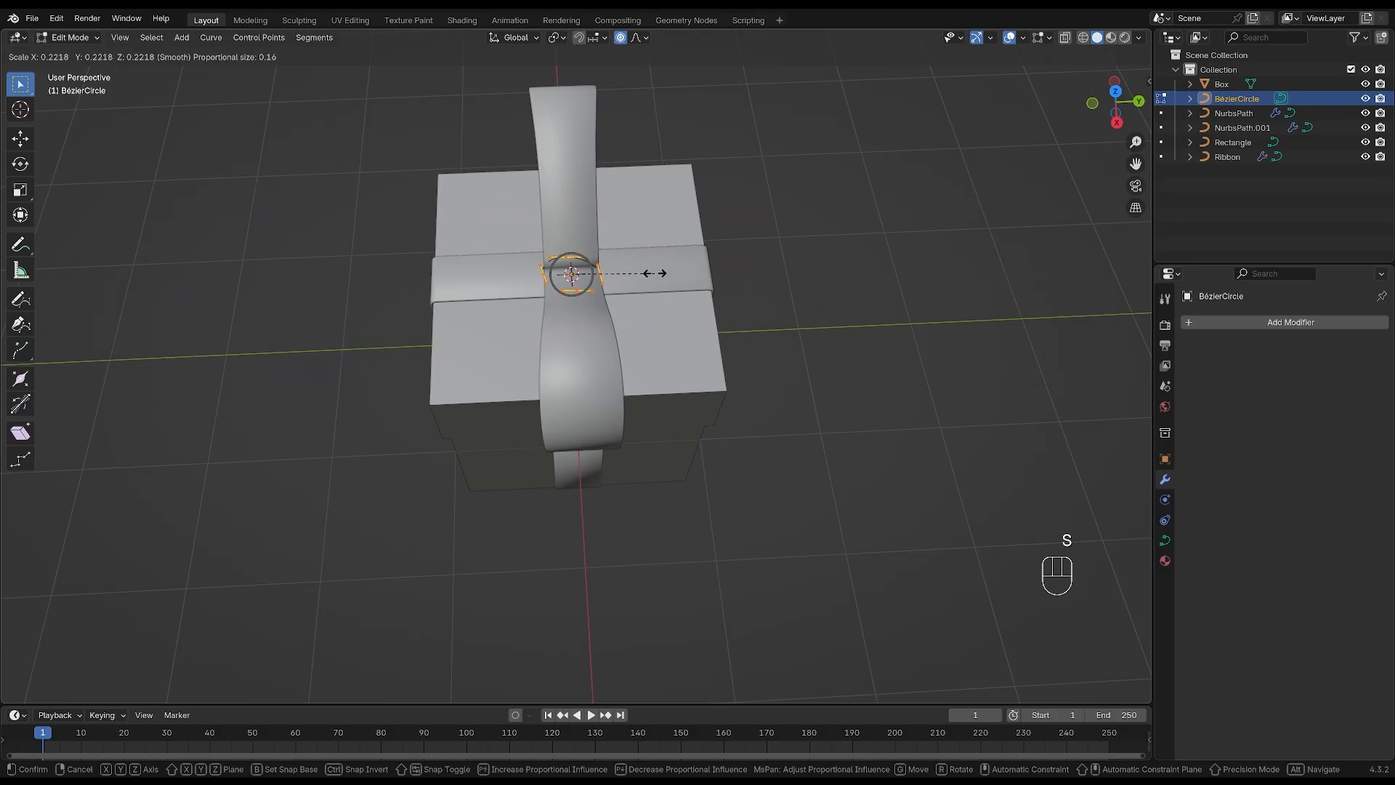
{"action": "left_click", "coordinate": [570, 274]}
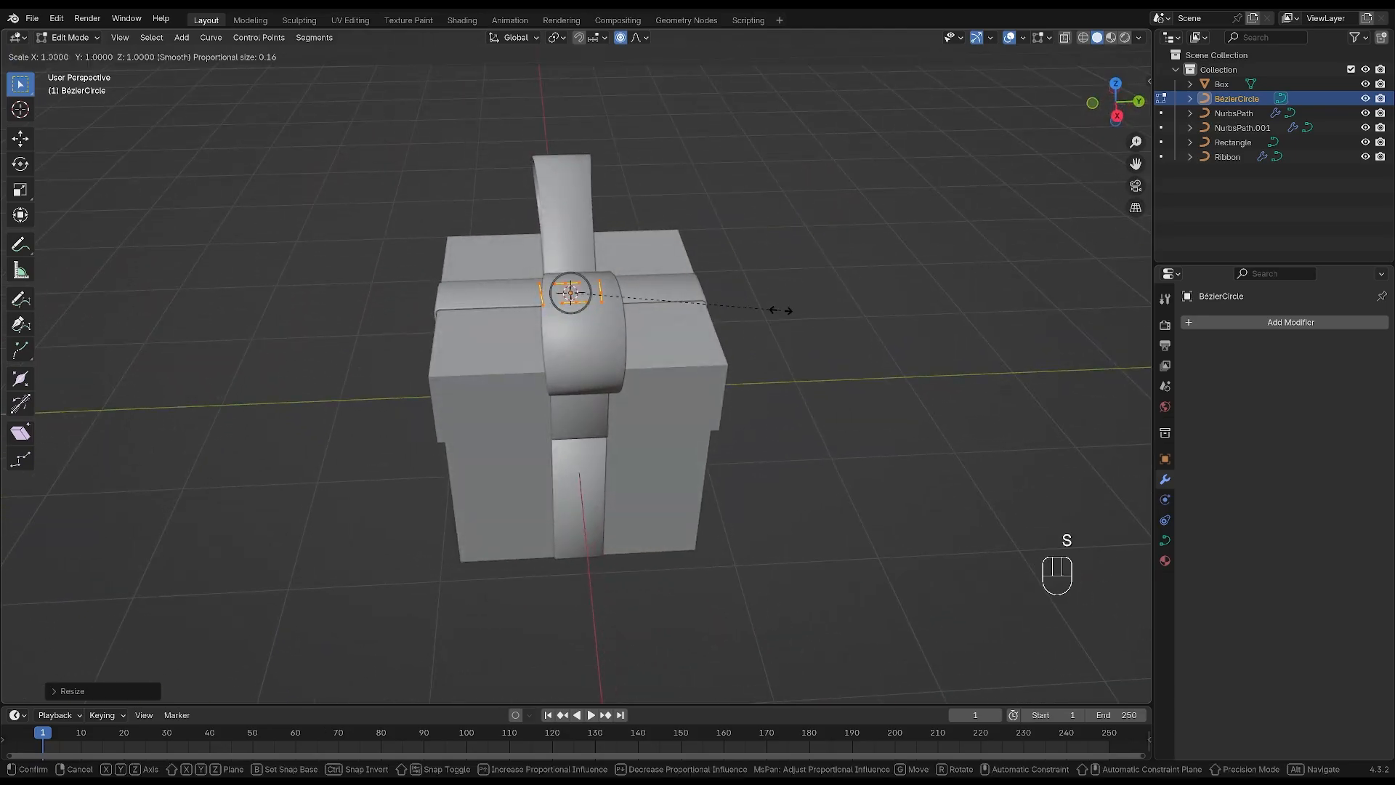
{"action": "key", "text": "g"}
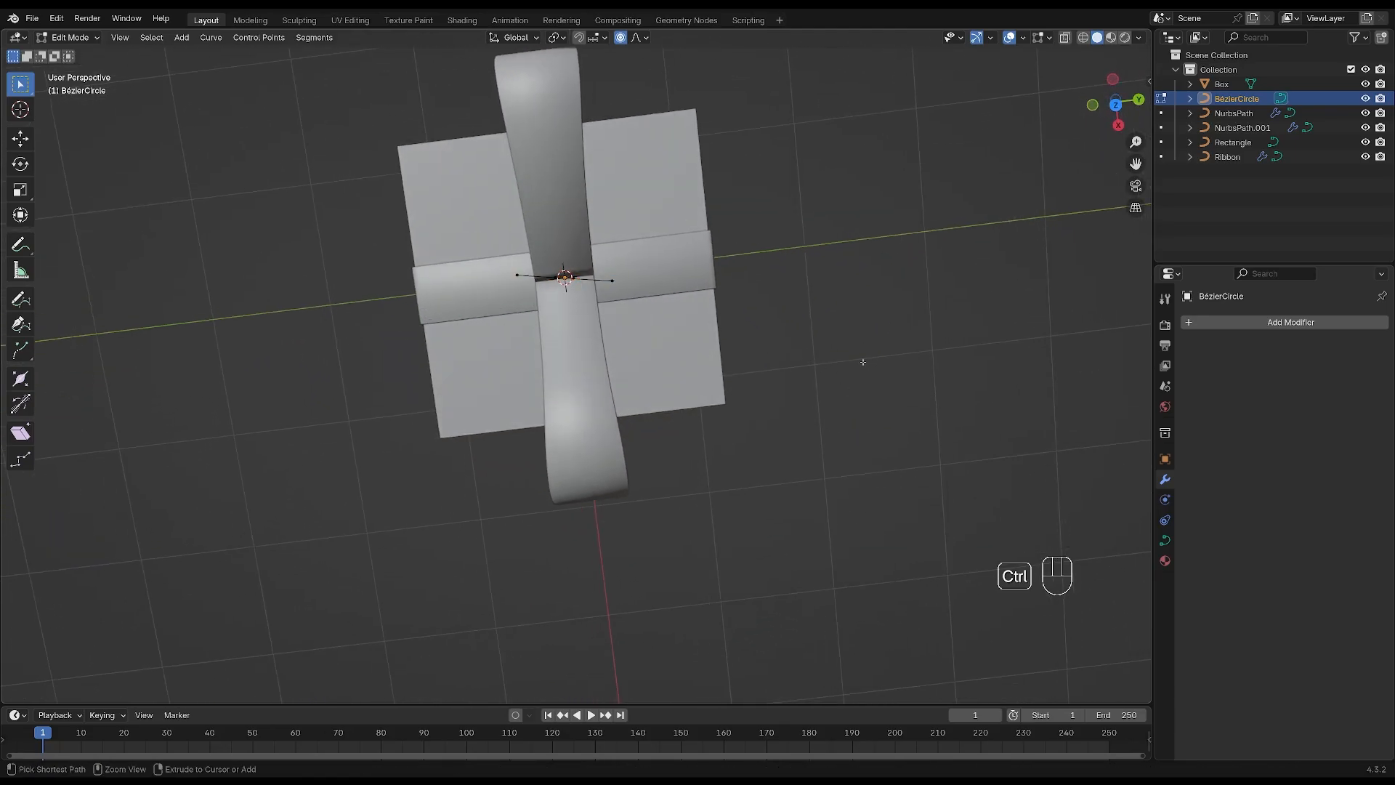
{"action": "key", "text": "ctrl+z"}
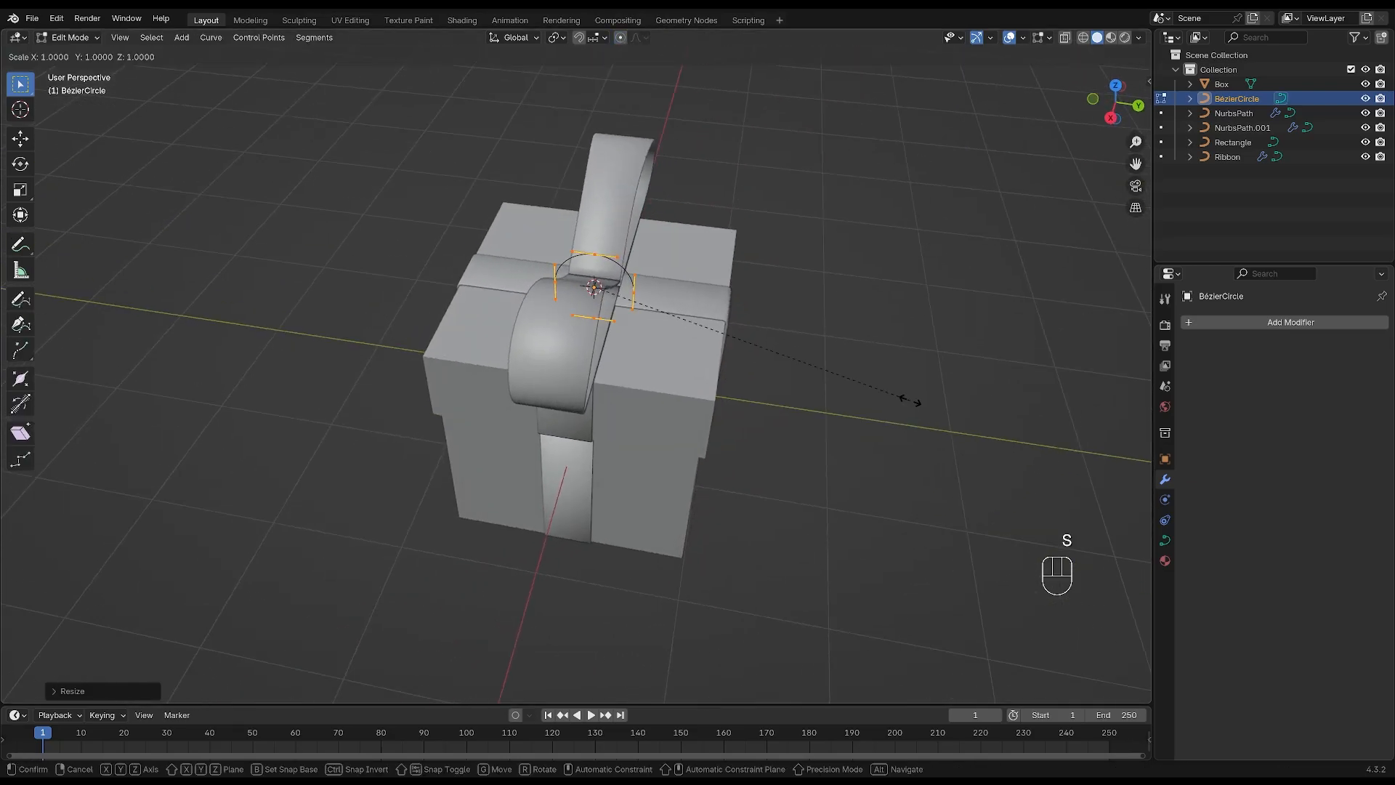
Give the knot circle the Rectangle bevel profile and rotate it 90° on Y.
{"action": "key", "text": "Tab"}
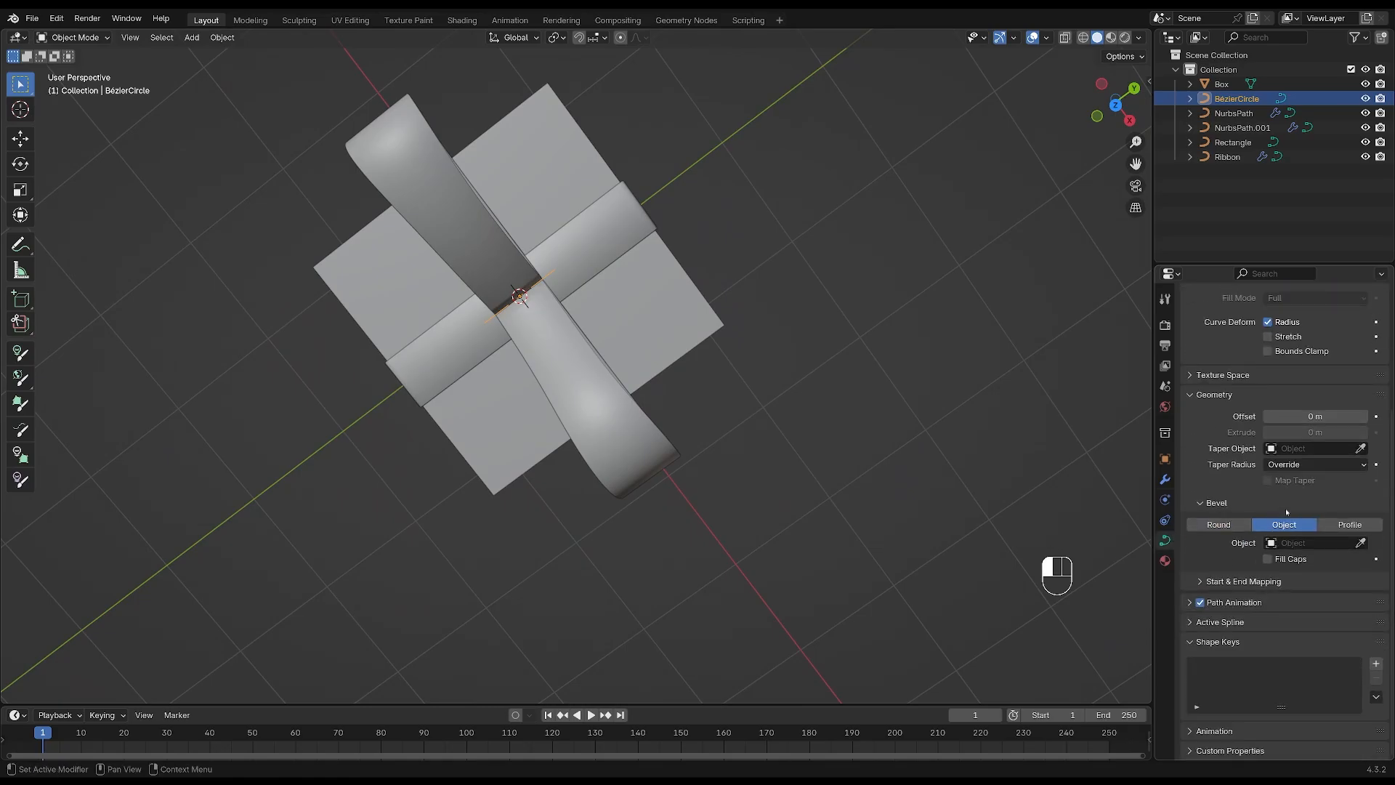
{"action": "left_click", "coordinate": [1308, 543]}
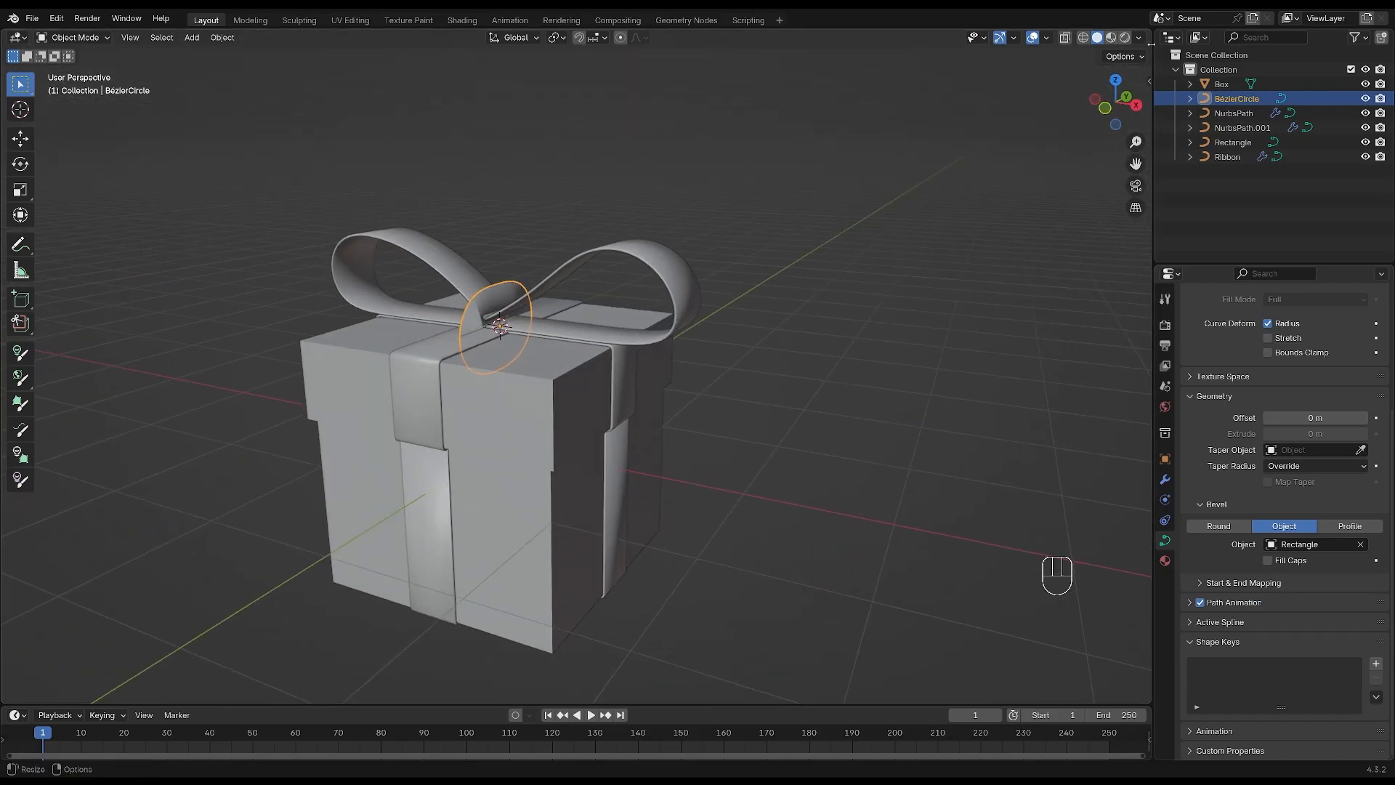
{"action": "key", "text": "N"}
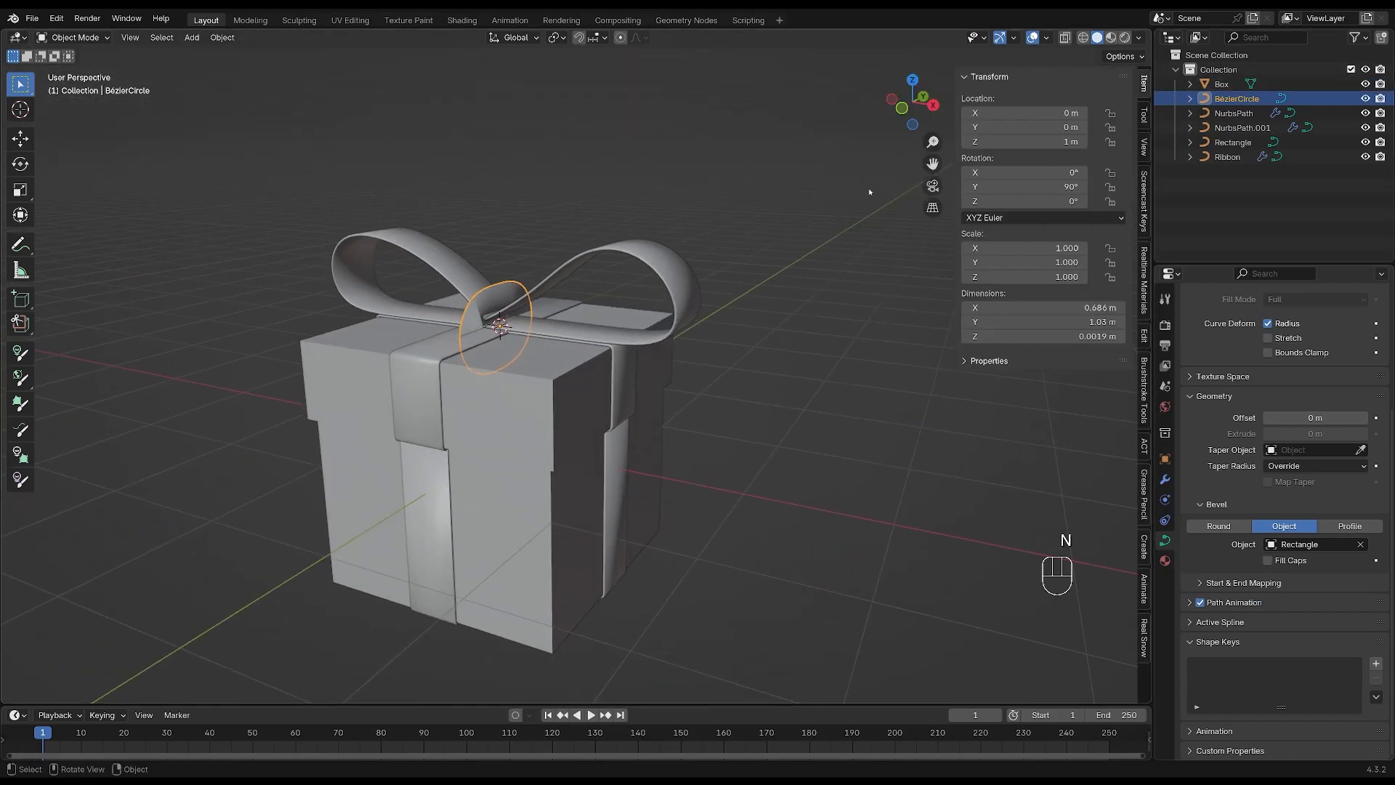
{"action": "key", "text": "Tab"}
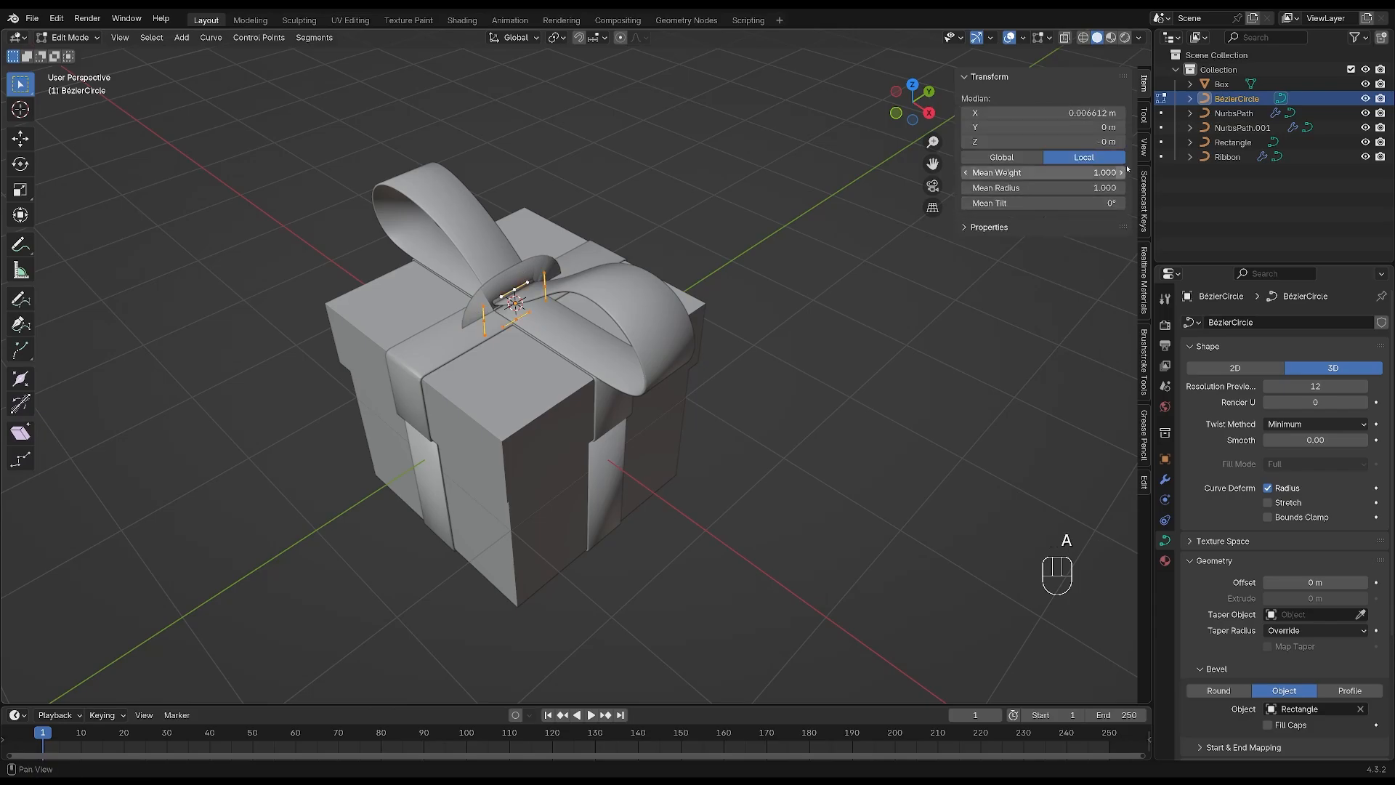
Set the knot points' Mean Tilt to 90° and flatten the band by scaling down on Z.
{"action": "double_click", "coordinate": [1043, 204]}
{"action": "type", "text": "90"}
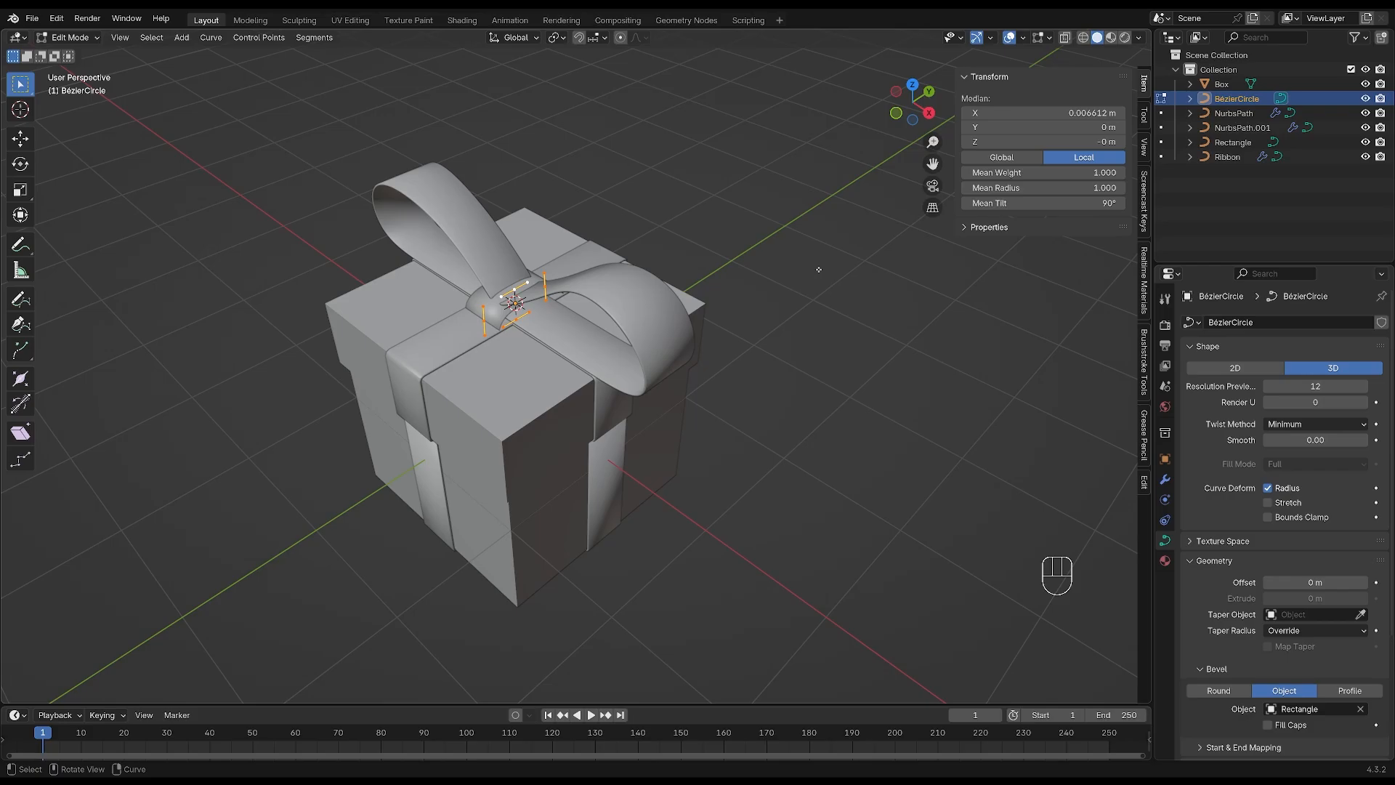
{"action": "key", "text": "Tab"}
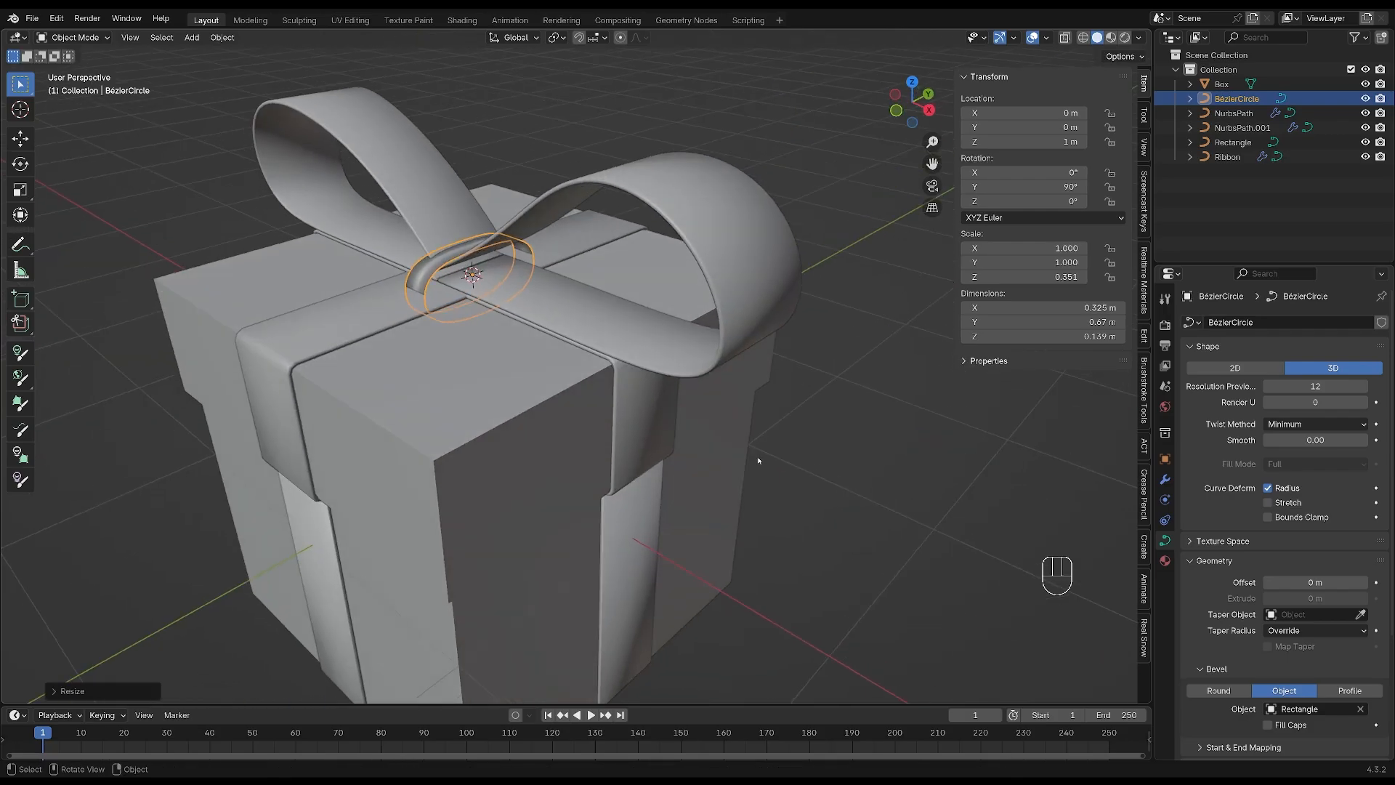
{"action": "key", "text": "Tab"}
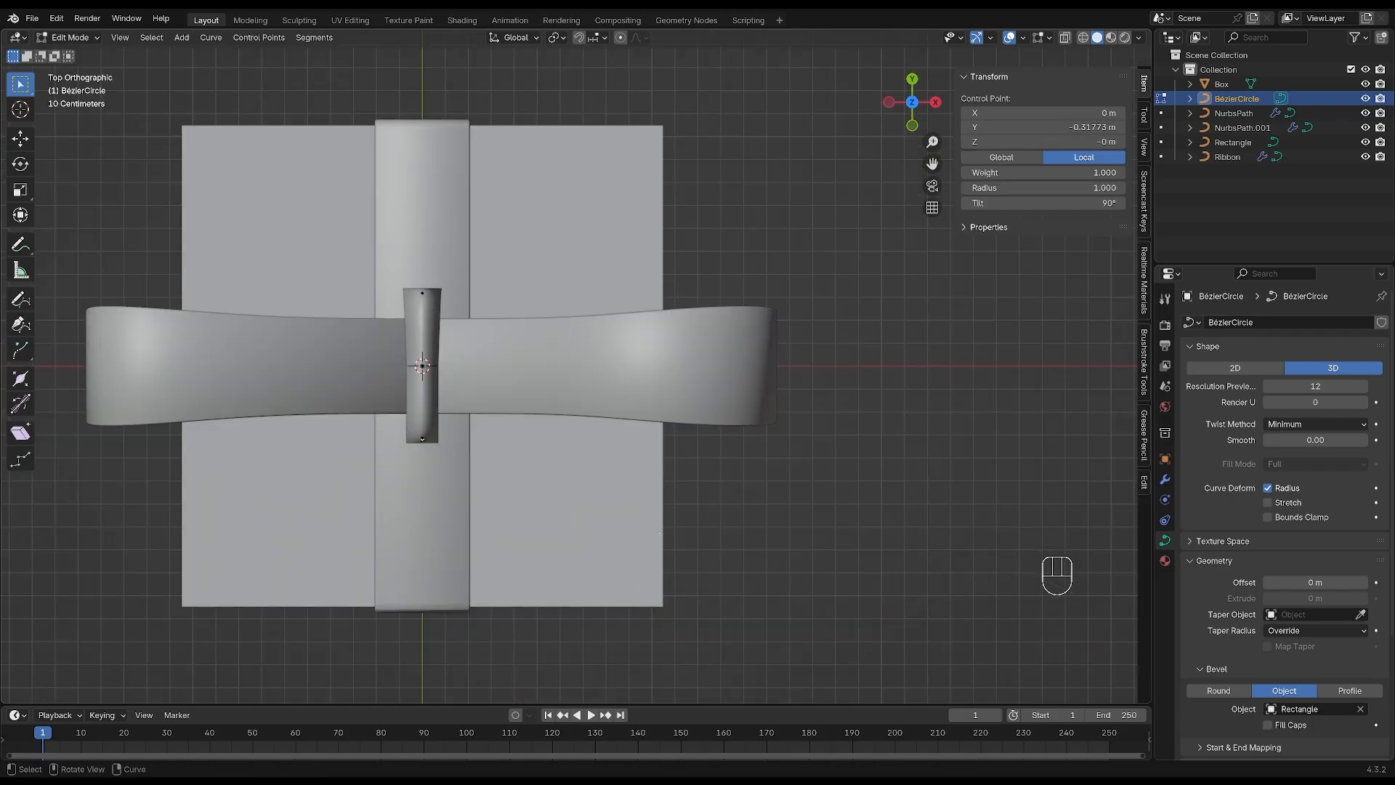
{"action": "key", "text": "alt+s"}
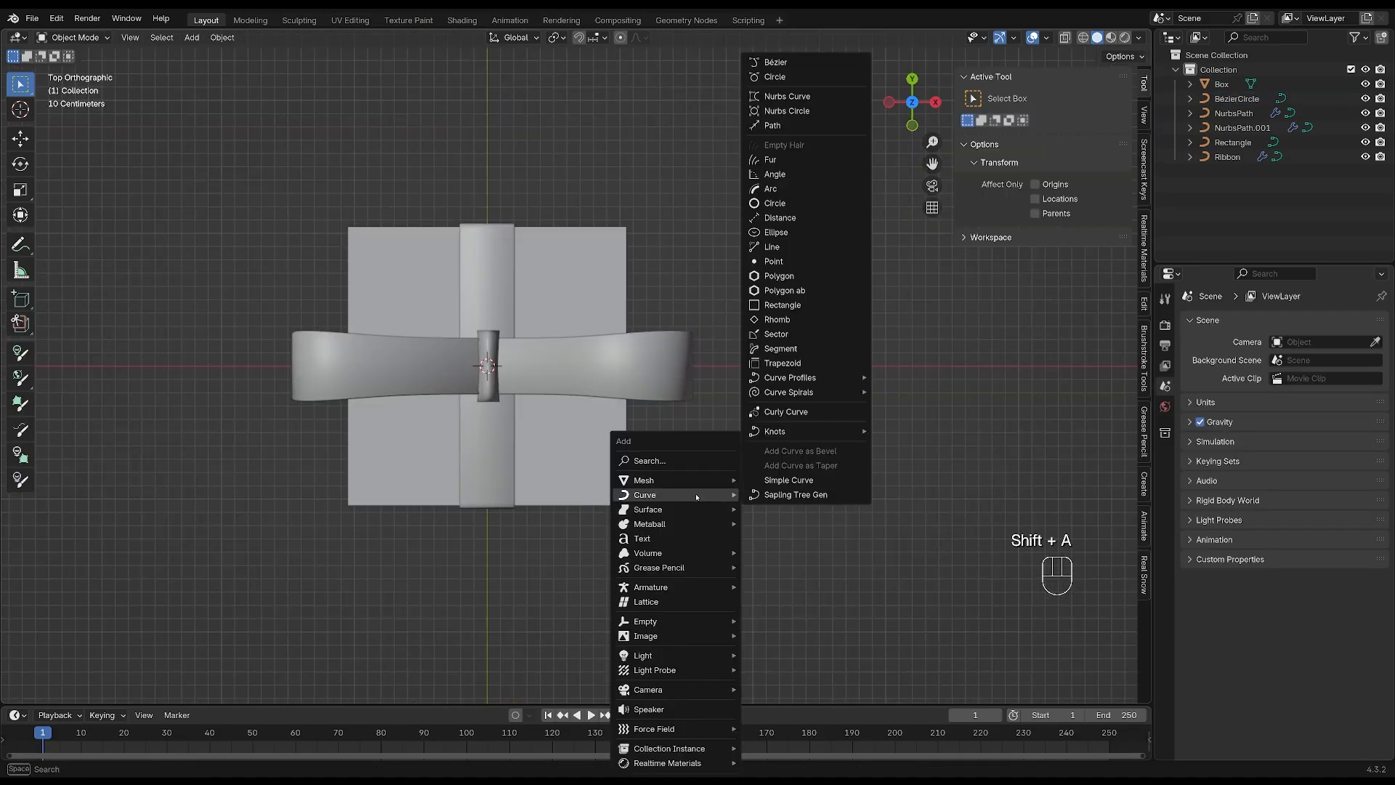
Add a NURBS path from the bow centre and shape it into a tail curving down to the left.
{"action": "left_click", "coordinate": [772, 125]}
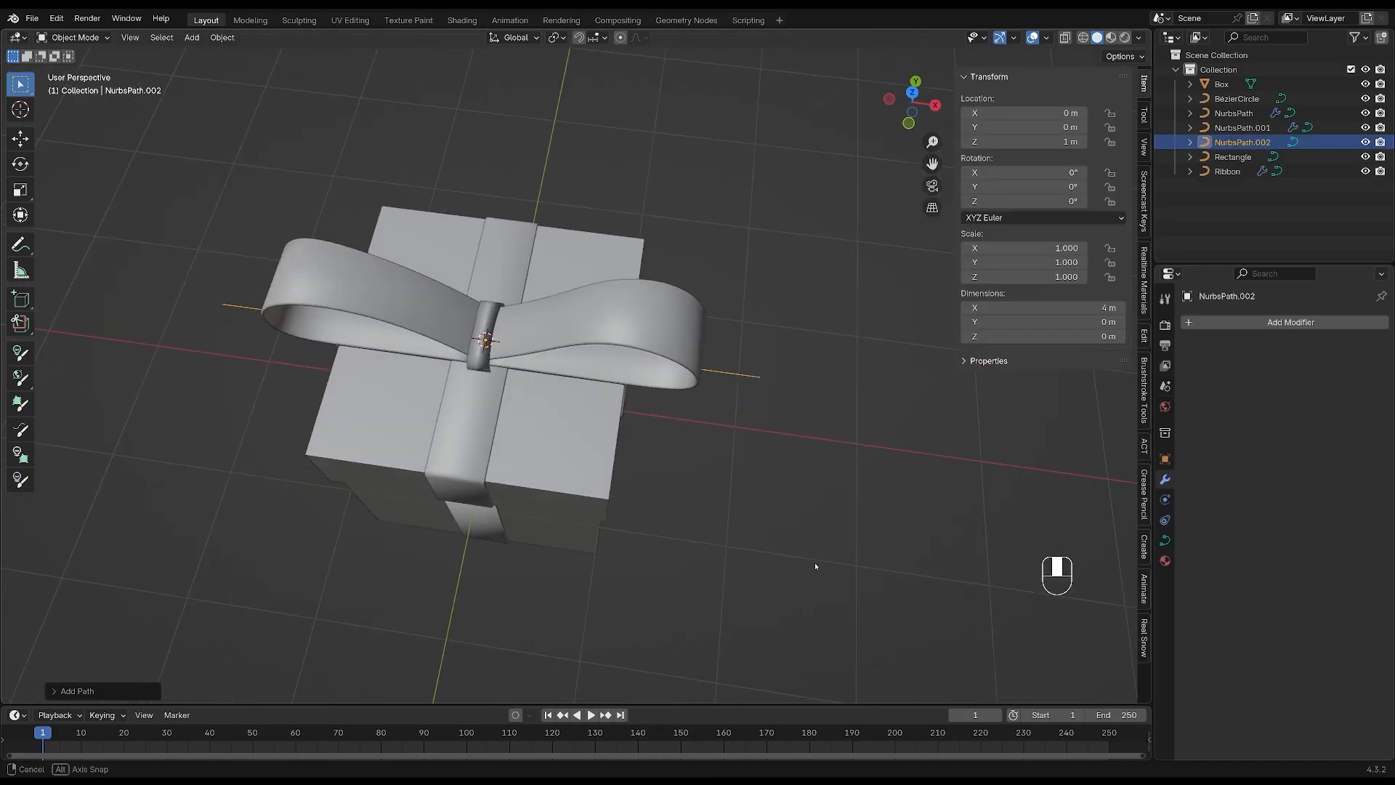
{"action": "key", "text": "KP_7"}
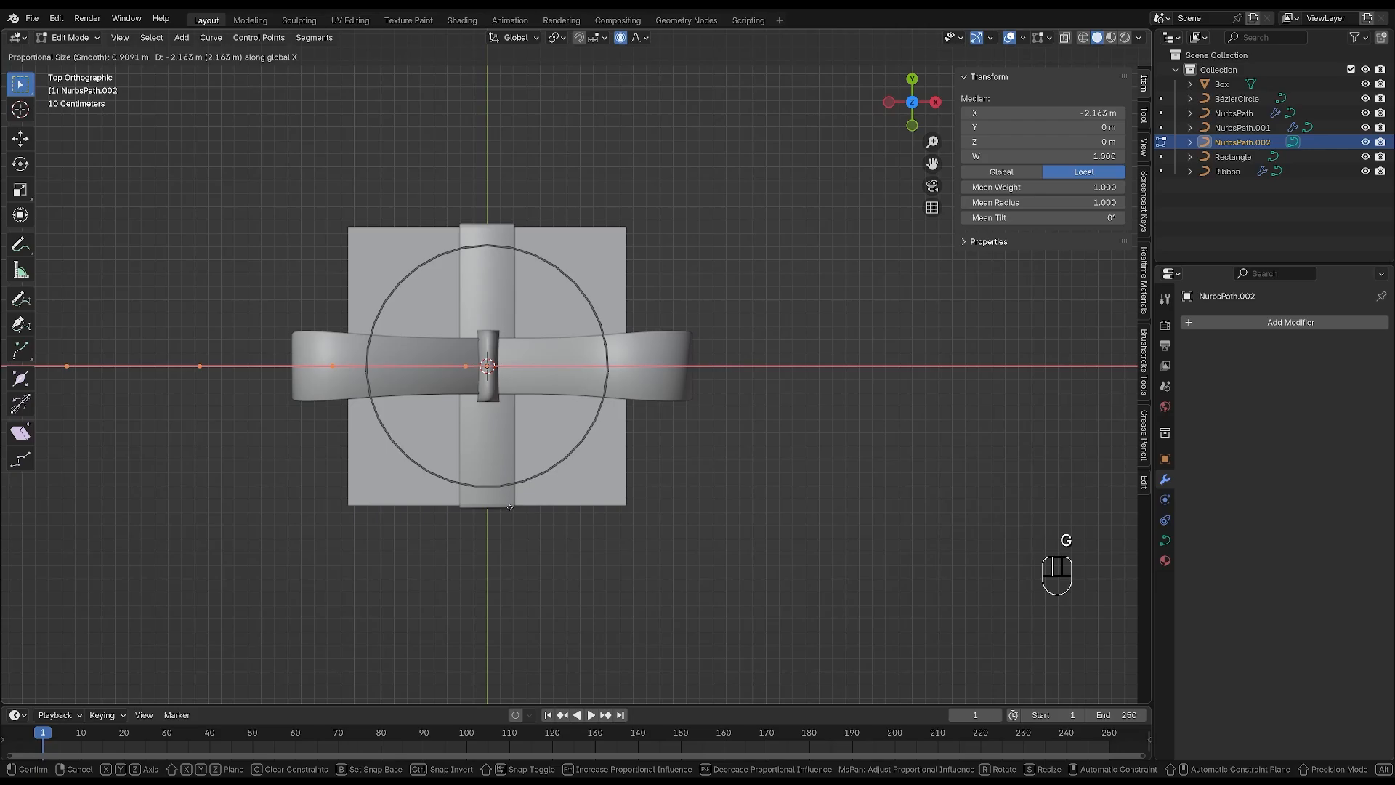
{"action": "key", "text": "KP_1"}
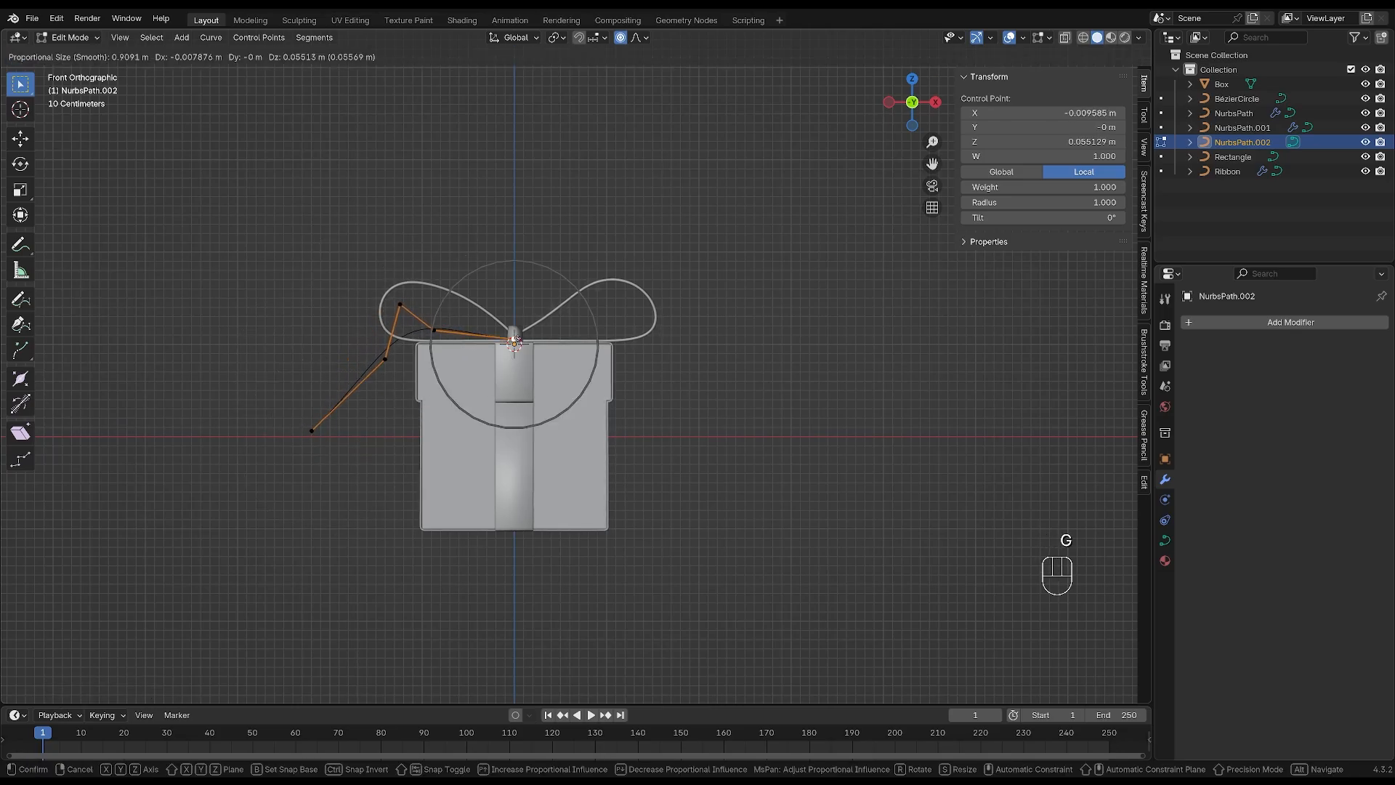
{"action": "key", "text": "Tab"}
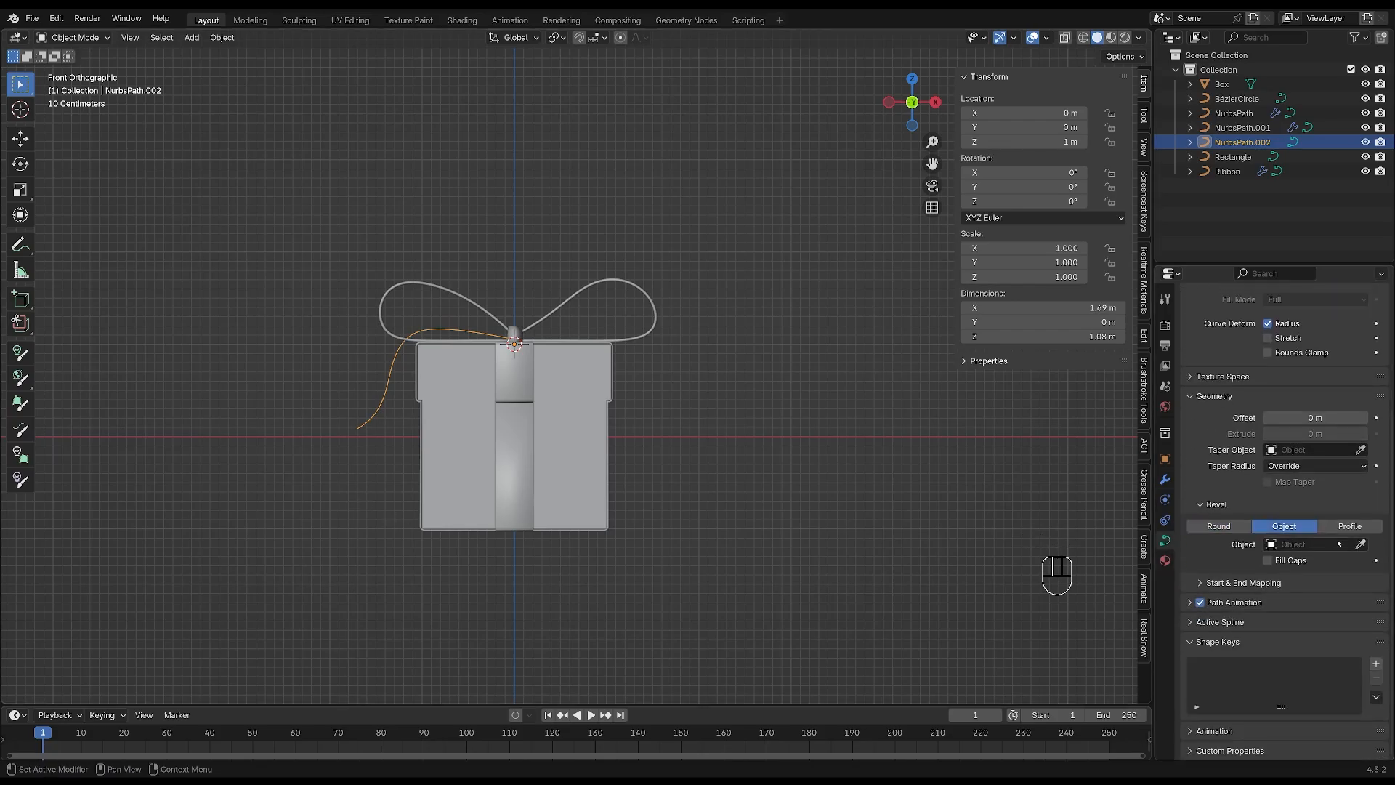
Give the tail path the Rectangle bevel profile and select it together with the Ribbon object.
{"action": "left_click", "coordinate": [1312, 544]}
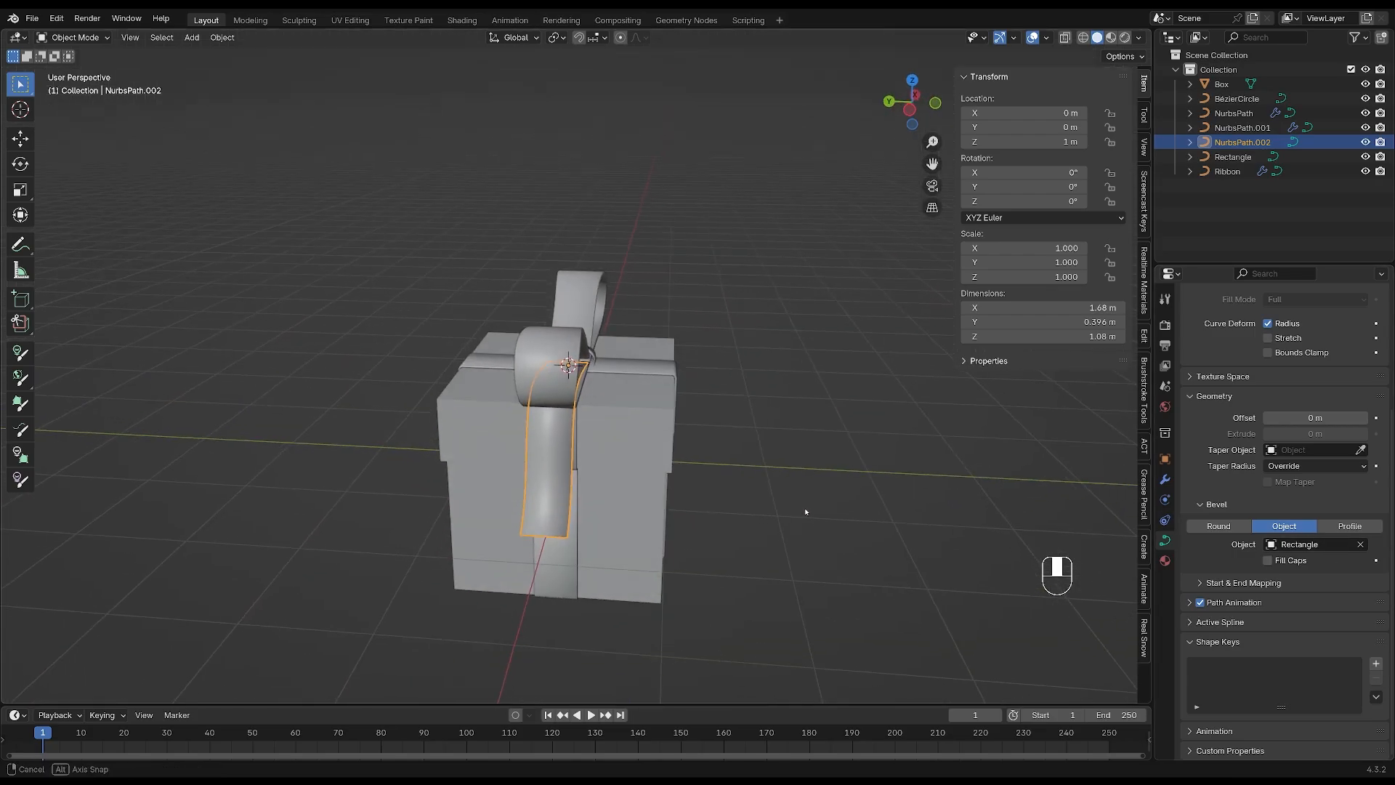
{"action": "left_click", "coordinate": [1163, 478]}
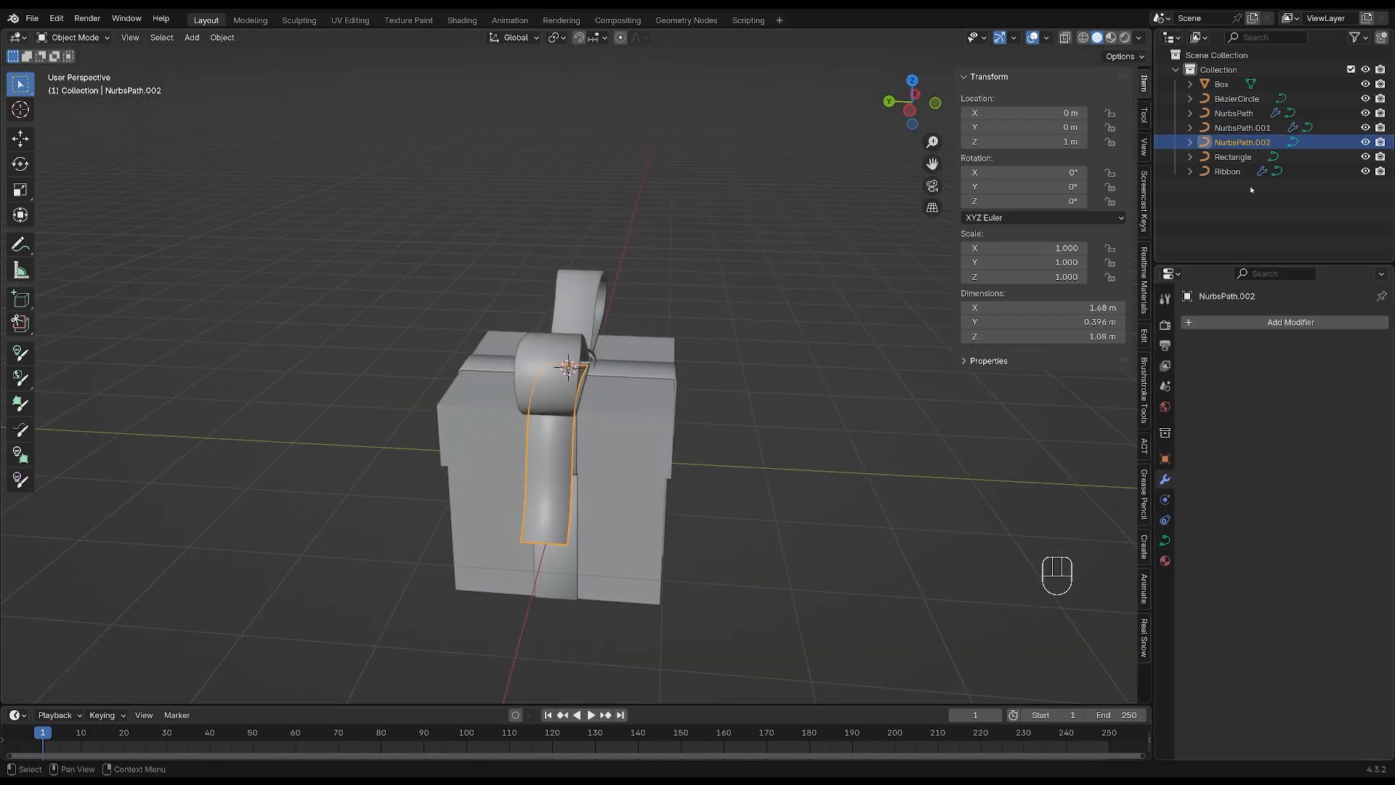
{"action": "left_click", "coordinate": [1344, 346]}
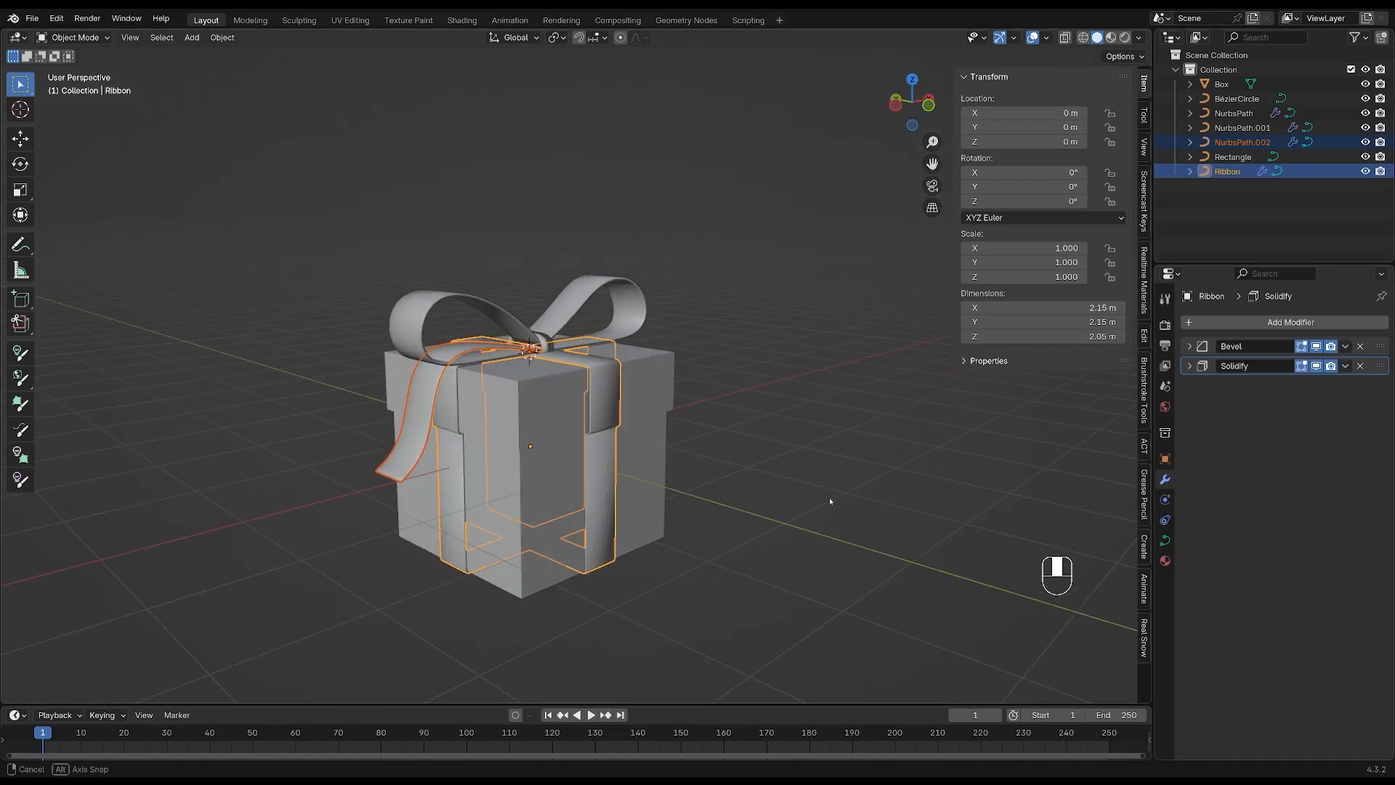
Copy the Ribbon's Bevel and Solidify modifiers to the tail and flare its lower end with Alt+S.
{"action": "key", "text": "Tab"}
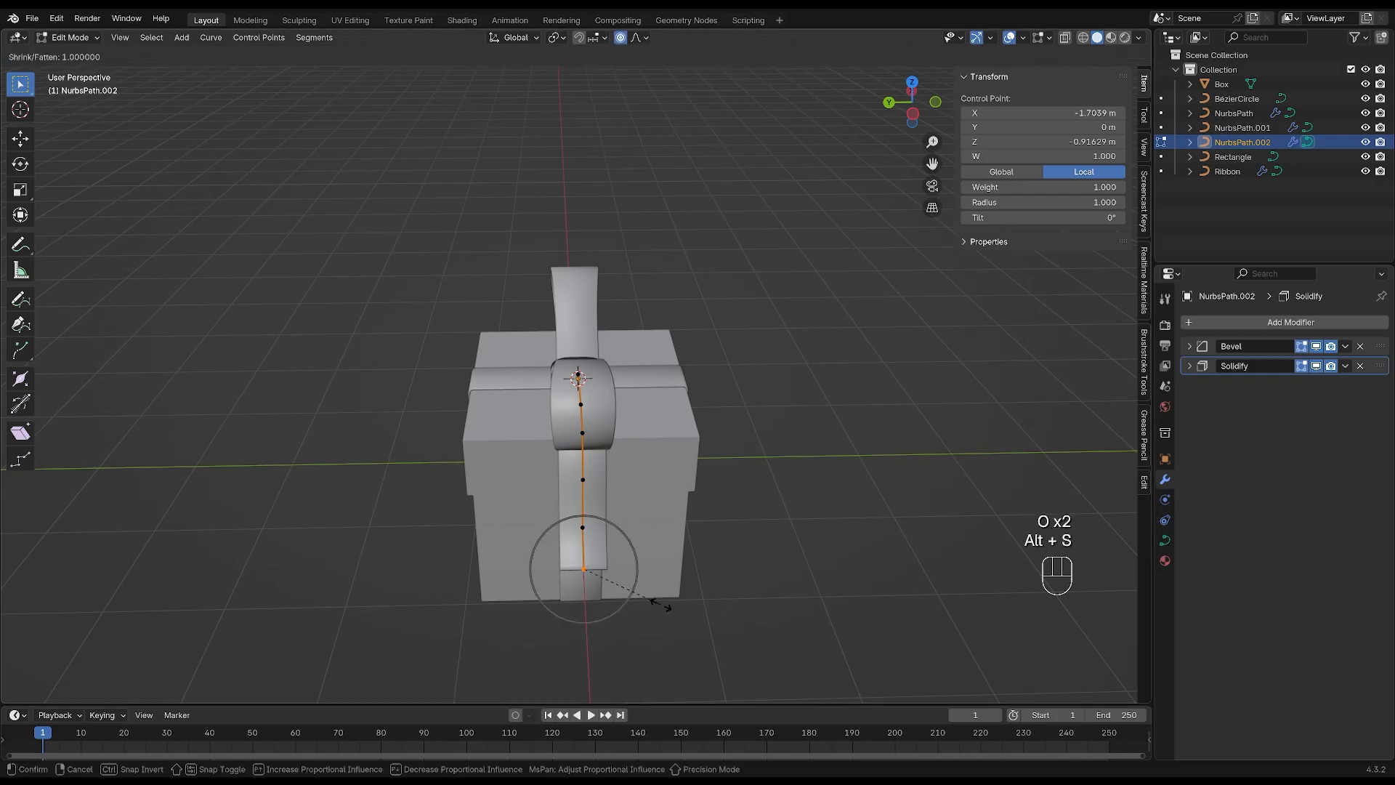
{"action": "left_click", "coordinate": [581, 569]}
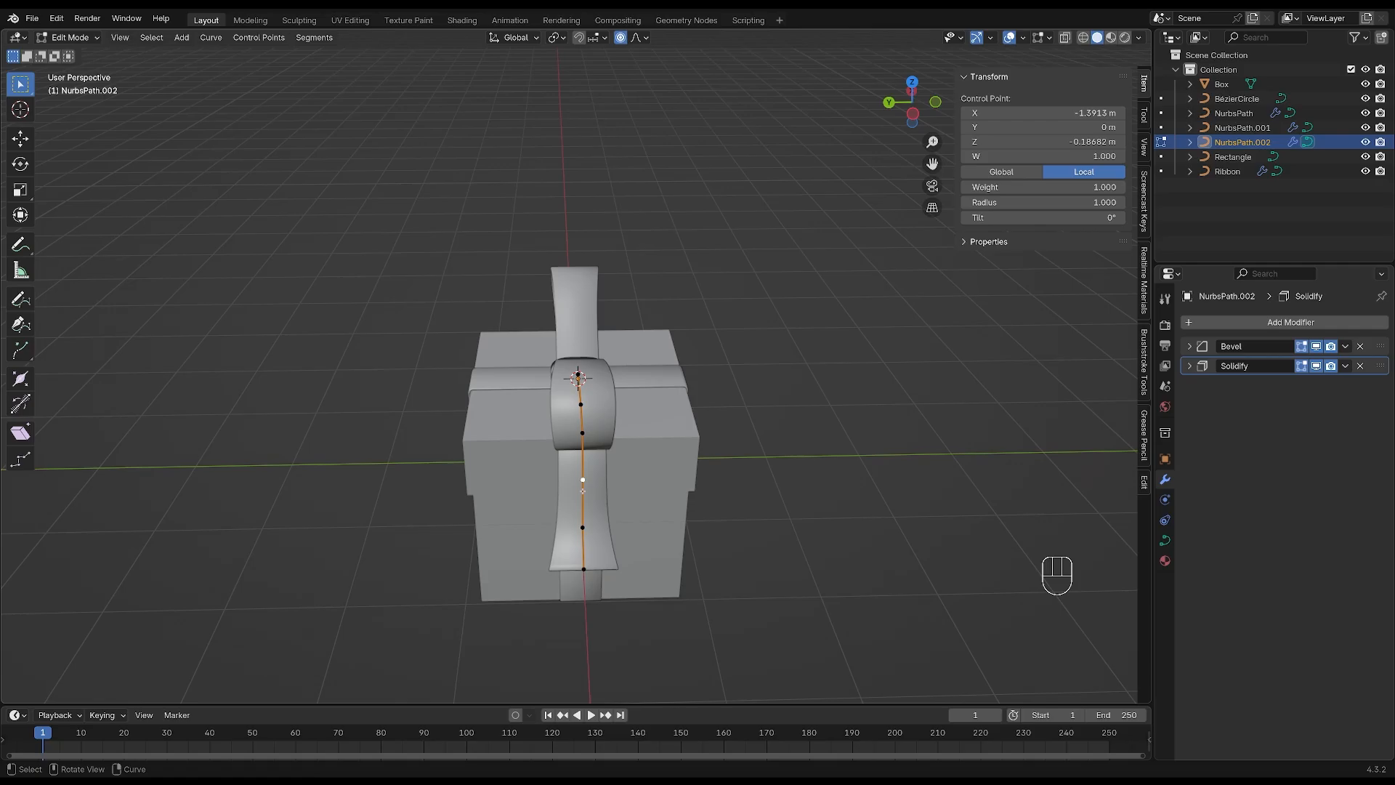
{"action": "key", "text": "alt+s"}
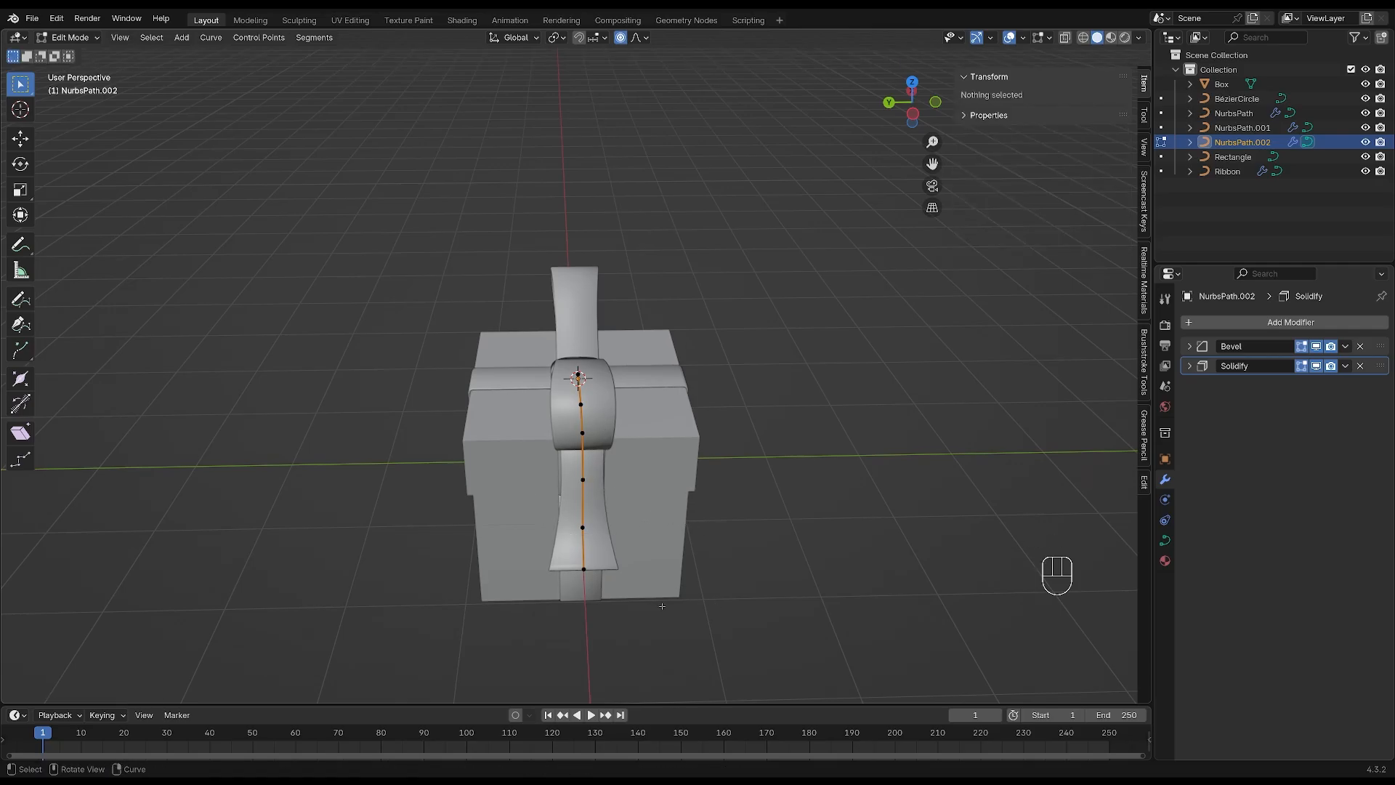
{"action": "key", "text": "Tab"}
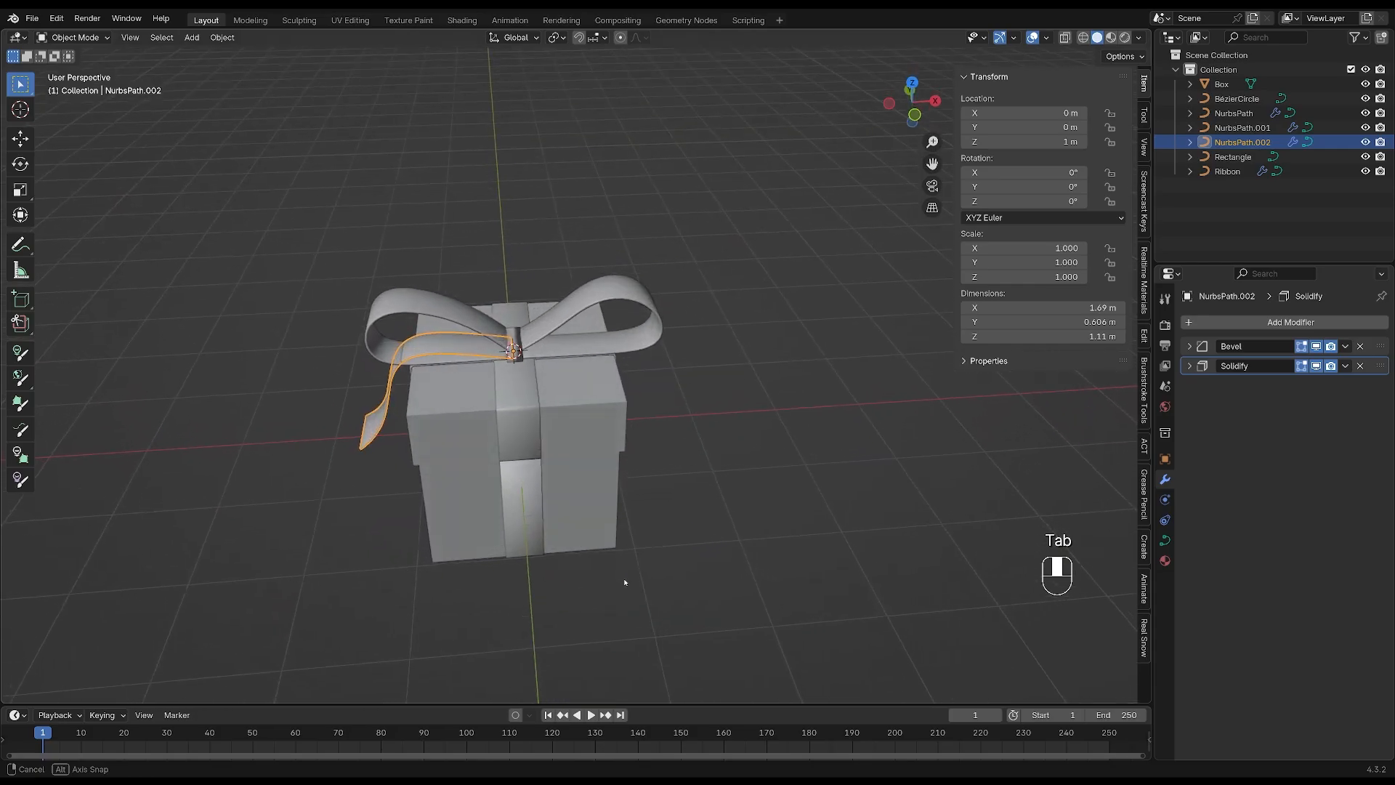
Rotate the tail about 47° around Z and duplicate it for the second streamer.
{"action": "key", "text": "r"}
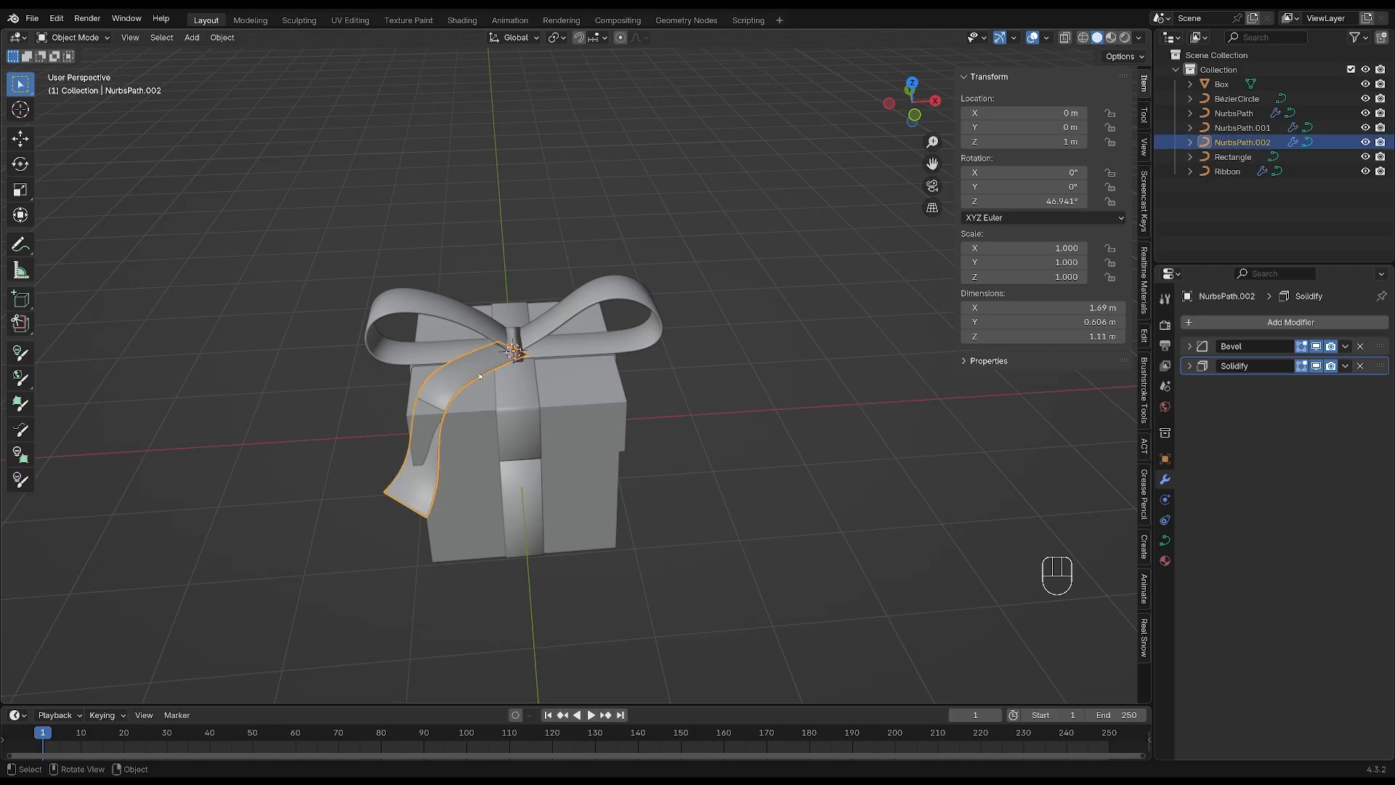
{"action": "key", "text": "shift+d"}
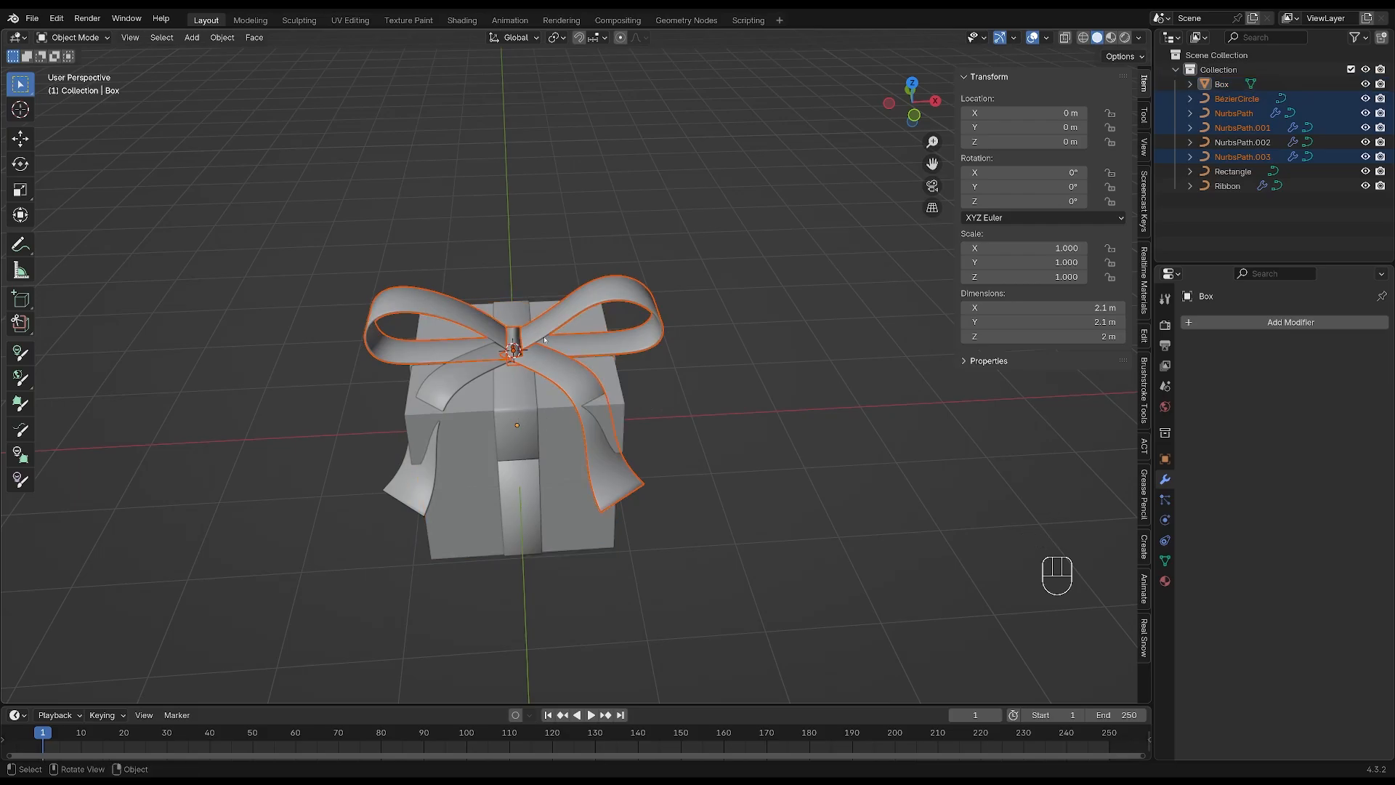
Rotate the duplicated tail to hang down the opposite side of the box.
{"action": "key", "text": "r"}
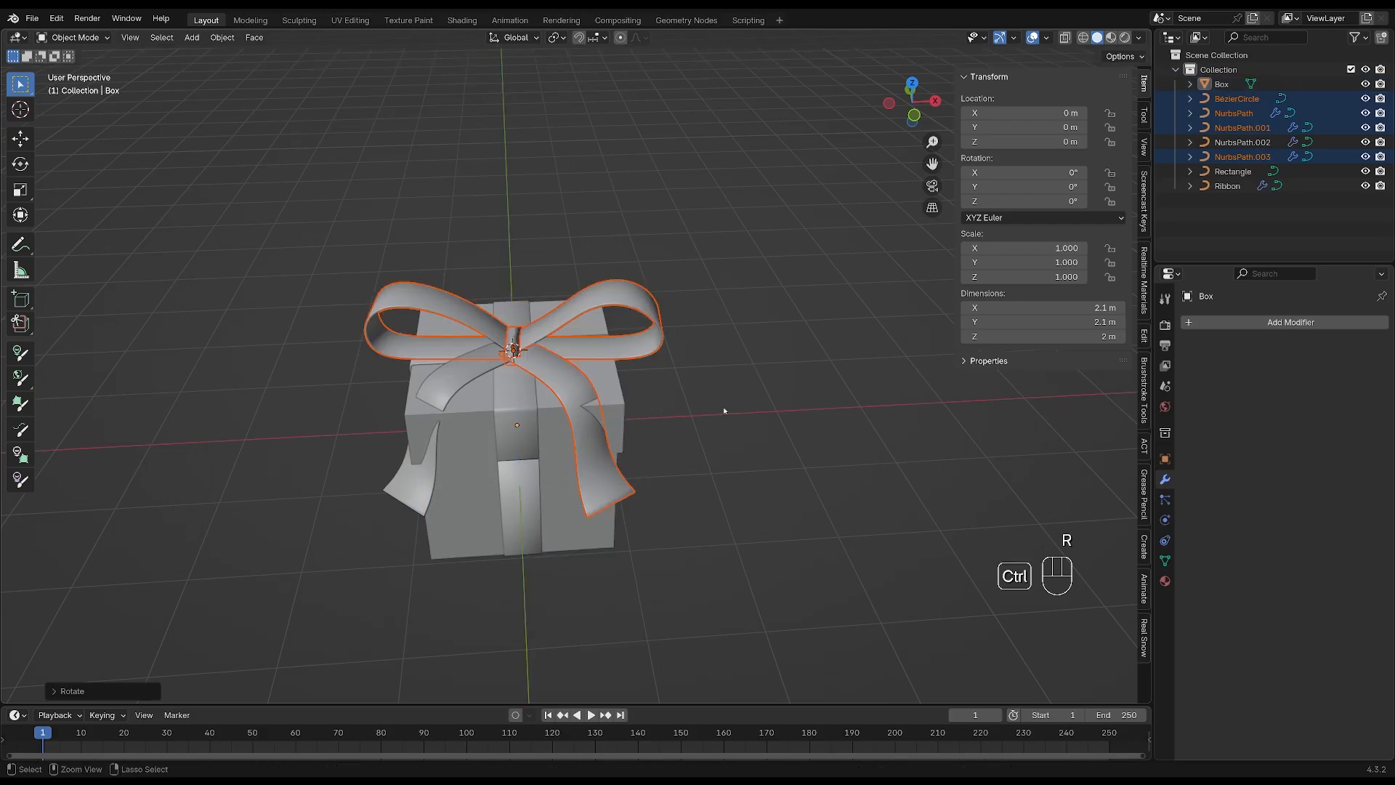